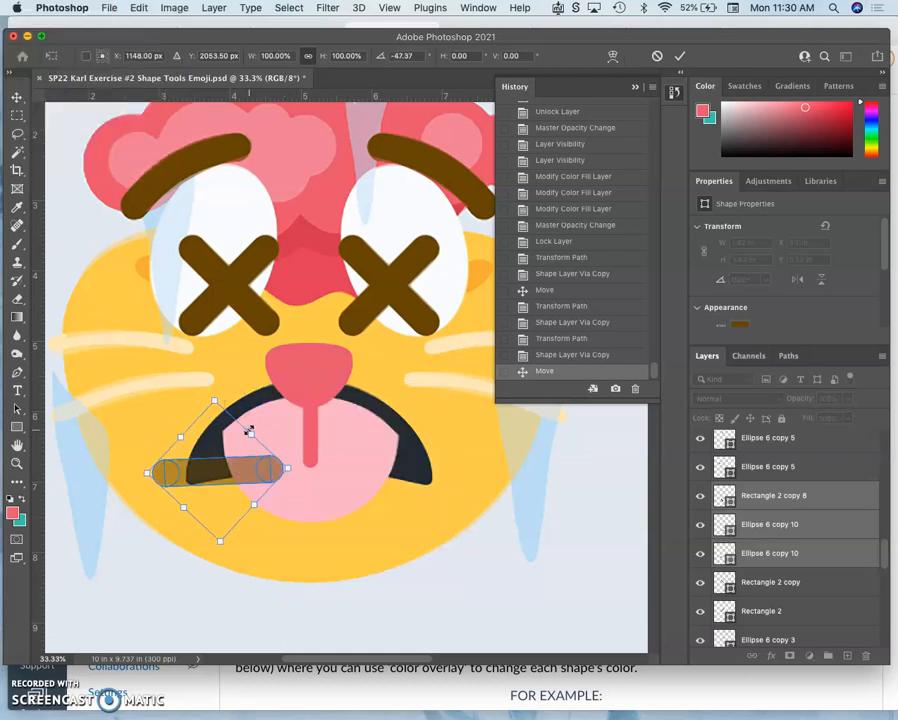
Rotate the brown bar copy flat, warp it into an arc, and move it below the mouth.
{"action": "left_click_drag", "start_coordinate": [247, 430], "coordinate": [234, 395]}
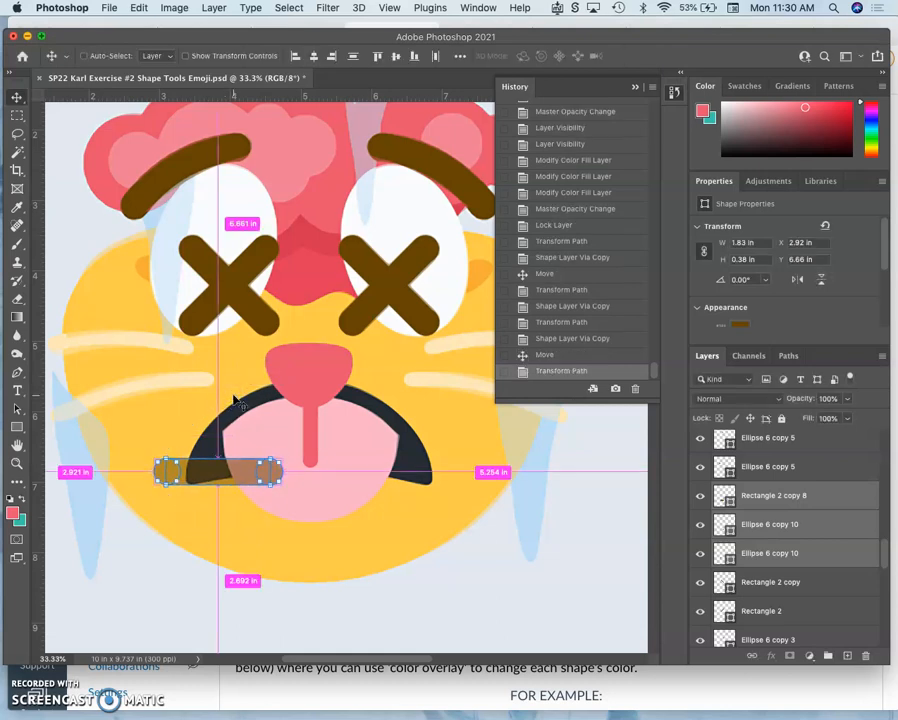
{"action": "right_click", "coordinate": [218, 472]}
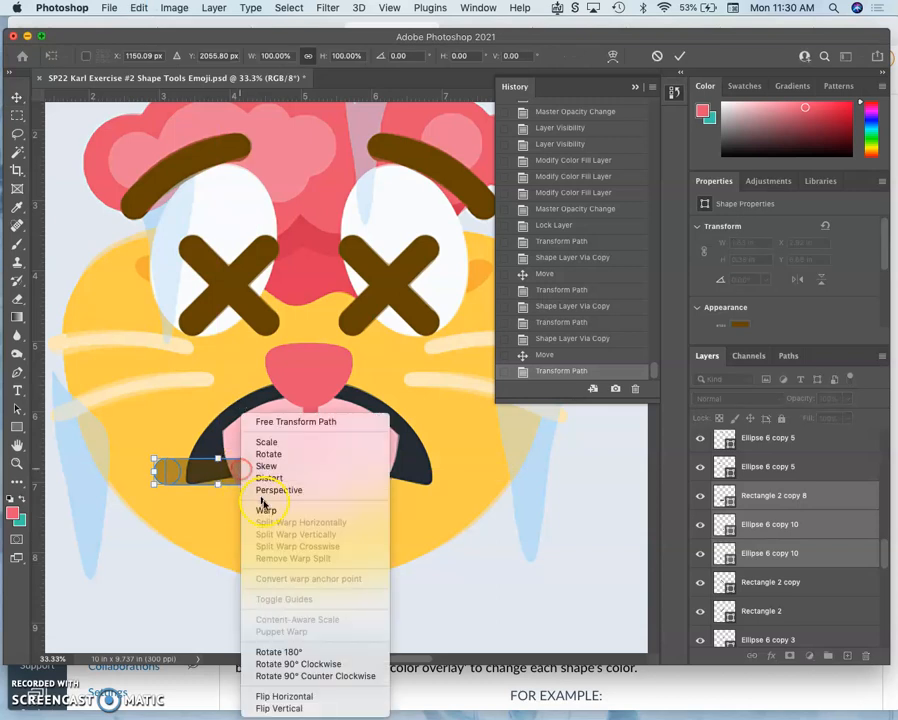
{"action": "left_click", "coordinate": [266, 510]}
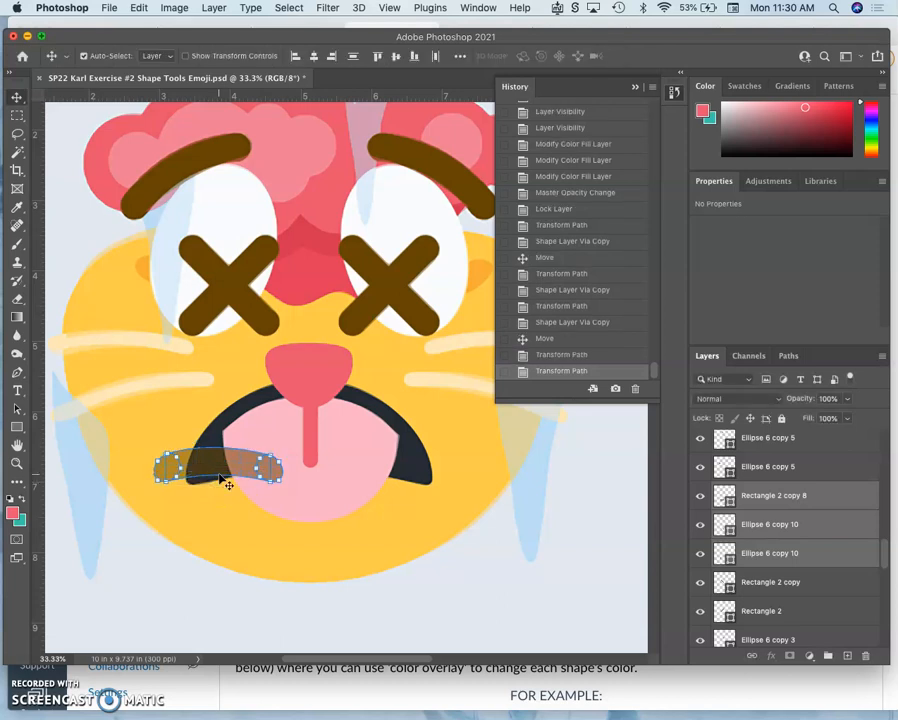
{"action": "left_click_drag", "start_coordinate": [218, 470], "coordinate": [213, 543]}
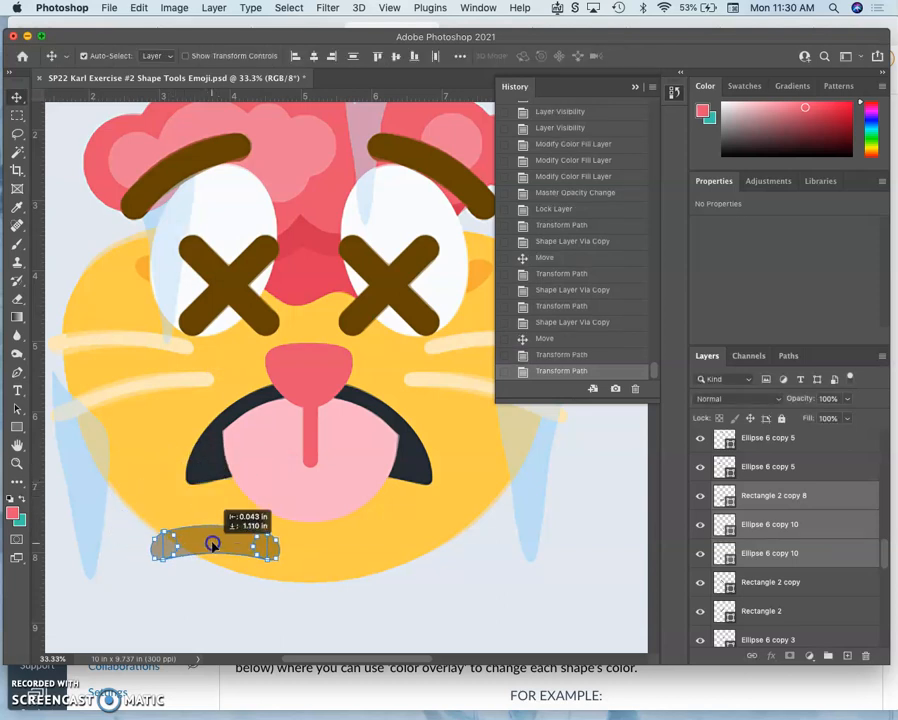
{"action": "left_click_drag", "start_coordinate": [215, 543], "coordinate": [218, 502]}
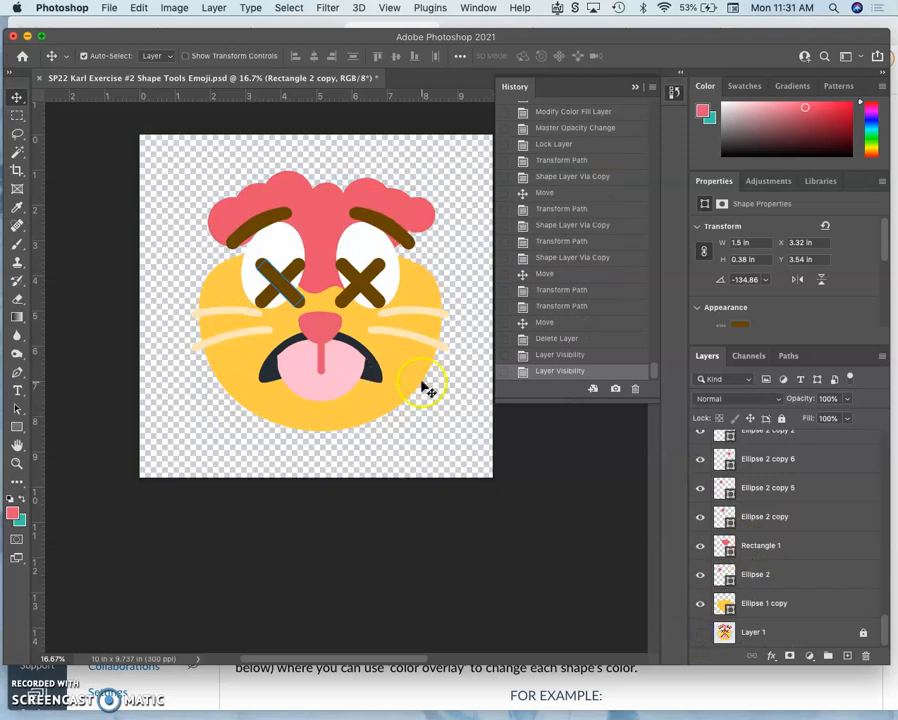
{"action": "mouse_move", "coordinate": [385, 395]}
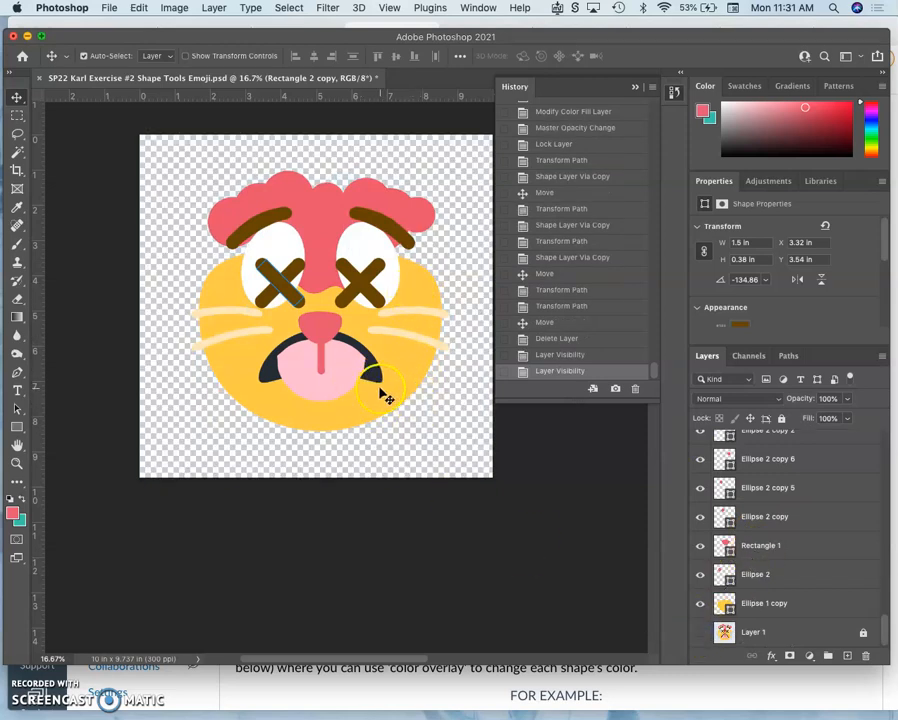
Zoom in on the pale blue icicle on the face's left side.
{"action": "left_click", "coordinate": [700, 632]}
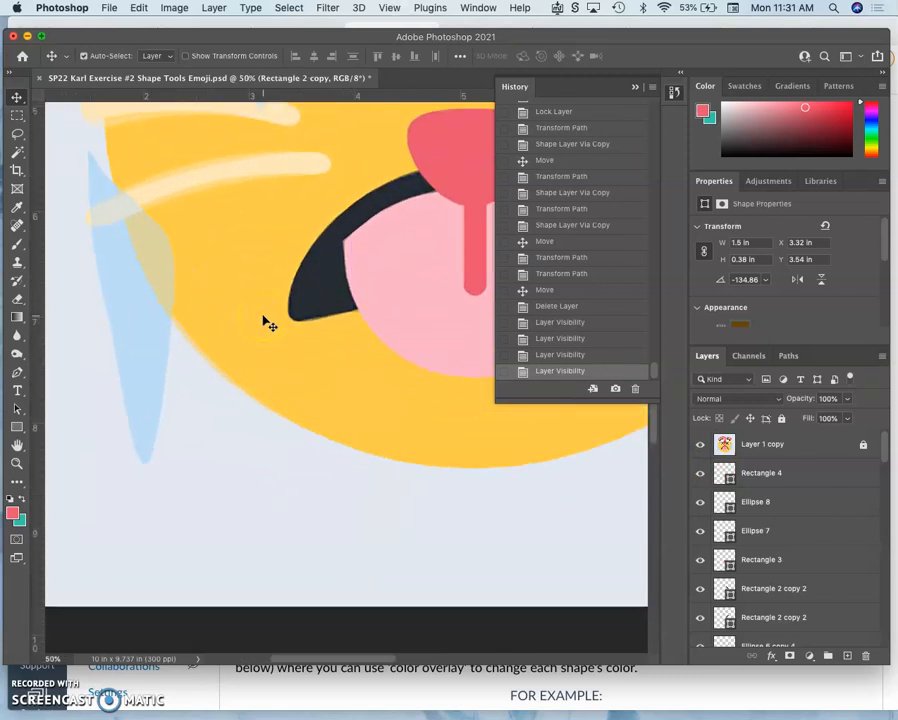
{"action": "mouse_move", "coordinate": [20, 442]}
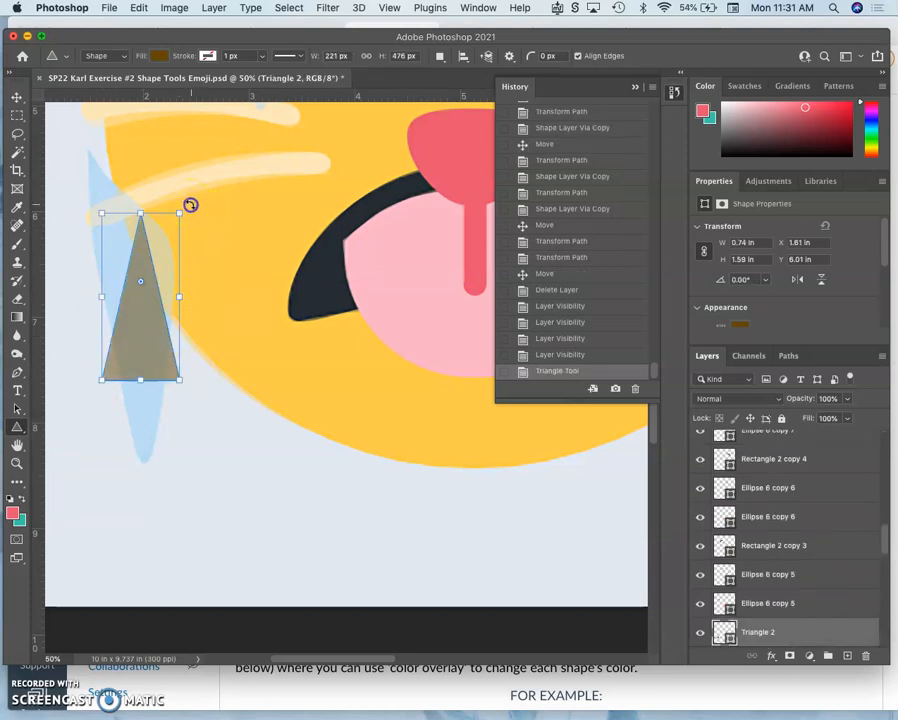
Draw a triangle, turn it point-down, and move it over the left icicle.
{"action": "left_click_drag", "start_coordinate": [190, 205], "coordinate": [82, 403]}
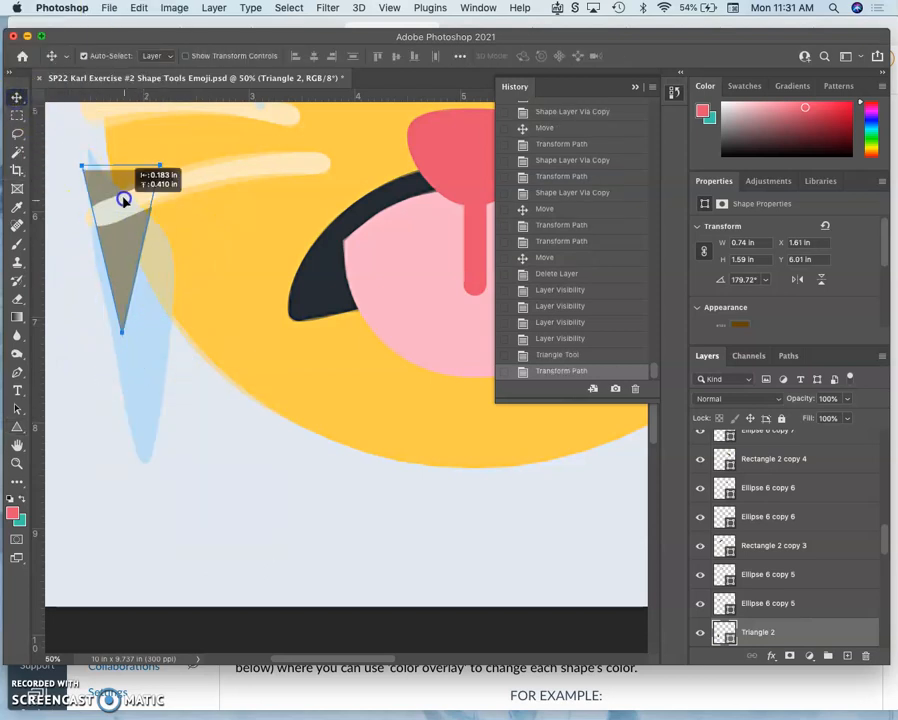
{"action": "left_click_drag", "start_coordinate": [123, 200], "coordinate": [145, 318]}
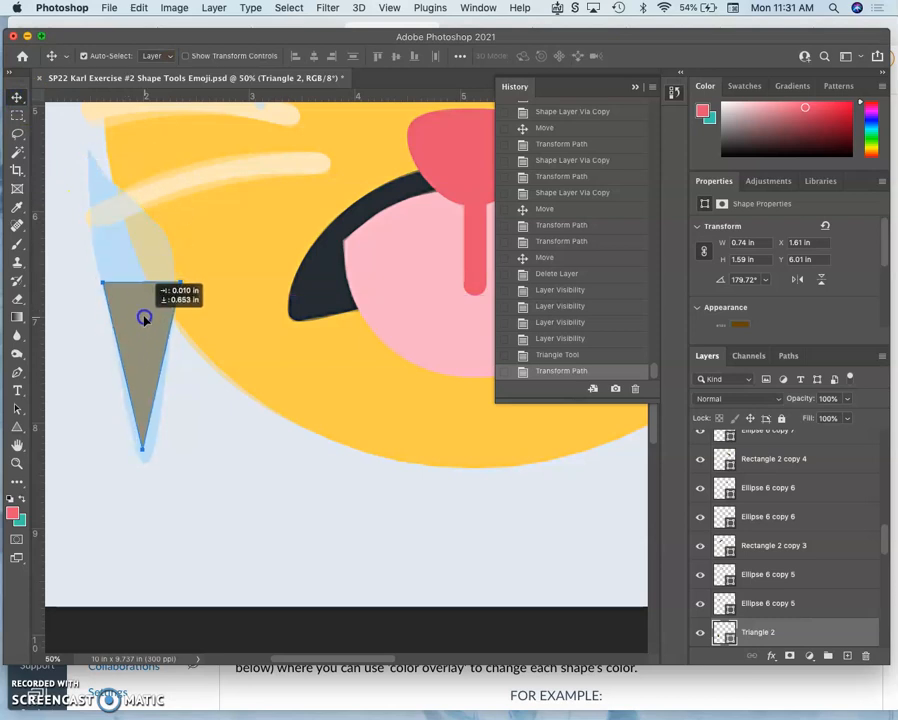
{"action": "left_click_drag", "start_coordinate": [145, 317], "coordinate": [133, 275]}
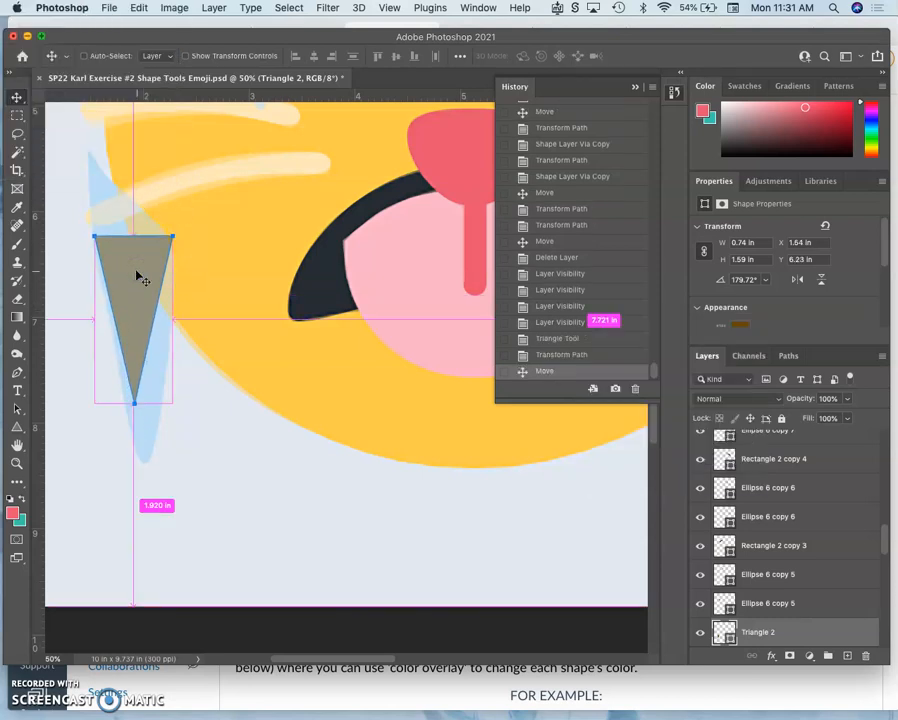
Warp the triangle's side, tip and top corner to match the curved icicle outline.
{"action": "right_click", "coordinate": [147, 297]}
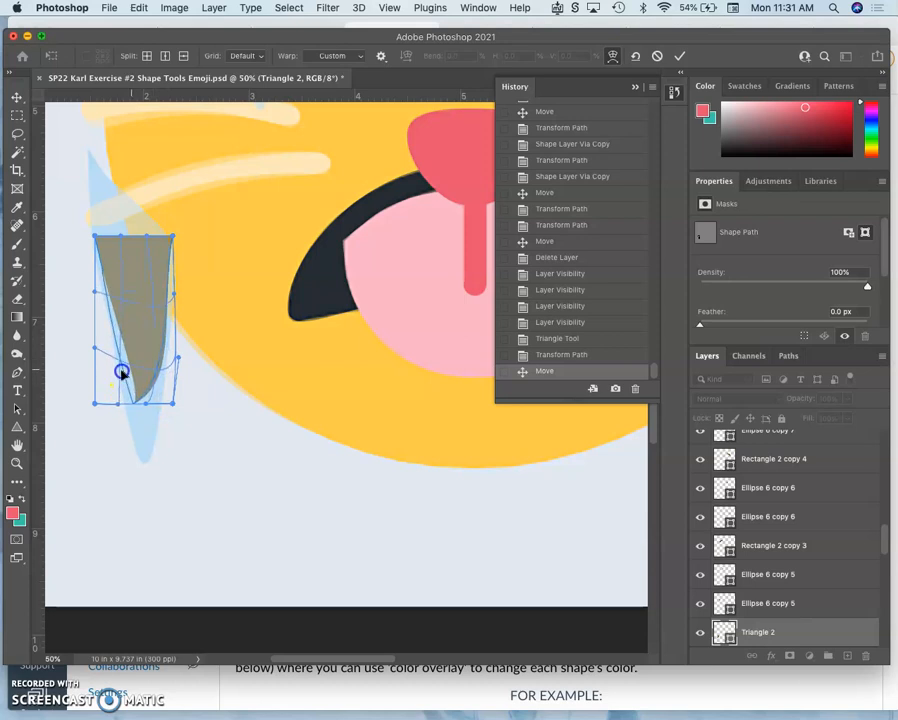
{"action": "left_click_drag", "start_coordinate": [120, 373], "coordinate": [135, 417]}
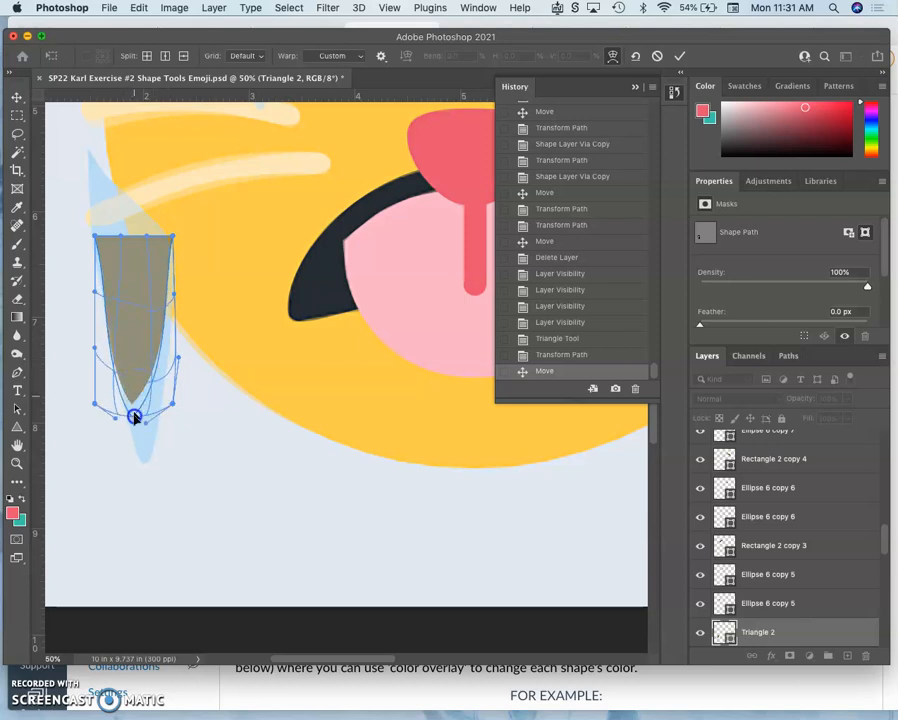
{"action": "left_click_drag", "start_coordinate": [135, 417], "coordinate": [143, 457]}
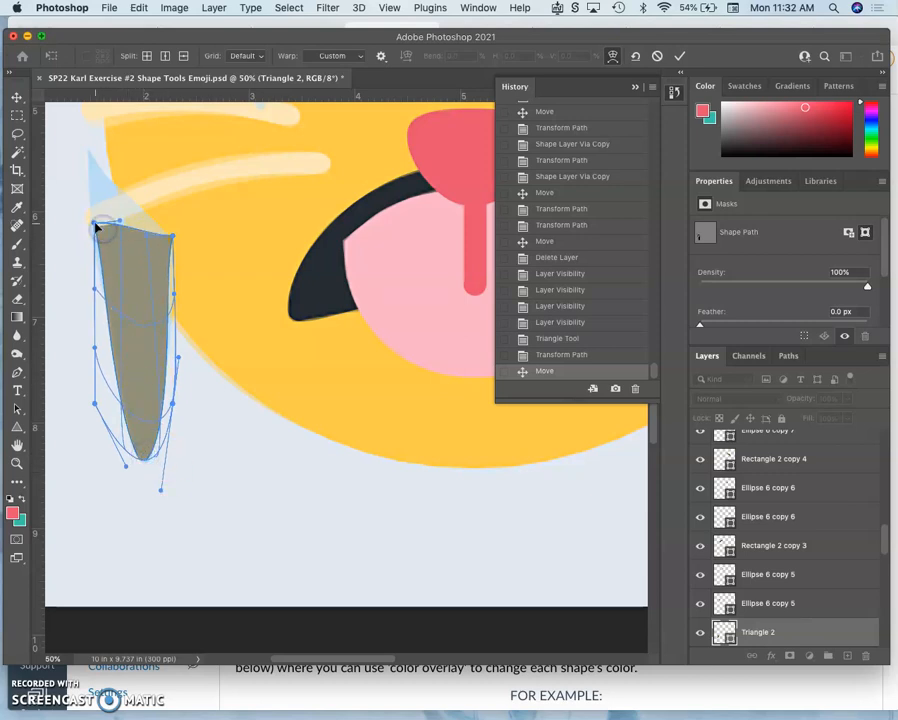
{"action": "left_click_drag", "start_coordinate": [107, 227], "coordinate": [90, 153]}
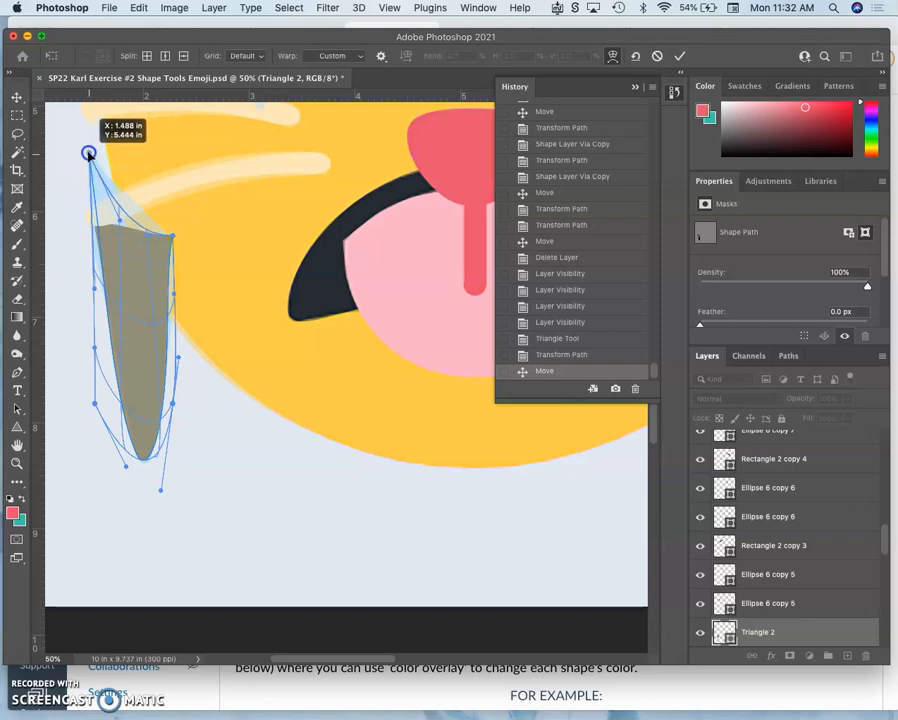
{"action": "left_click_drag", "start_coordinate": [88, 154], "coordinate": [140, 209]}
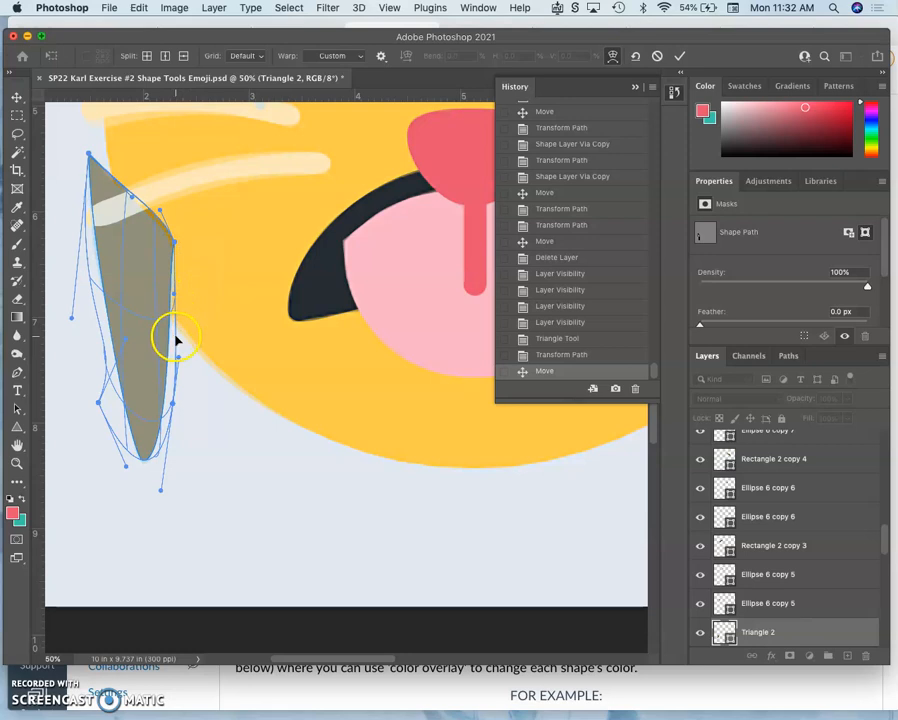
{"action": "mouse_move", "coordinate": [178, 358]}
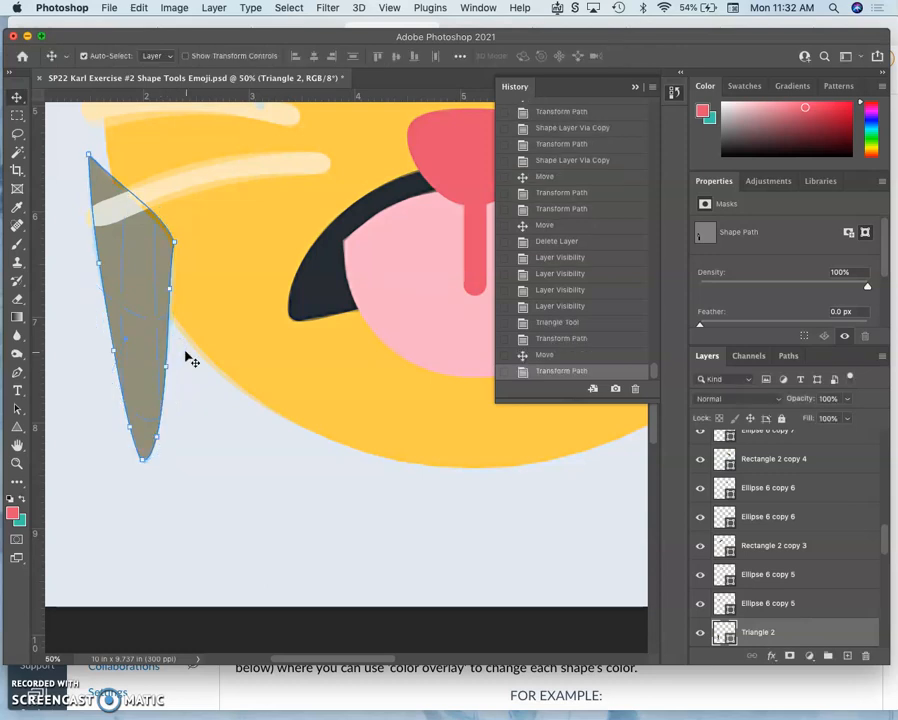
Toggle the icicle shape's visibility to compare it with the reference icicle.
{"action": "left_click", "coordinate": [700, 635]}
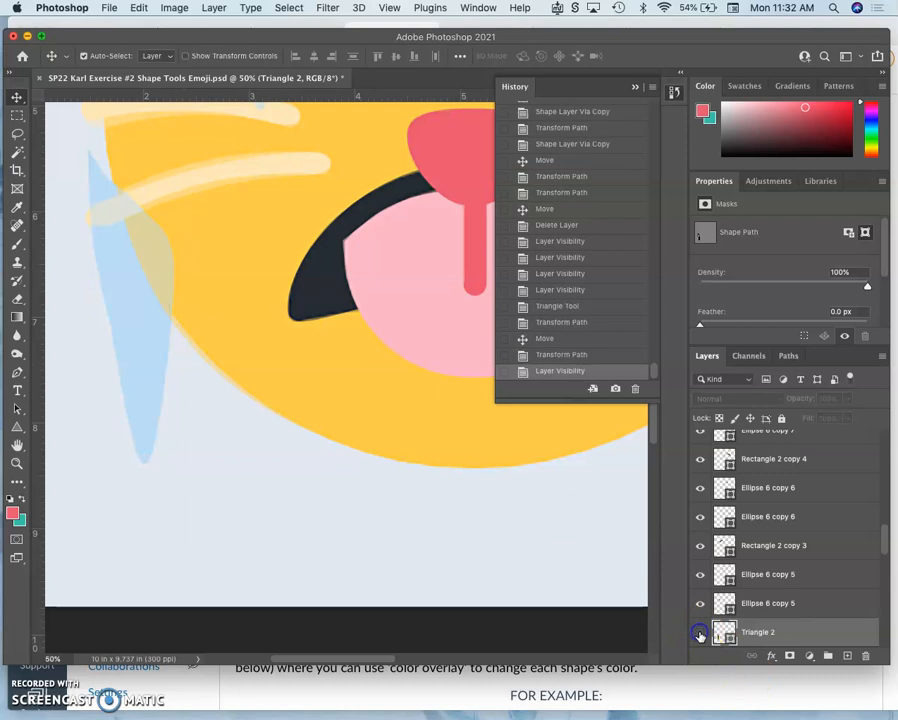
{"action": "left_click", "coordinate": [700, 631]}
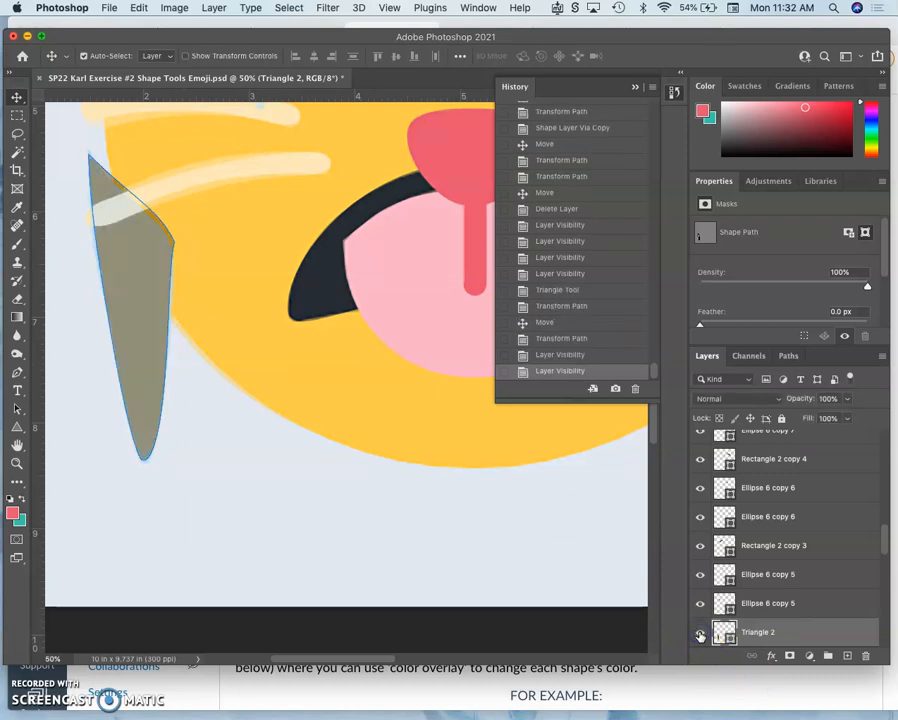
{"action": "mouse_move", "coordinate": [700, 603]}
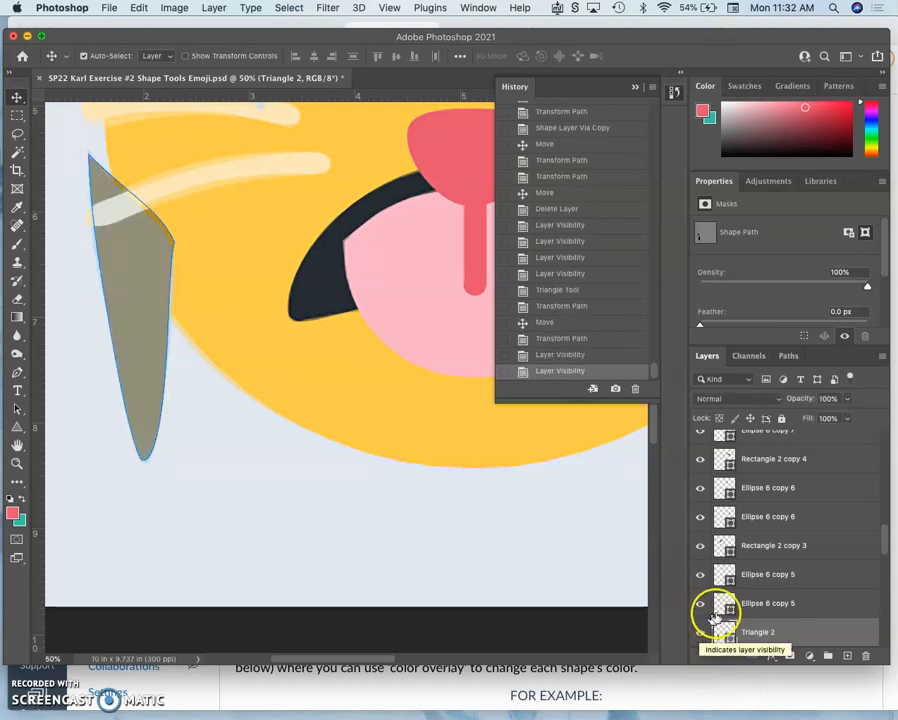
{"action": "left_click", "coordinate": [700, 632]}
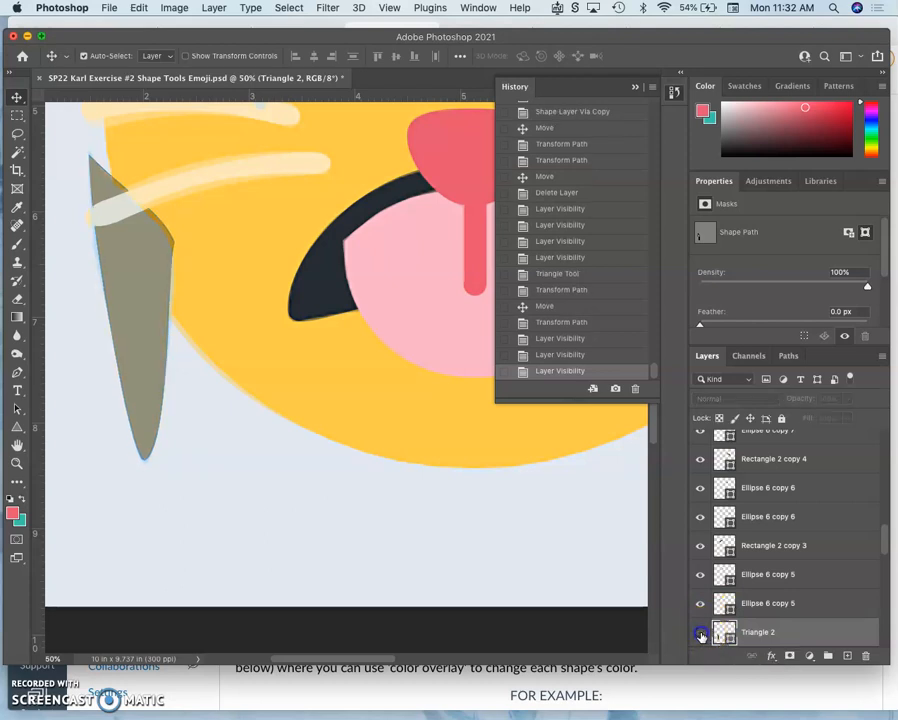
{"action": "left_click", "coordinate": [700, 631]}
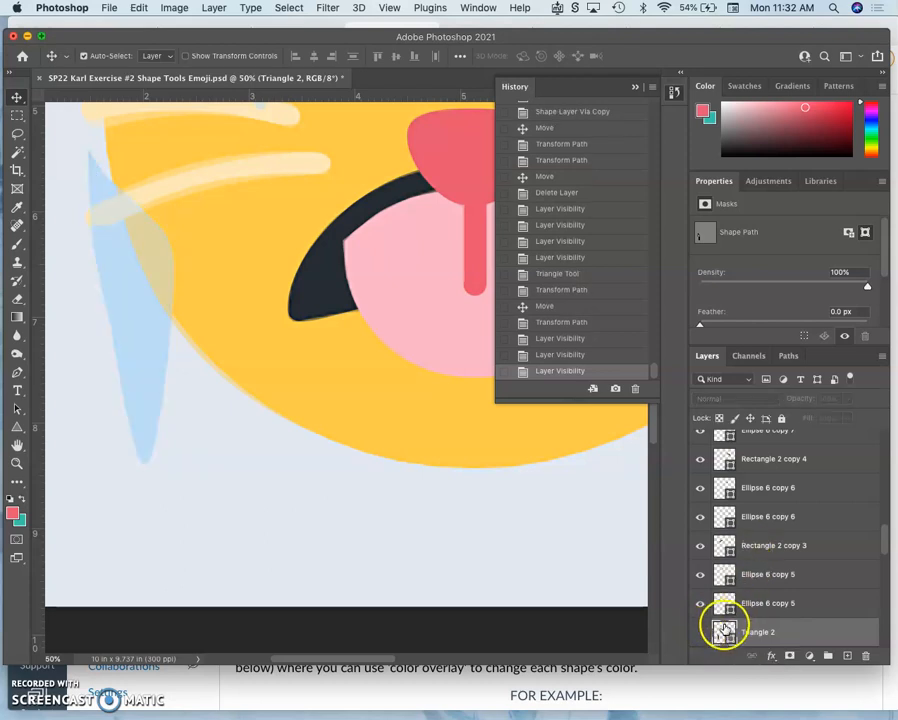
Fill the shape pale blue and nudge it onto the reference icicle.
{"action": "double_click", "coordinate": [724, 631]}
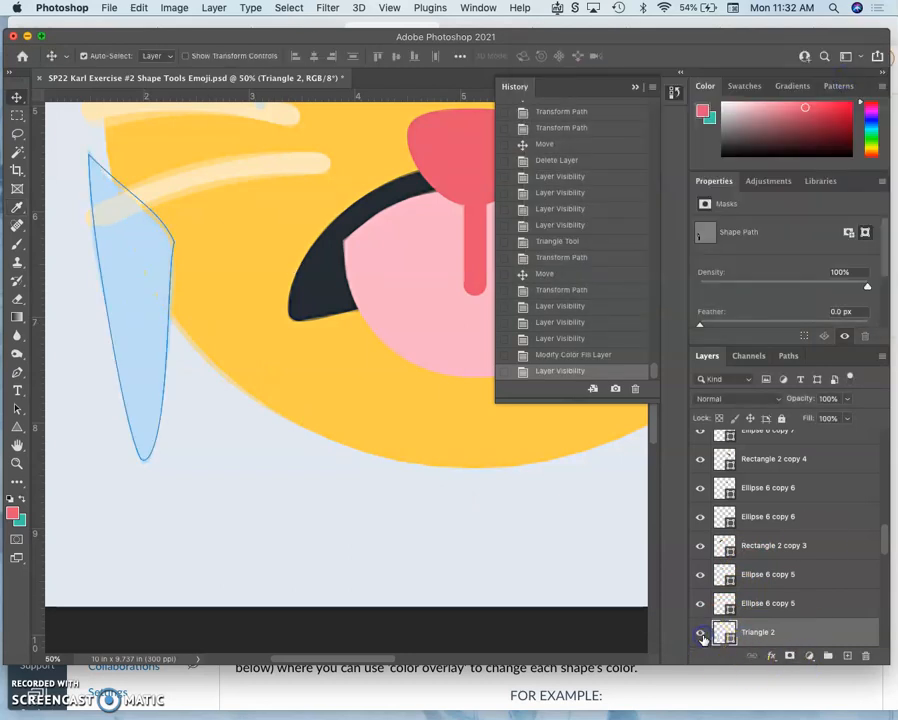
{"action": "scroll", "scroll_direction": "down", "scroll_amount": 3}
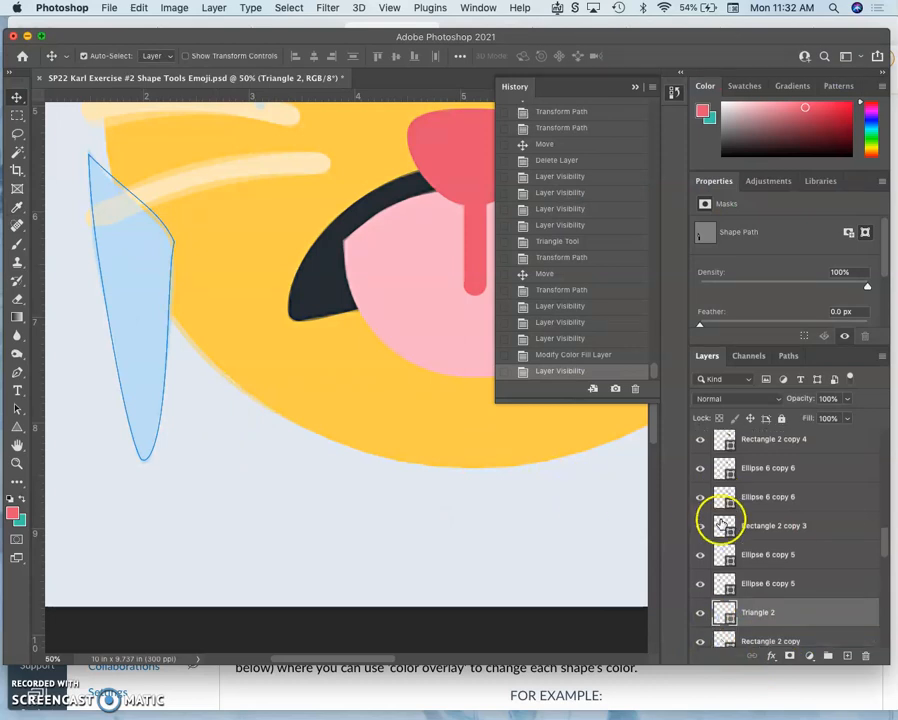
{"action": "left_click", "coordinate": [765, 612]}
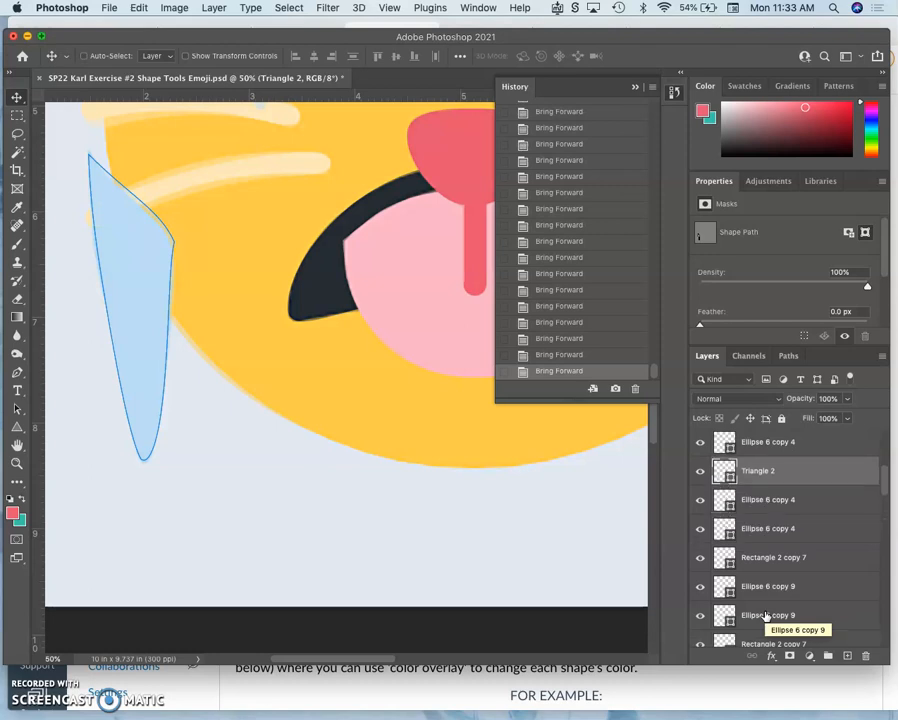
{"action": "scroll", "scroll_direction": "up", "scroll_amount": 3}
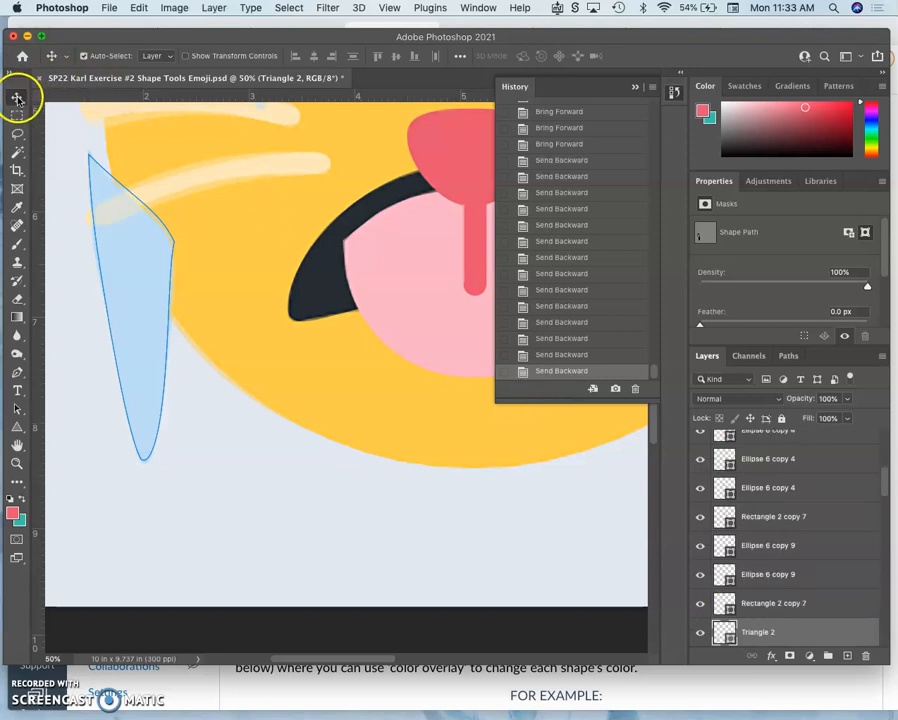
{"action": "left_click_drag", "start_coordinate": [130, 300], "coordinate": [160, 280]}
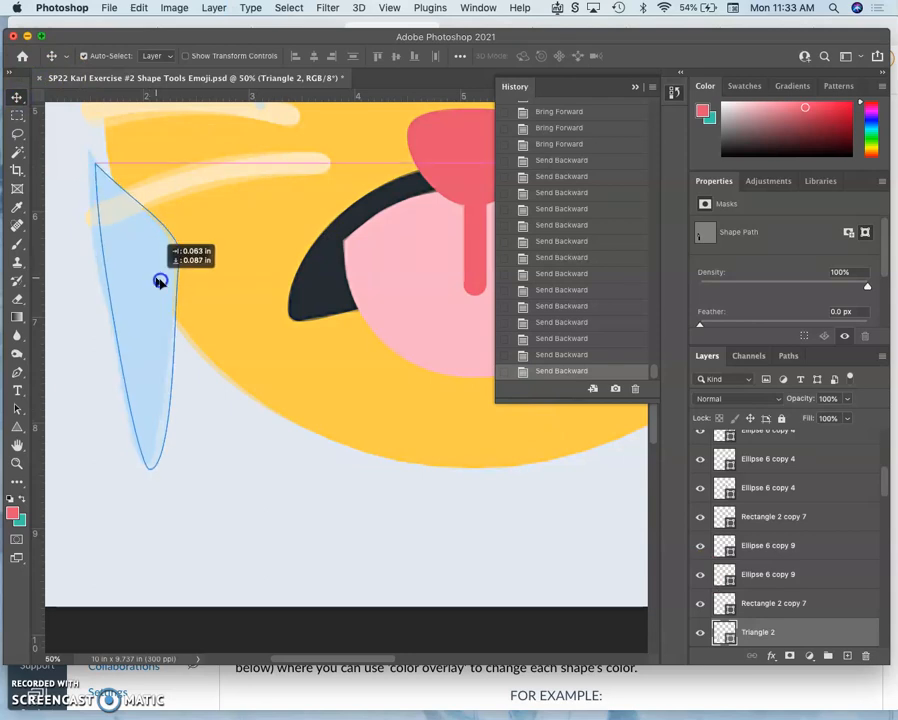
{"action": "left_click_drag", "start_coordinate": [160, 280], "coordinate": [170, 290]}
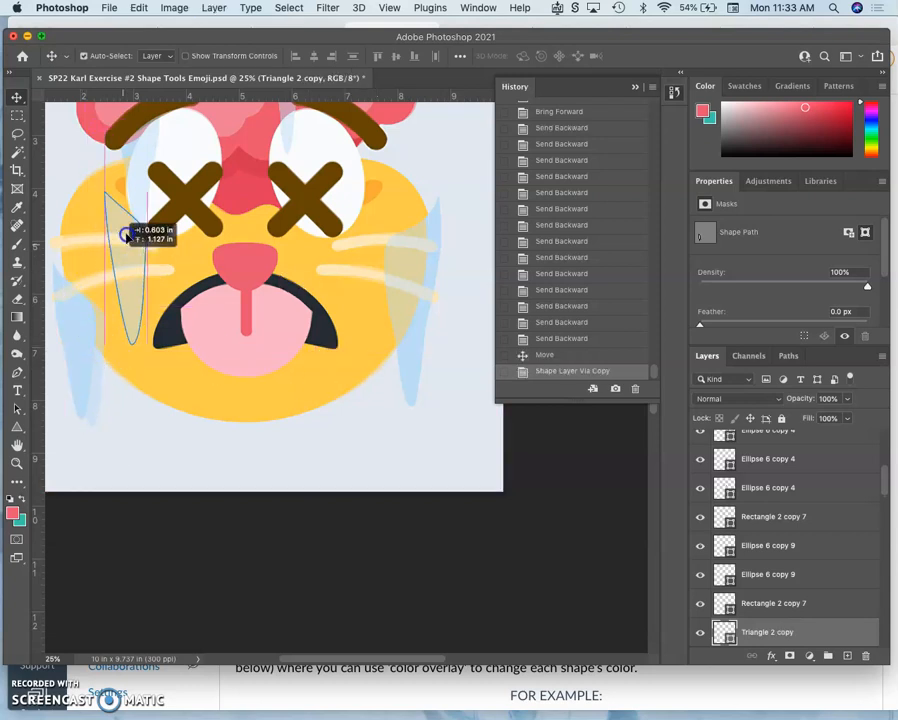
Move the icicle copy up over the left eye and flip it horizontally.
{"action": "left_click_drag", "start_coordinate": [135, 235], "coordinate": [133, 150]}
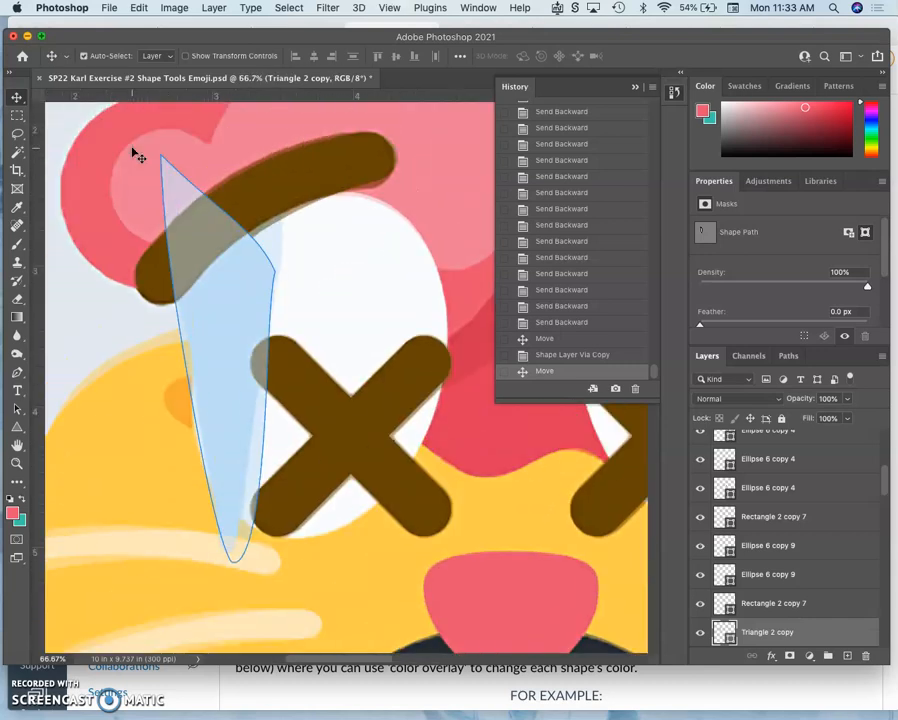
{"action": "right_click", "coordinate": [227, 306]}
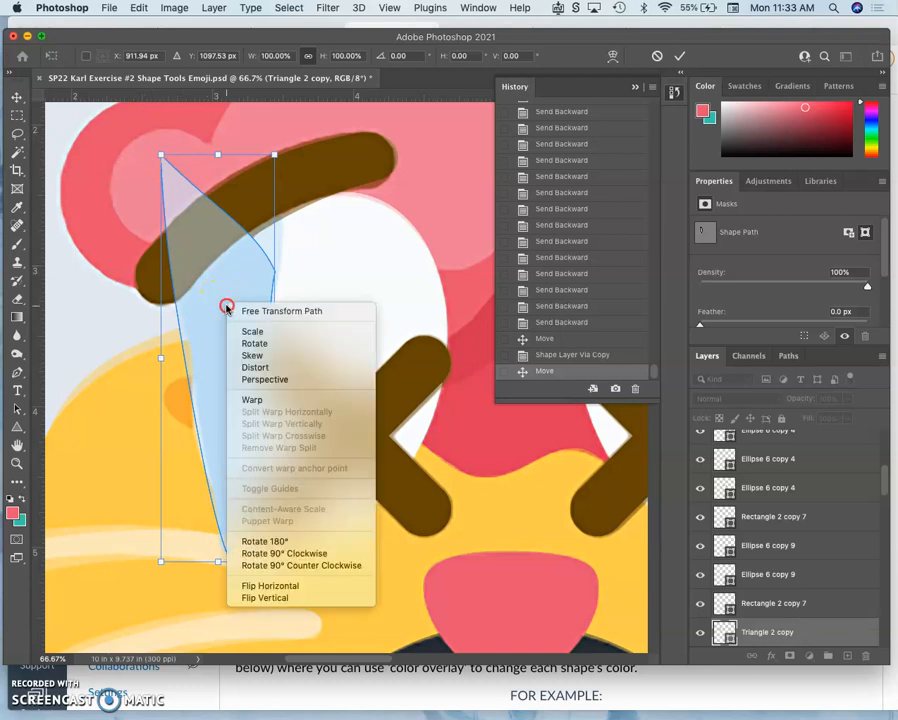
{"action": "left_click", "coordinate": [252, 399]}
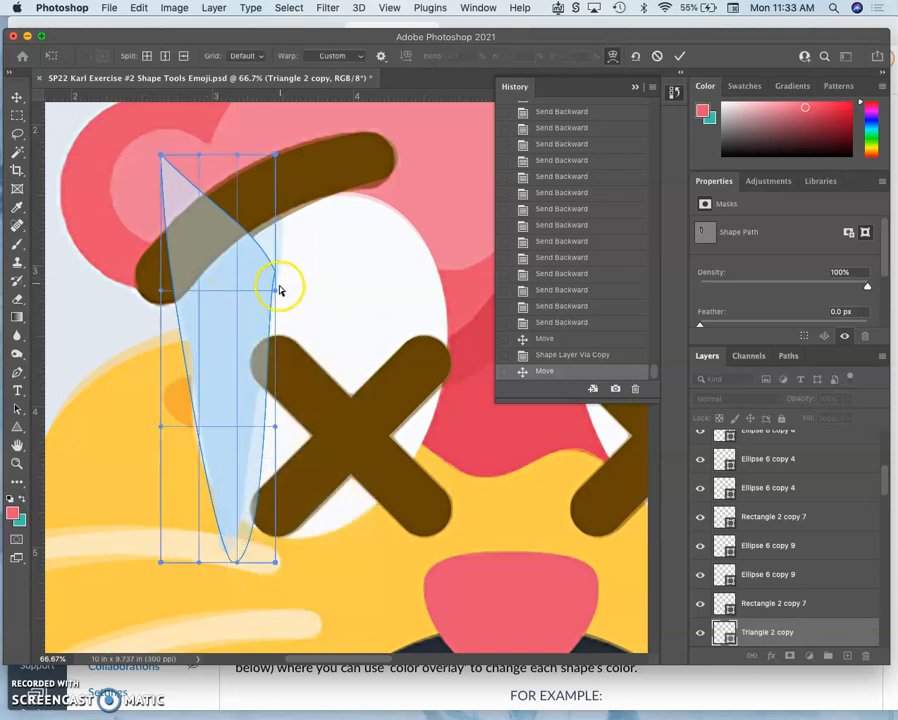
{"action": "right_click", "coordinate": [255, 283]}
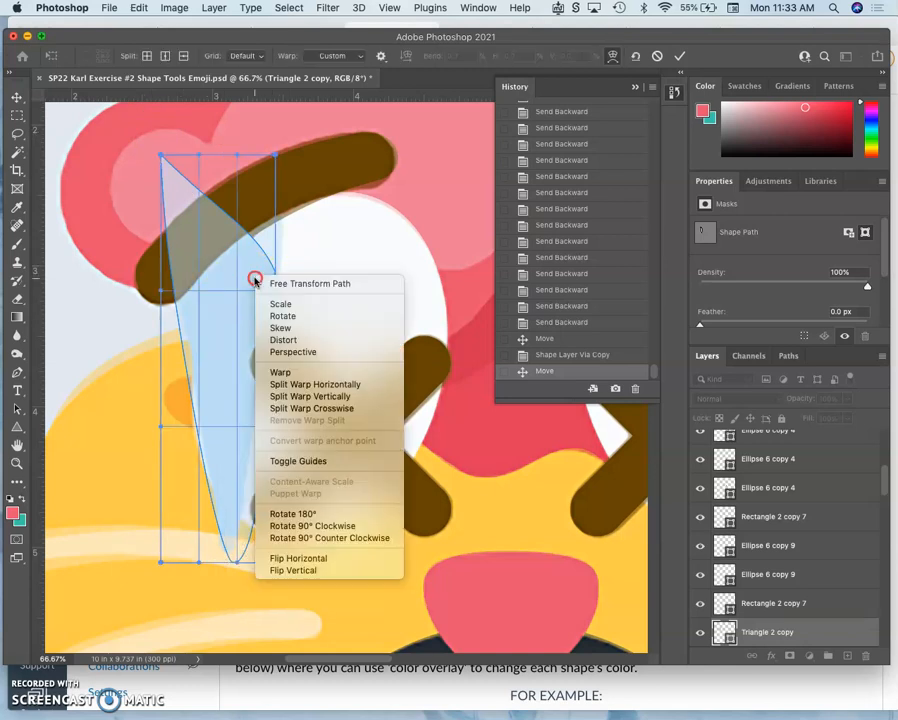
{"action": "mouse_move", "coordinate": [297, 558]}
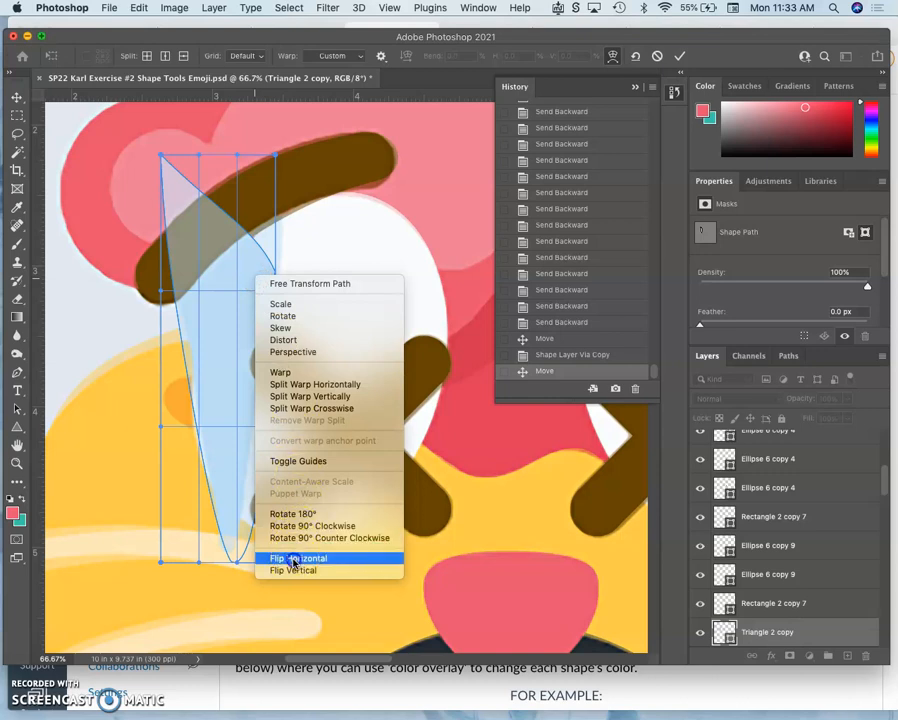
{"action": "left_click", "coordinate": [298, 558]}
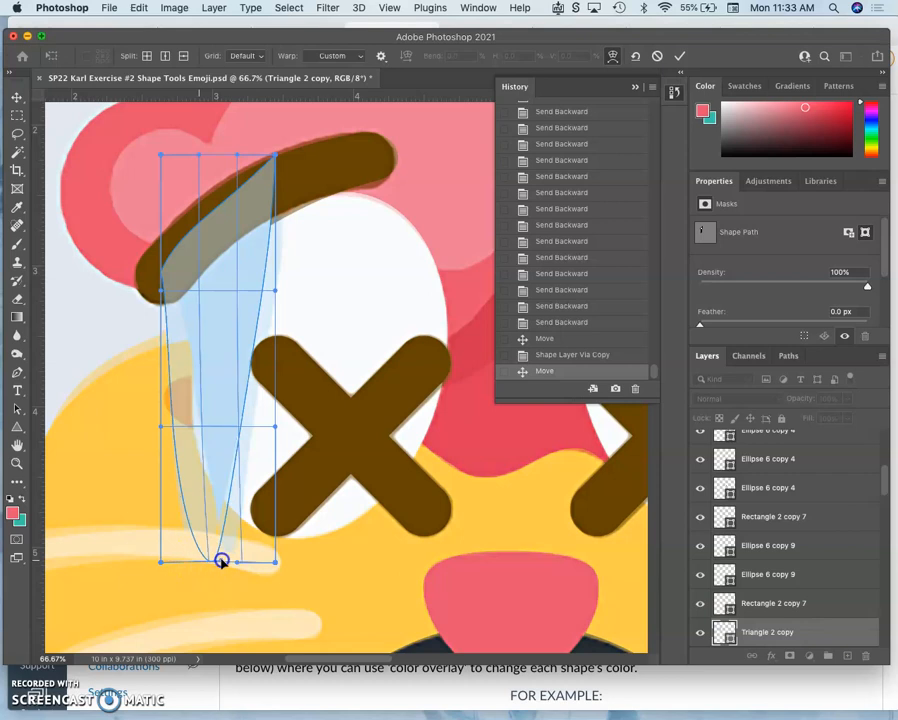
Warp its tip and top corner so it curves beneath the eyebrow.
{"action": "left_click_drag", "start_coordinate": [222, 560], "coordinate": [260, 543]}
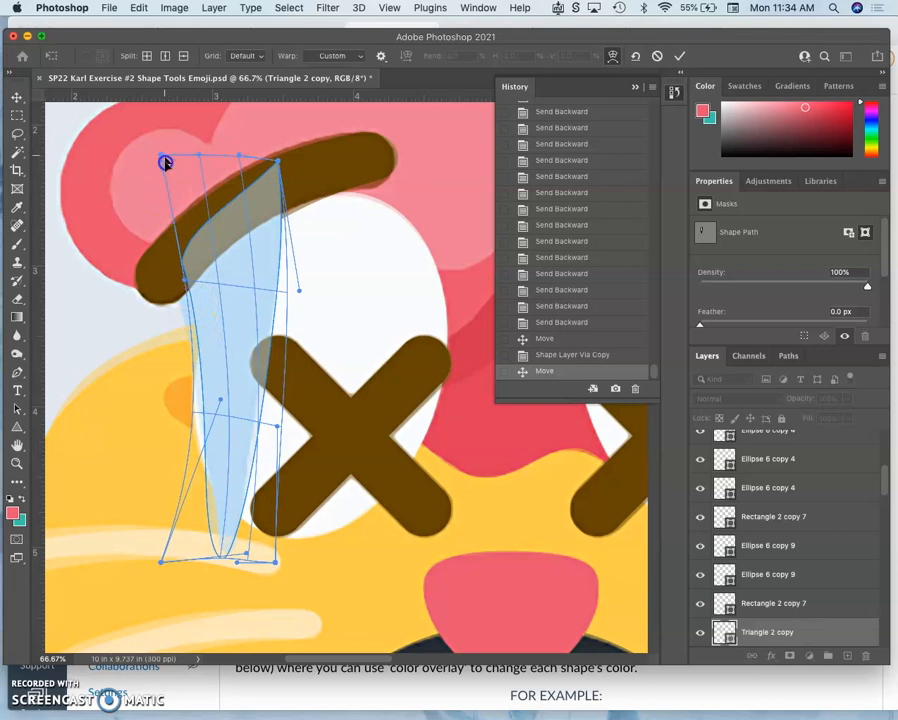
{"action": "left_click_drag", "start_coordinate": [166, 163], "coordinate": [147, 238]}
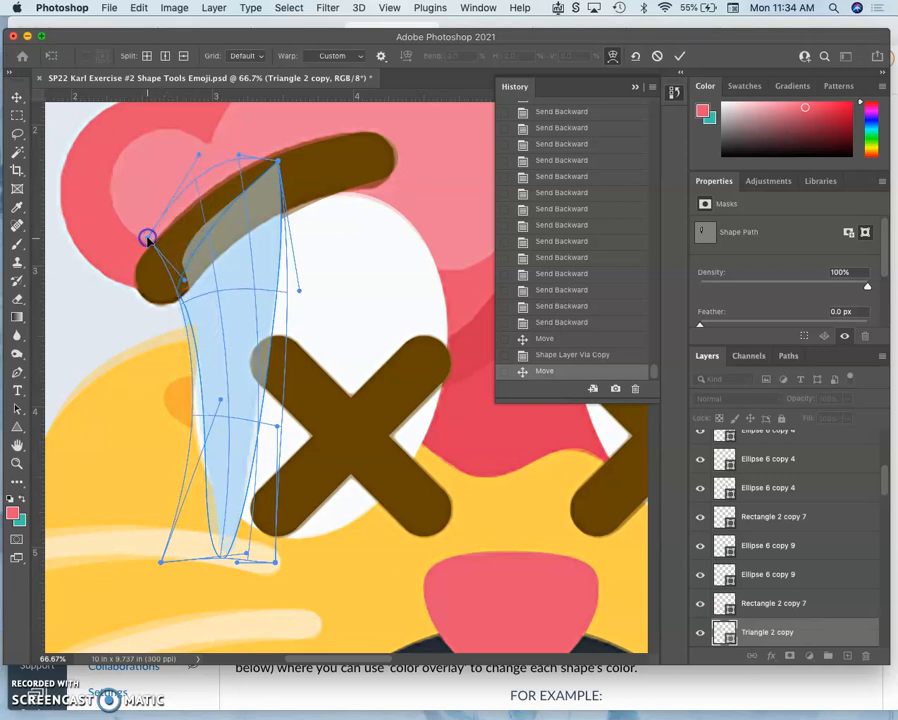
{"action": "left_click_drag", "start_coordinate": [147, 238], "coordinate": [207, 345]}
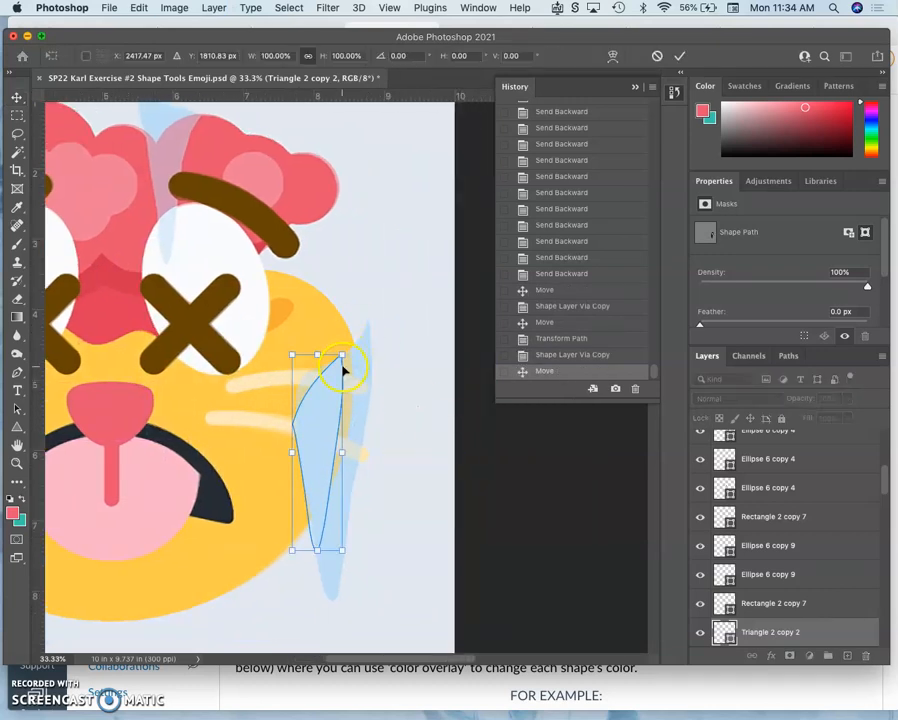
Scale up the right-side icicle, warp its top and left edges along the cheek, and commit.
{"action": "left_click_drag", "start_coordinate": [345, 357], "coordinate": [357, 300]}
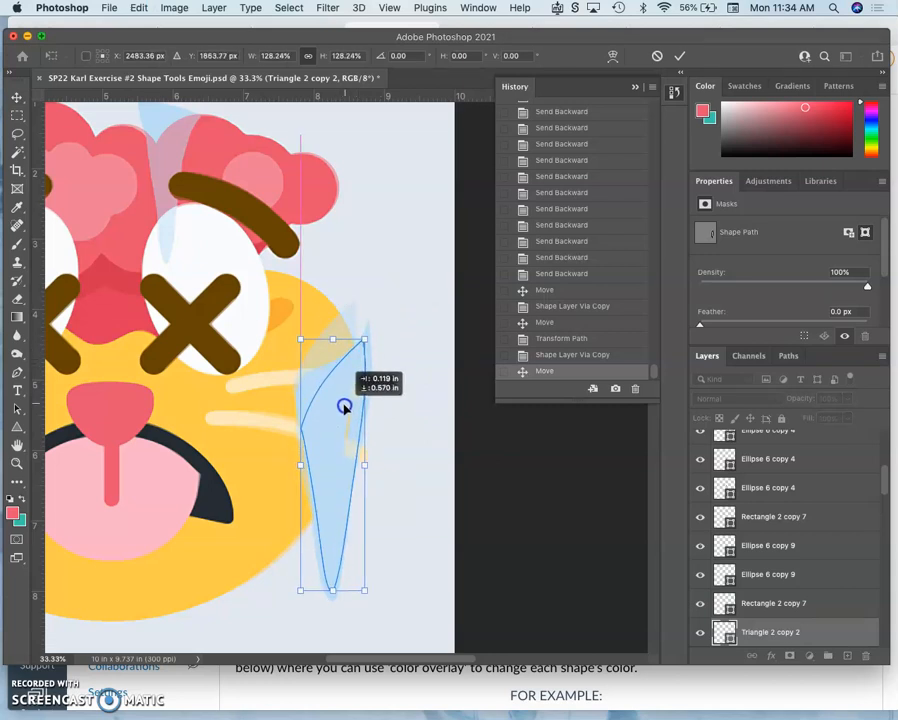
{"action": "right_click", "coordinate": [343, 406]}
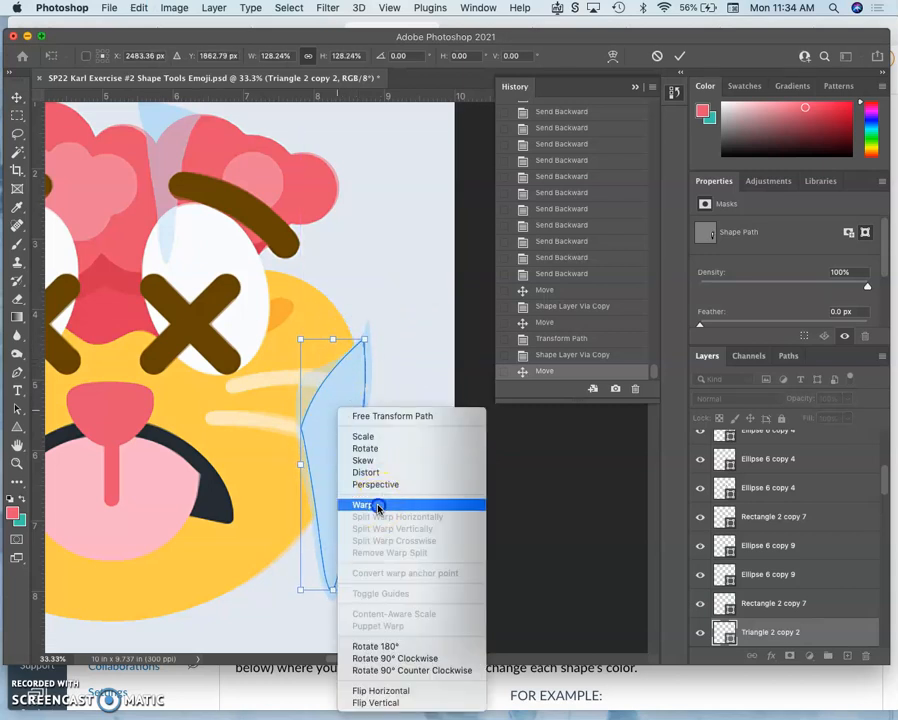
{"action": "left_click", "coordinate": [362, 504]}
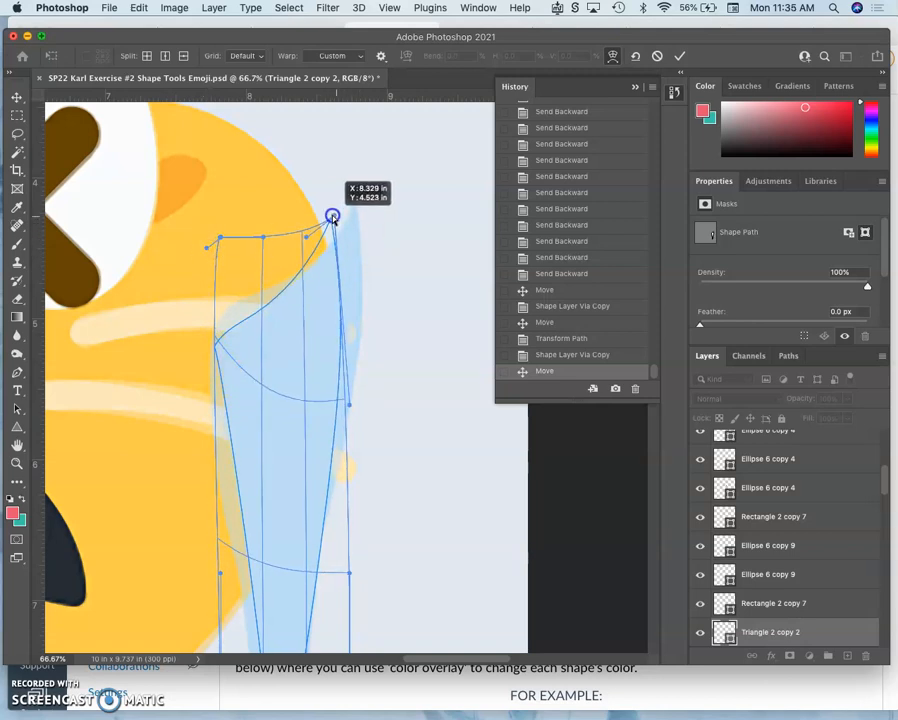
{"action": "left_click_drag", "start_coordinate": [332, 217], "coordinate": [330, 247]}
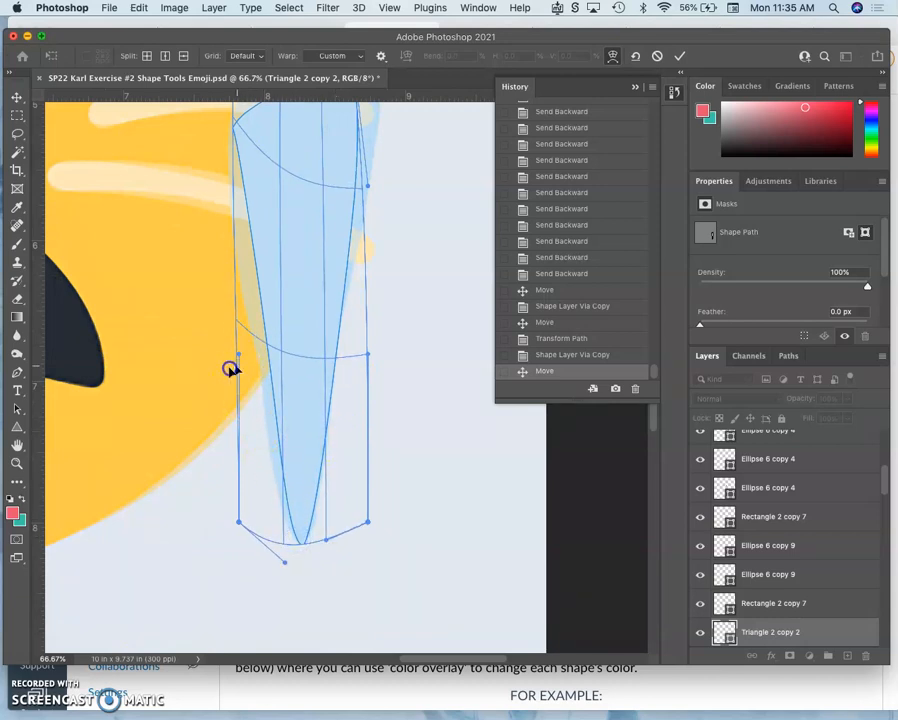
{"action": "left_click_drag", "start_coordinate": [237, 362], "coordinate": [210, 380]}
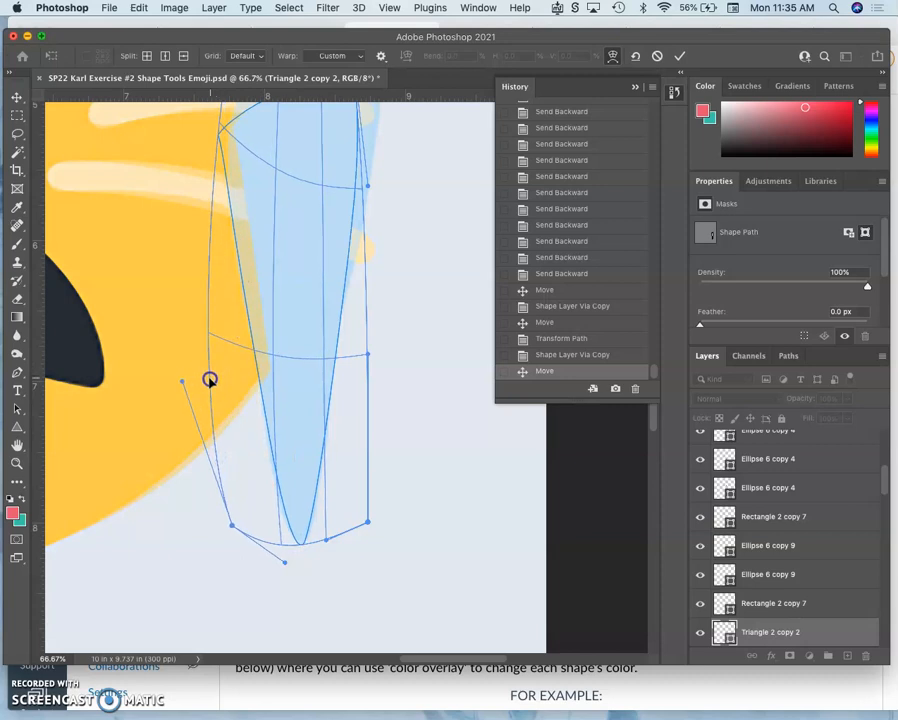
{"action": "left_click_drag", "start_coordinate": [210, 380], "coordinate": [226, 261]}
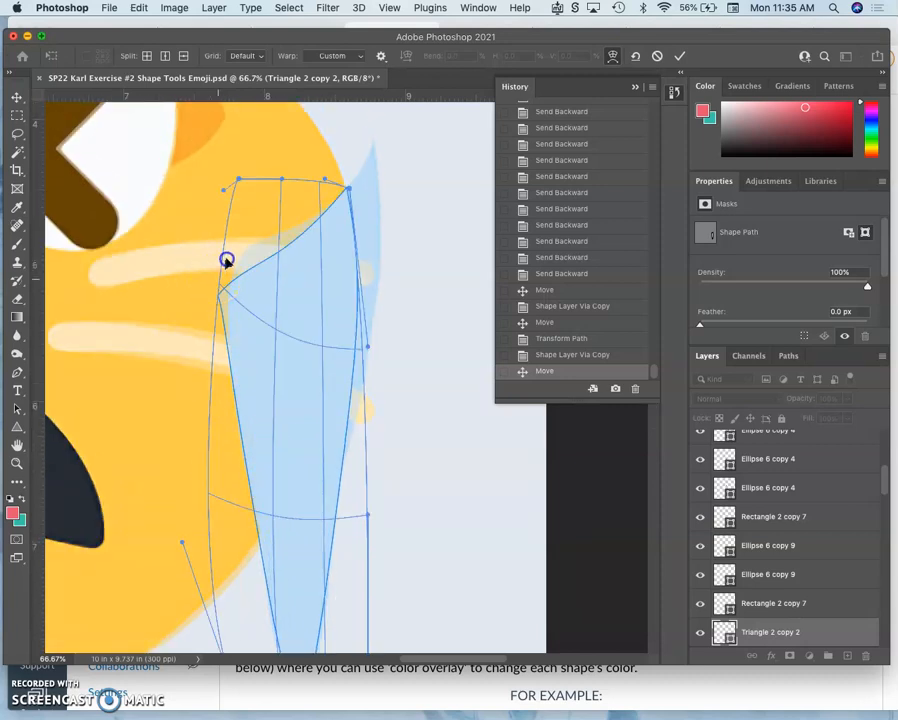
{"action": "left_click_drag", "start_coordinate": [227, 260], "coordinate": [230, 277]}
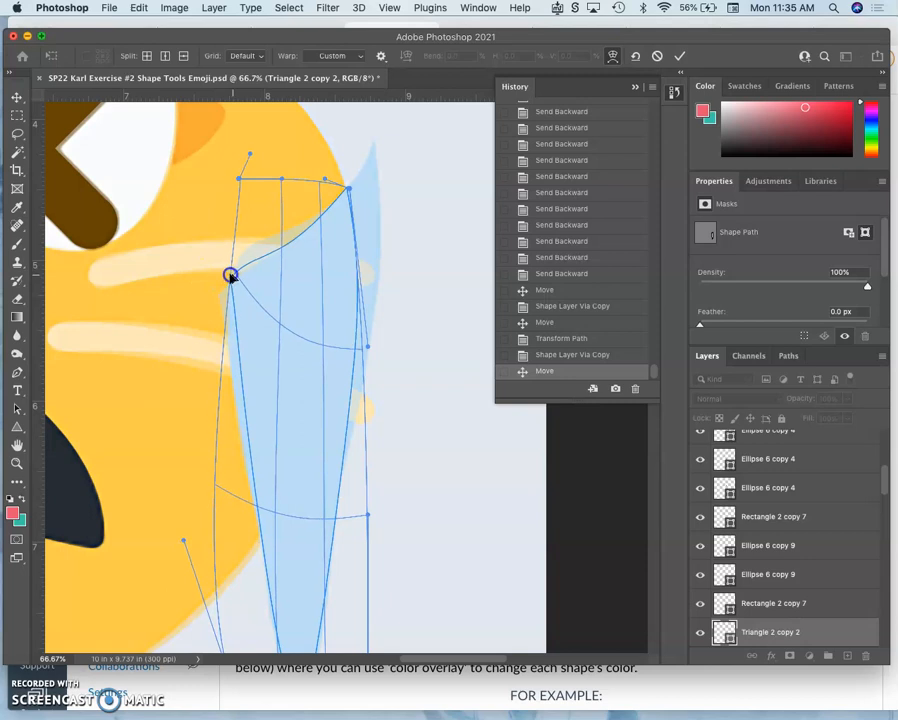
{"action": "left_click_drag", "start_coordinate": [230, 277], "coordinate": [223, 270]}
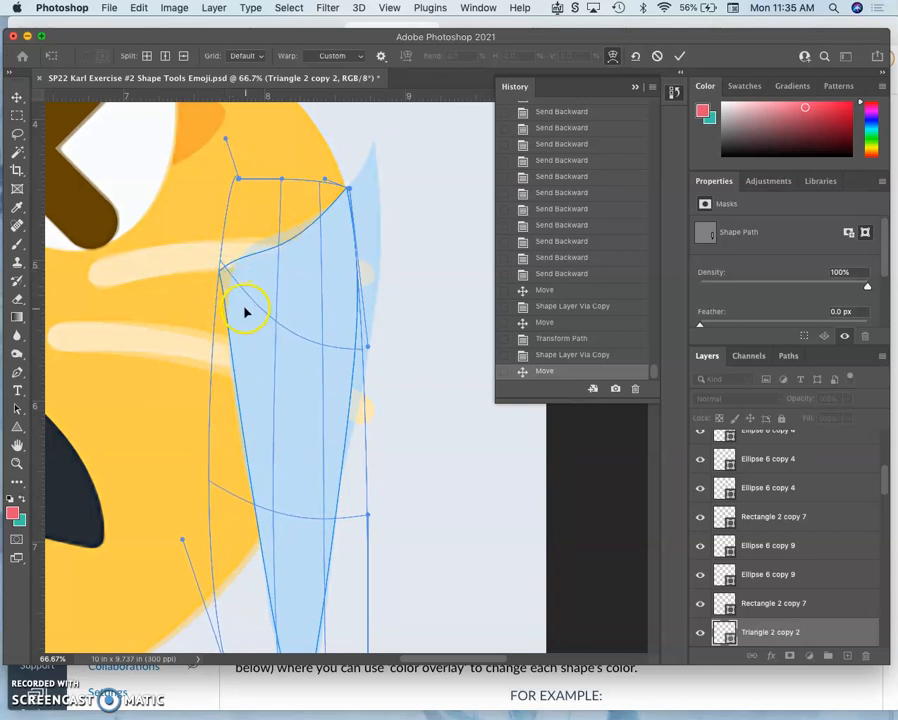
{"action": "left_click", "coordinate": [17, 97]}
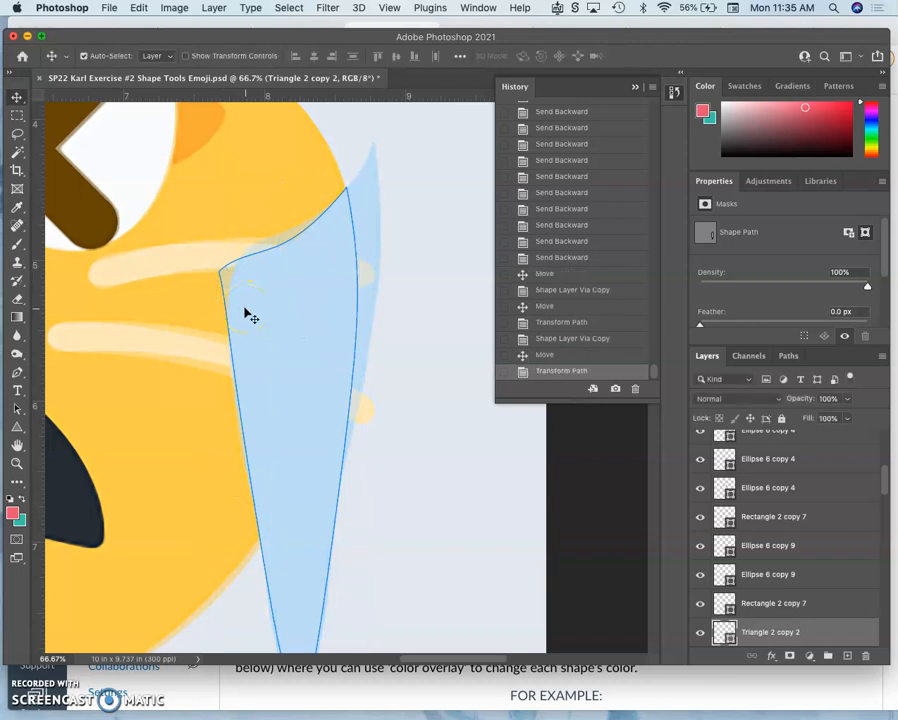
{"action": "mouse_move", "coordinate": [320, 312]}
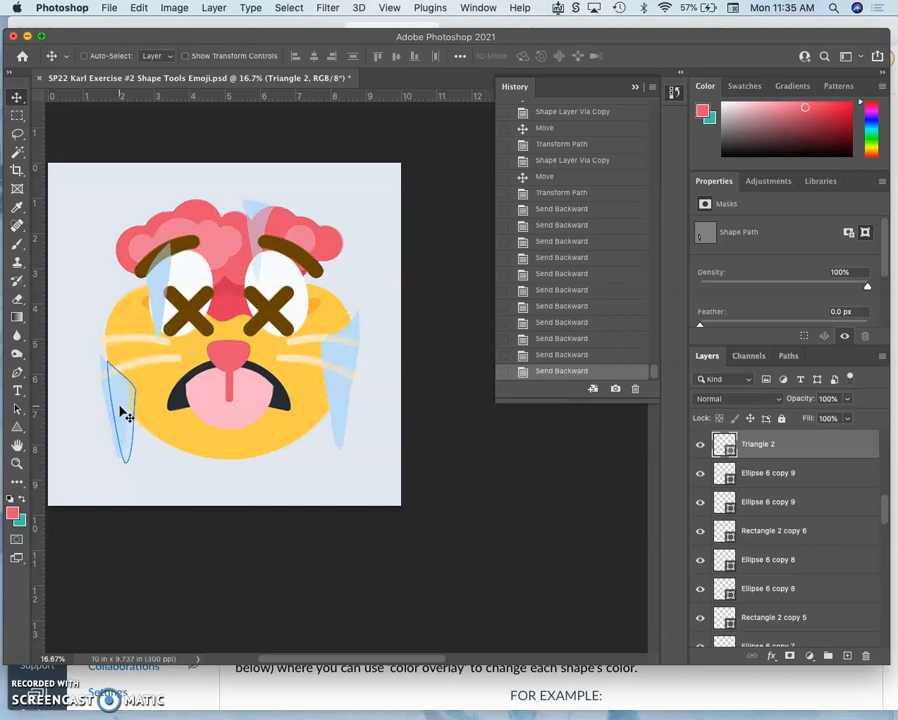
Duplicate an icicle and position the copy high in the hair above the right eye.
{"action": "left_click_drag", "start_coordinate": [120, 400], "coordinate": [250, 240]}
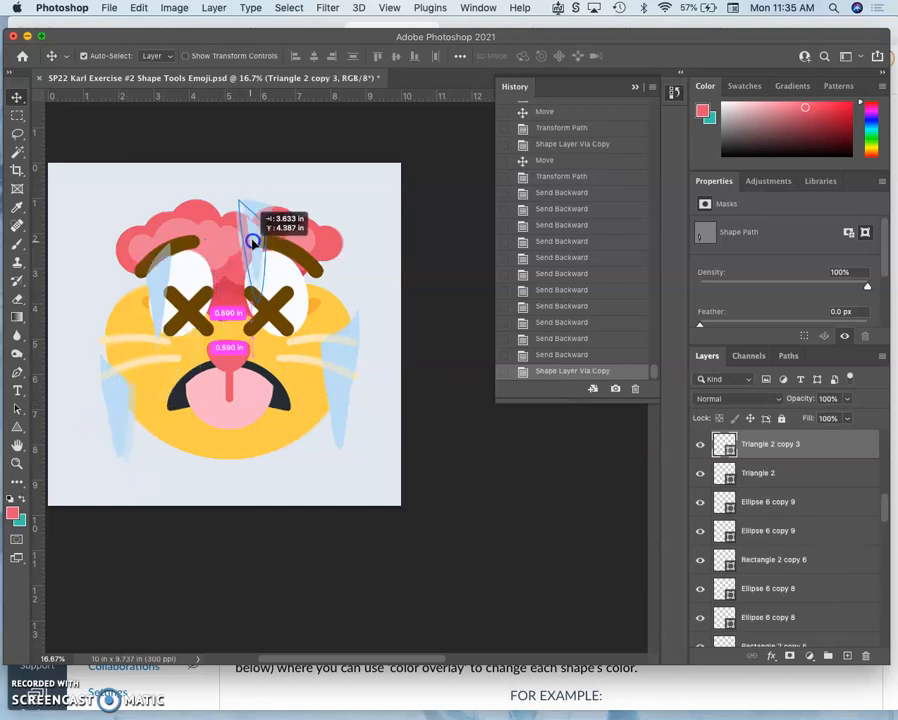
{"action": "left_click_drag", "start_coordinate": [252, 240], "coordinate": [252, 255]}
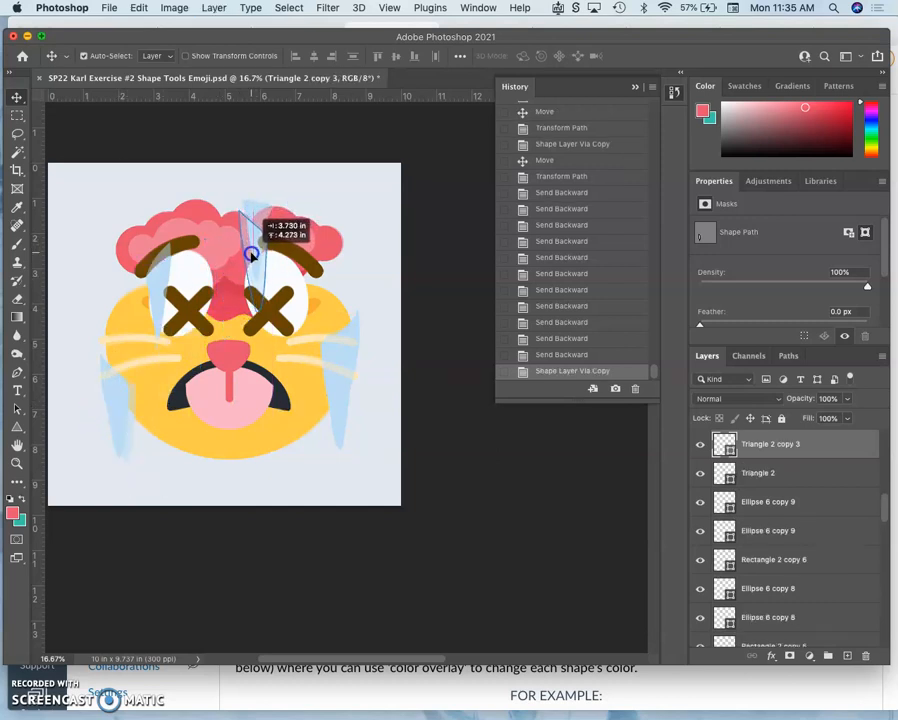
{"action": "left_click_drag", "start_coordinate": [250, 255], "coordinate": [278, 247]}
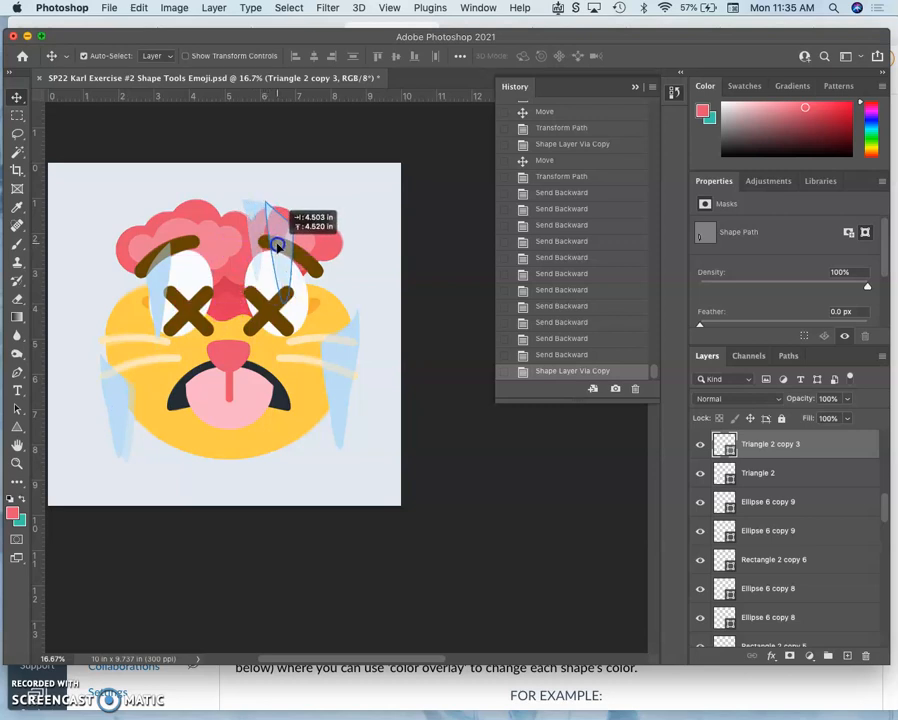
{"action": "left_click_drag", "start_coordinate": [278, 247], "coordinate": [263, 247]}
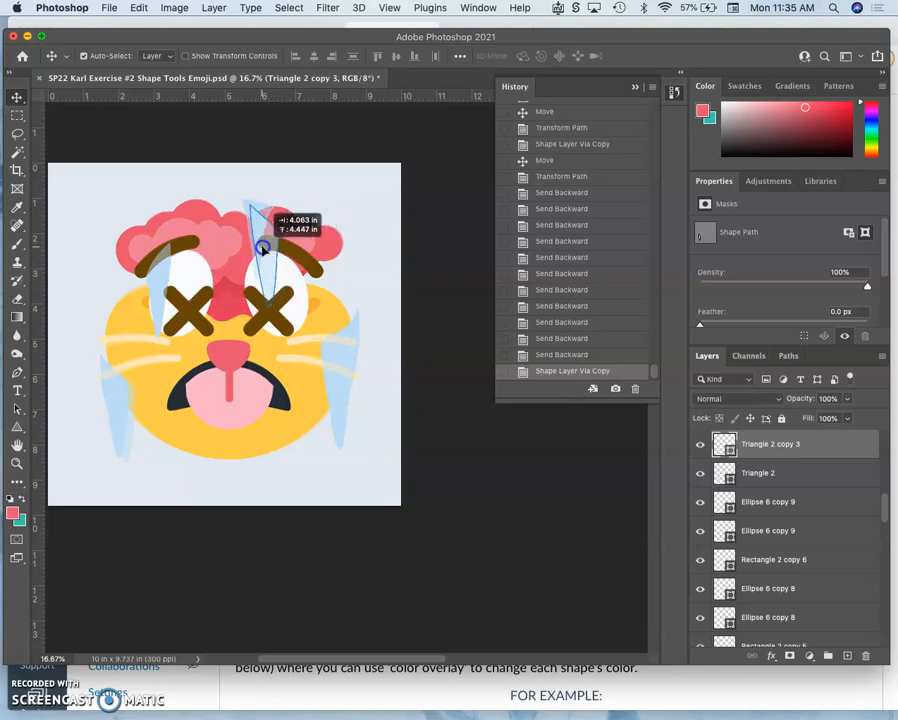
{"action": "left_click_drag", "start_coordinate": [262, 248], "coordinate": [272, 233]}
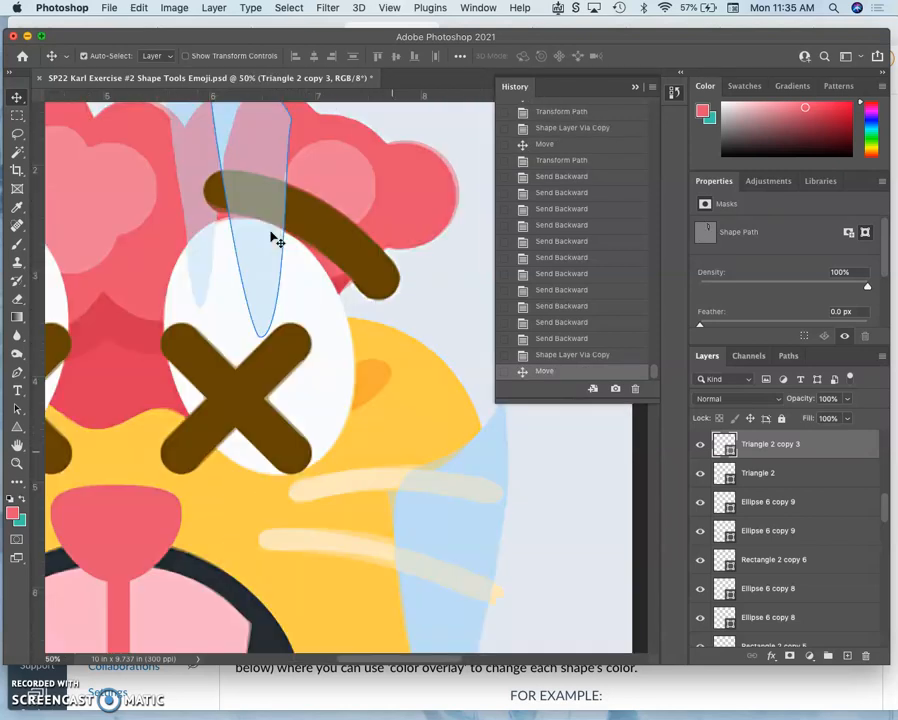
{"action": "left_click_drag", "start_coordinate": [275, 240], "coordinate": [293, 190]}
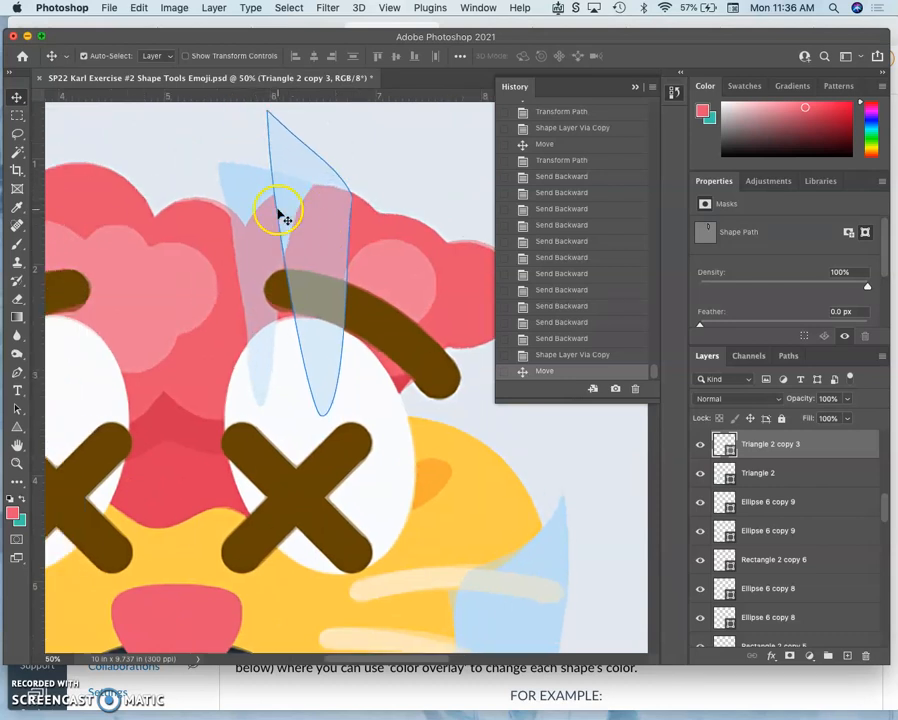
{"action": "left_click_drag", "start_coordinate": [283, 210], "coordinate": [306, 231]}
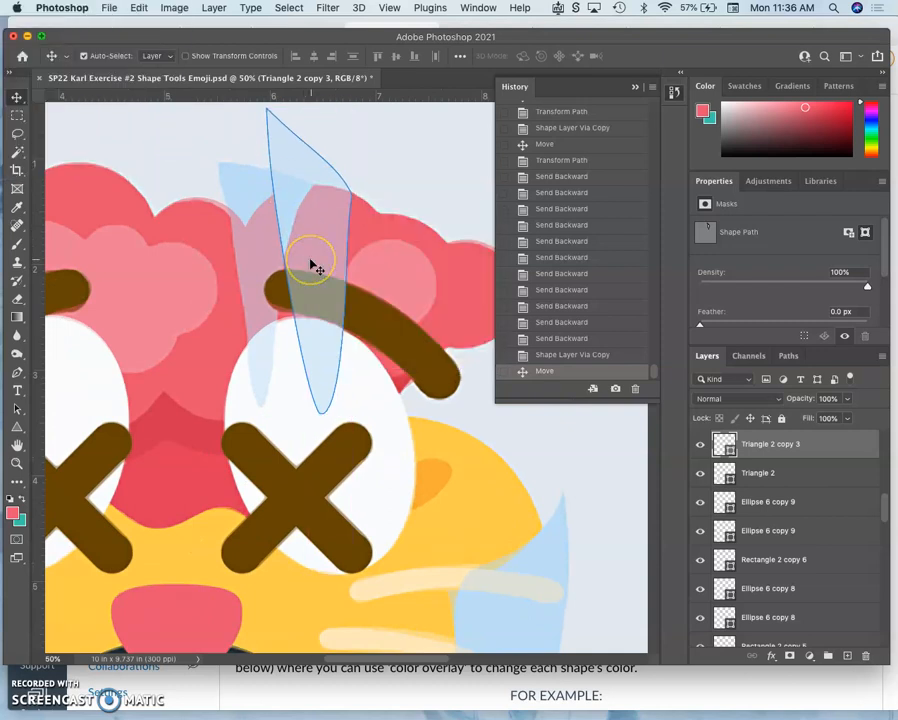
Warp the new icicle's top point upward.
{"action": "right_click", "coordinate": [310, 260]}
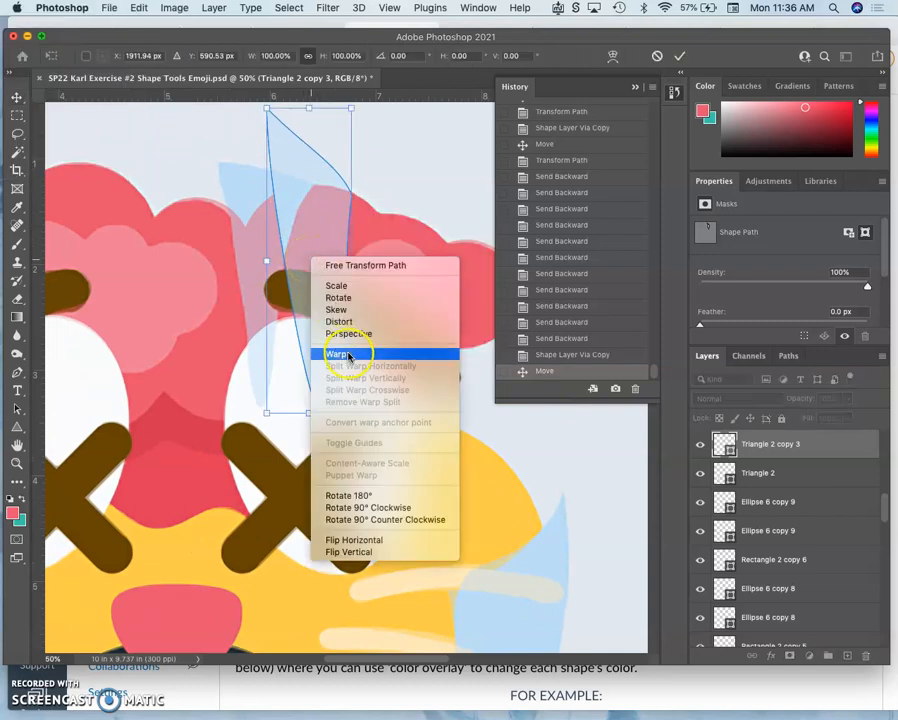
{"action": "left_click", "coordinate": [338, 353]}
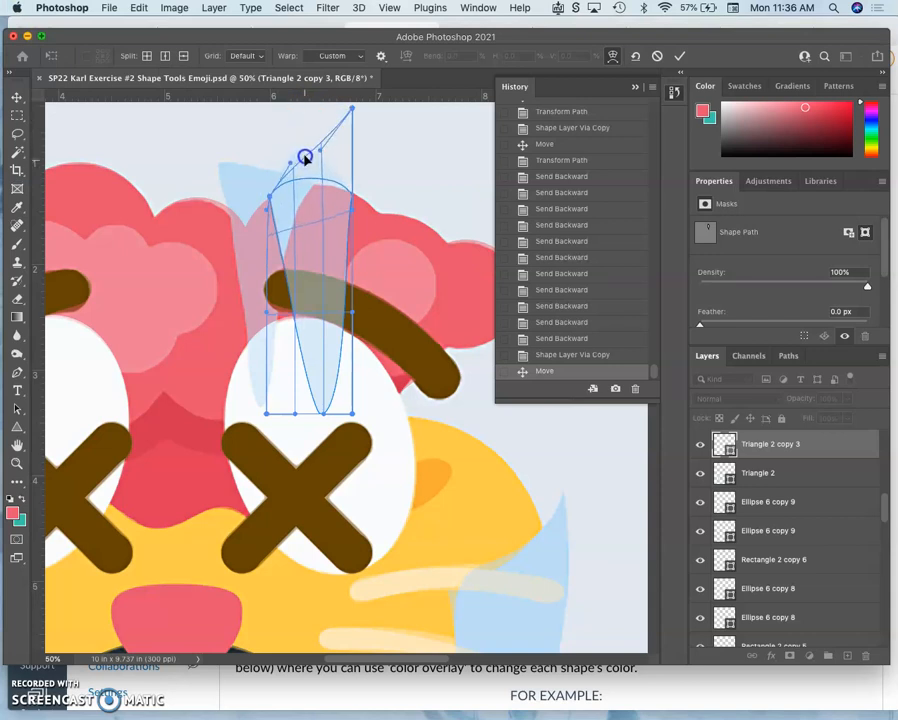
{"action": "left_click_drag", "start_coordinate": [305, 157], "coordinate": [353, 124]}
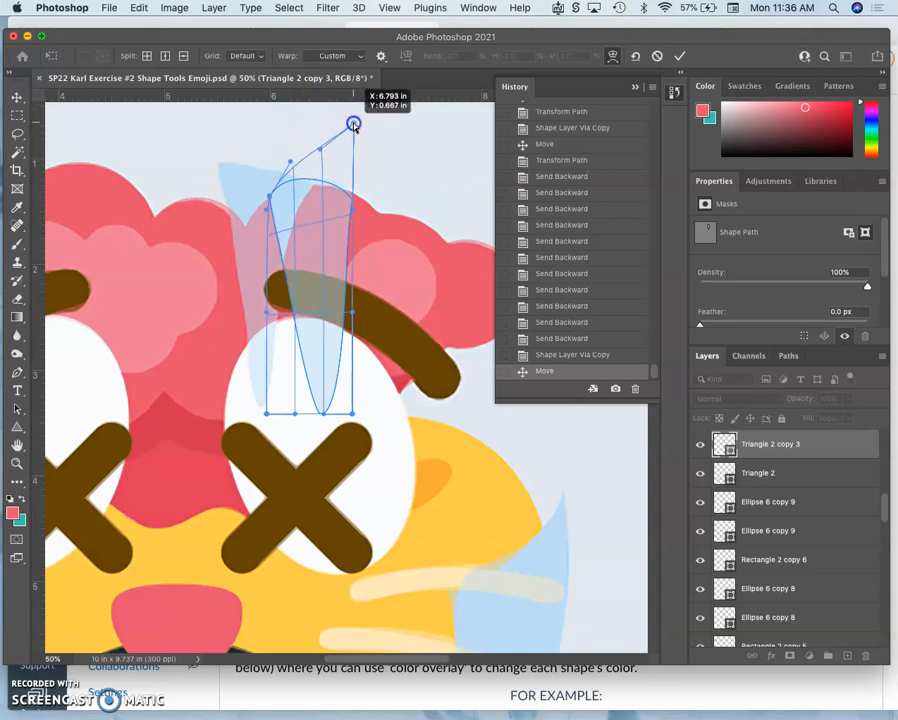
{"action": "left_click_drag", "start_coordinate": [353, 125], "coordinate": [350, 145]}
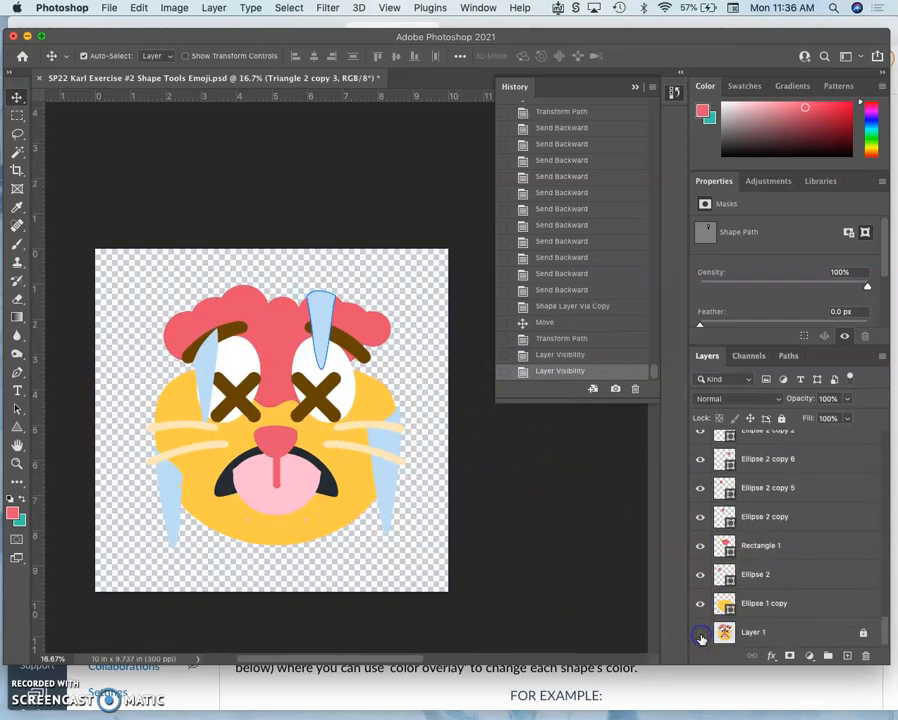
Hide the background layer and nudge the left-eye icicle beneath the eyebrow.
{"action": "left_click", "coordinate": [700, 631]}
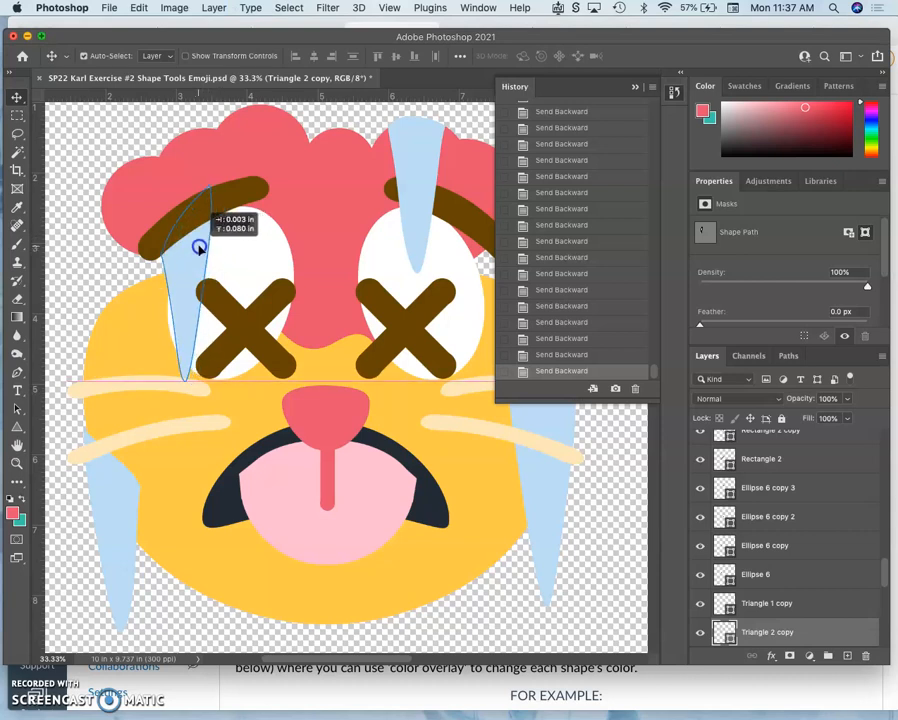
{"action": "left_click_drag", "start_coordinate": [198, 248], "coordinate": [192, 251]}
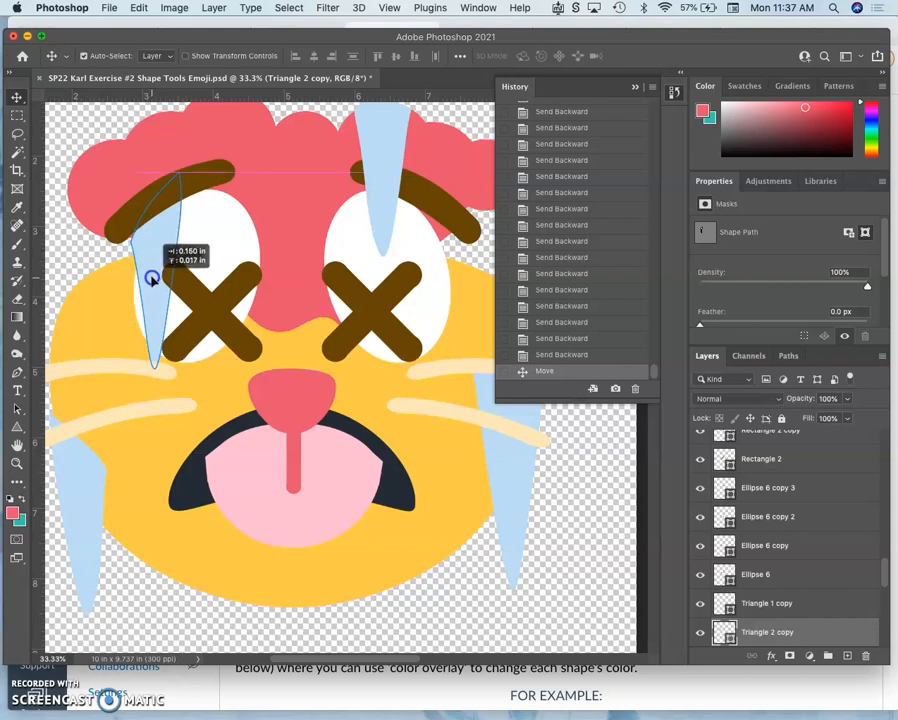
{"action": "left_click_drag", "start_coordinate": [150, 277], "coordinate": [150, 273]}
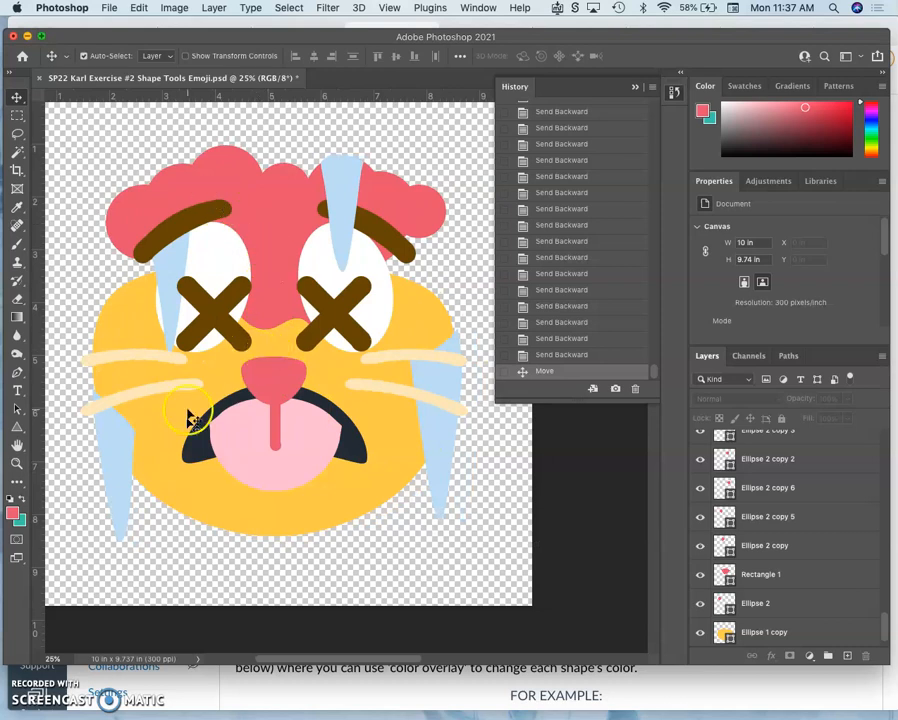
{"action": "mouse_move", "coordinate": [335, 435]}
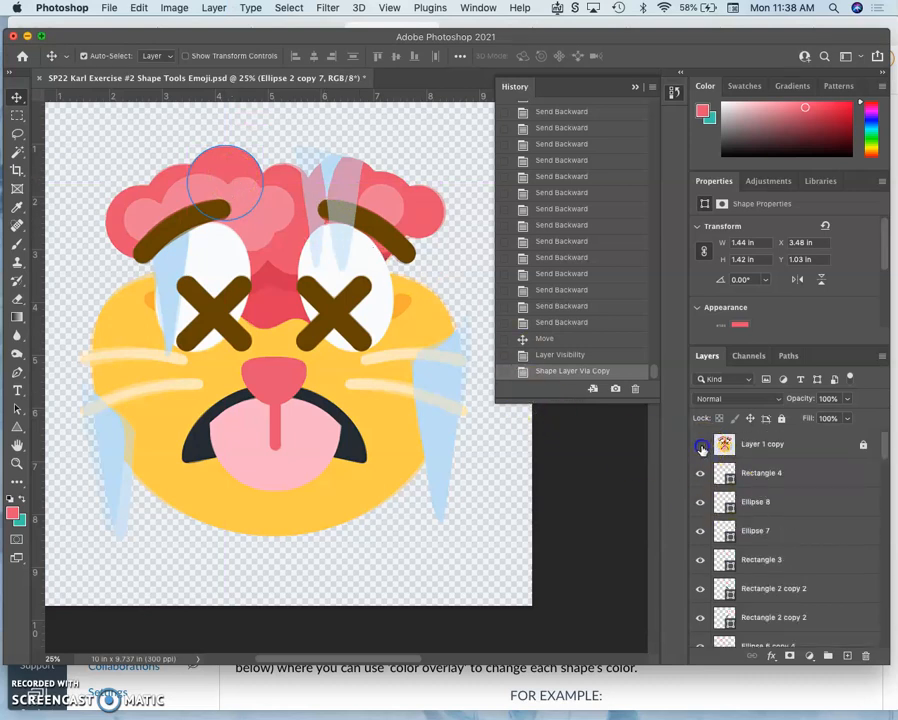
Recolour Ellipse 2 copy 7 to lighter pink #ec7d94 and move it over the left eyebrow.
{"action": "left_click", "coordinate": [700, 445]}
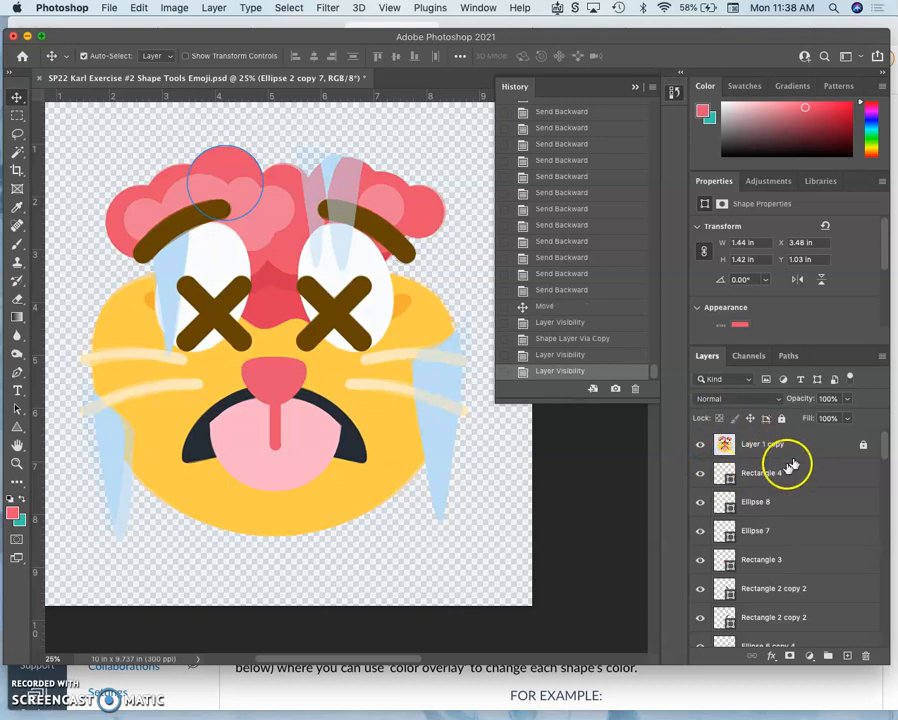
{"action": "scroll", "scroll_direction": "down", "scroll_amount": 3}
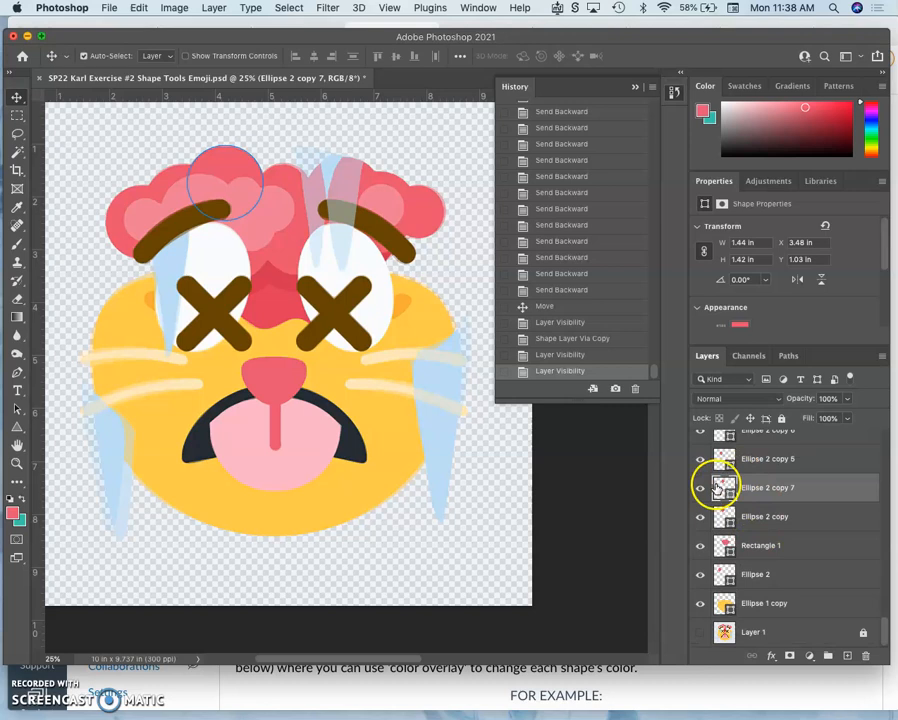
{"action": "left_click", "coordinate": [740, 324]}
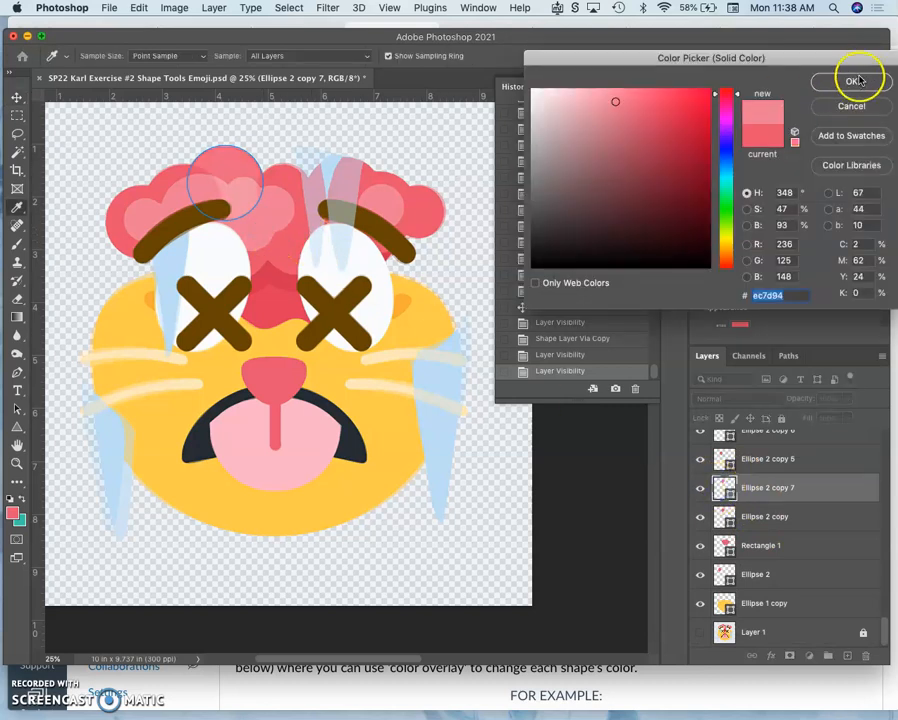
{"action": "left_click", "coordinate": [855, 81]}
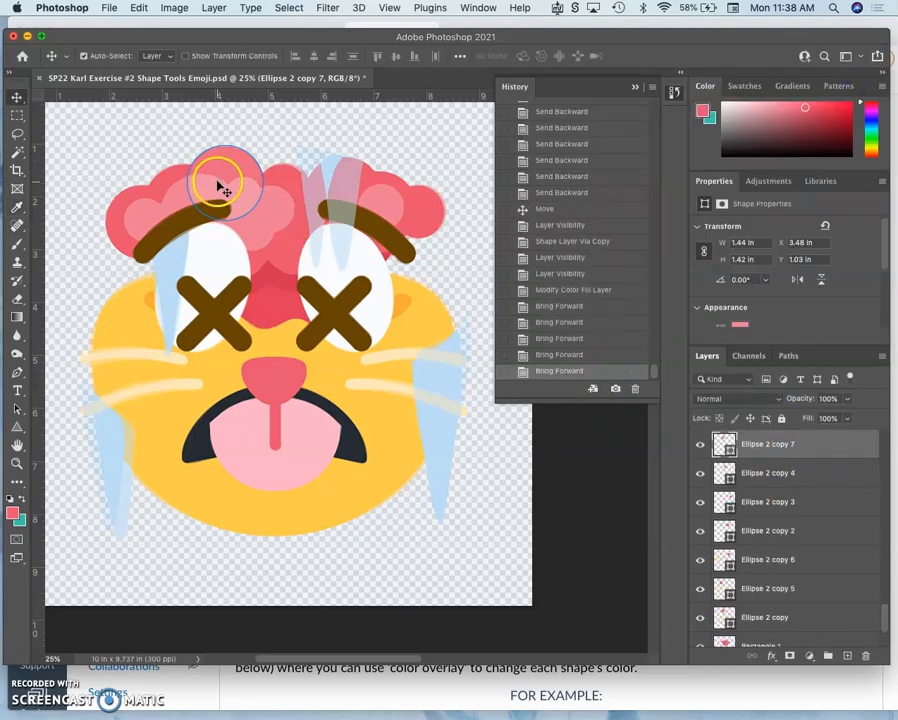
{"action": "left_click_drag", "start_coordinate": [222, 185], "coordinate": [185, 215]}
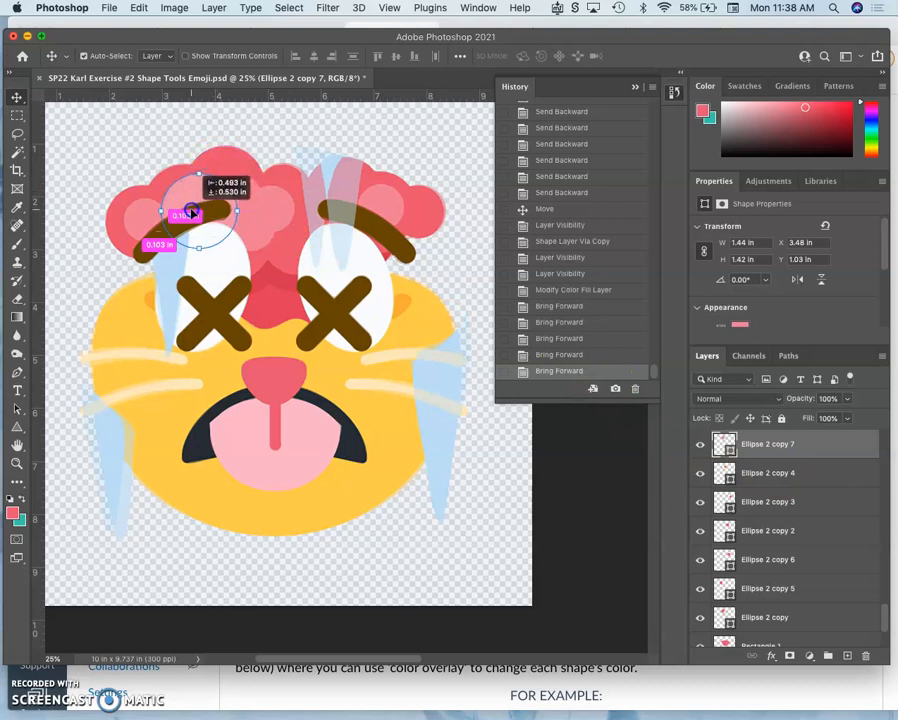
{"action": "left_click_drag", "start_coordinate": [195, 215], "coordinate": [235, 215]}
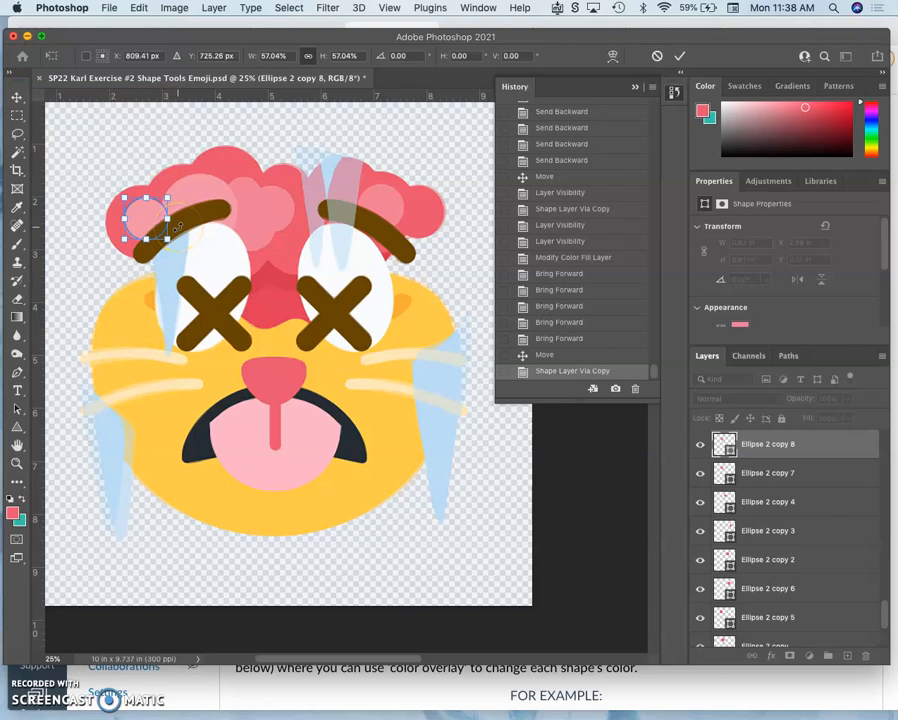
Try the shrunken circle copy across the hair, settling it above the left eyebrow.
{"action": "left_click_drag", "start_coordinate": [145, 217], "coordinate": [270, 217]}
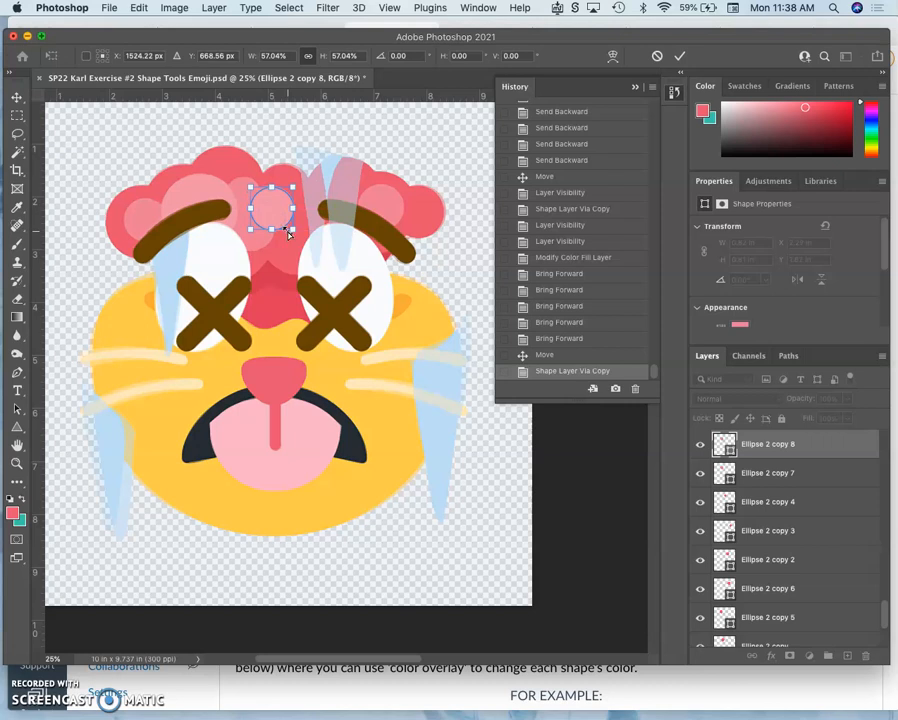
{"action": "left_click_drag", "start_coordinate": [285, 215], "coordinate": [252, 235]}
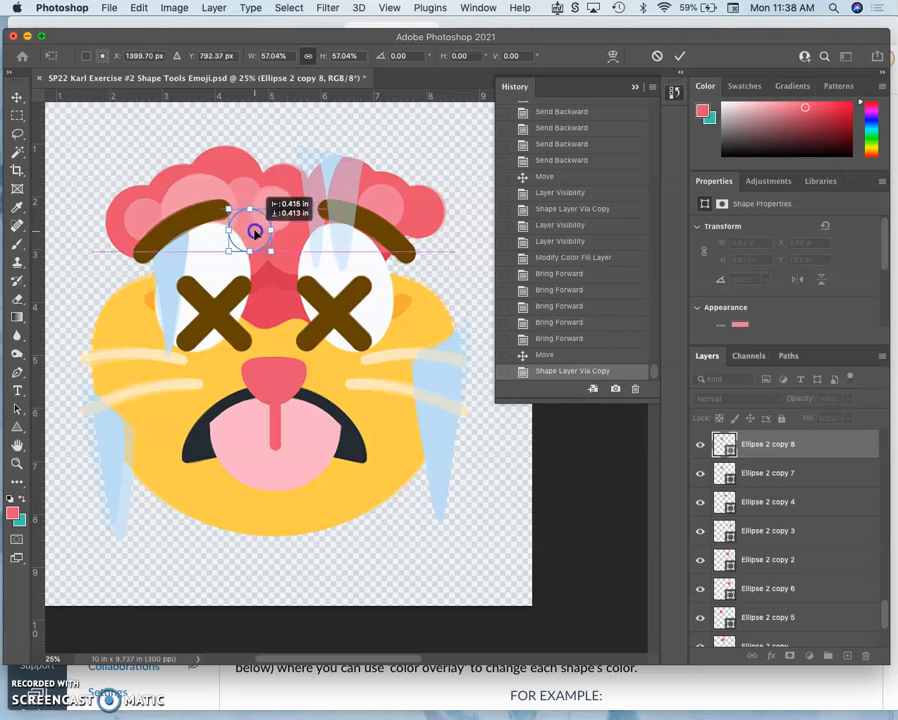
{"action": "left_click_drag", "start_coordinate": [255, 232], "coordinate": [257, 235]}
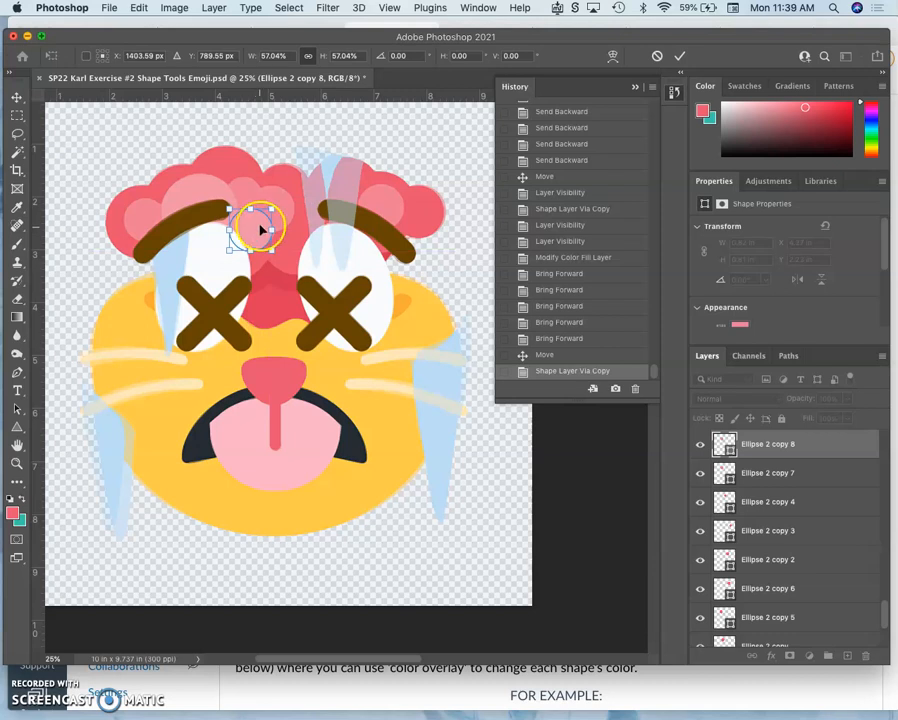
{"action": "left_click_drag", "start_coordinate": [260, 225], "coordinate": [388, 205]}
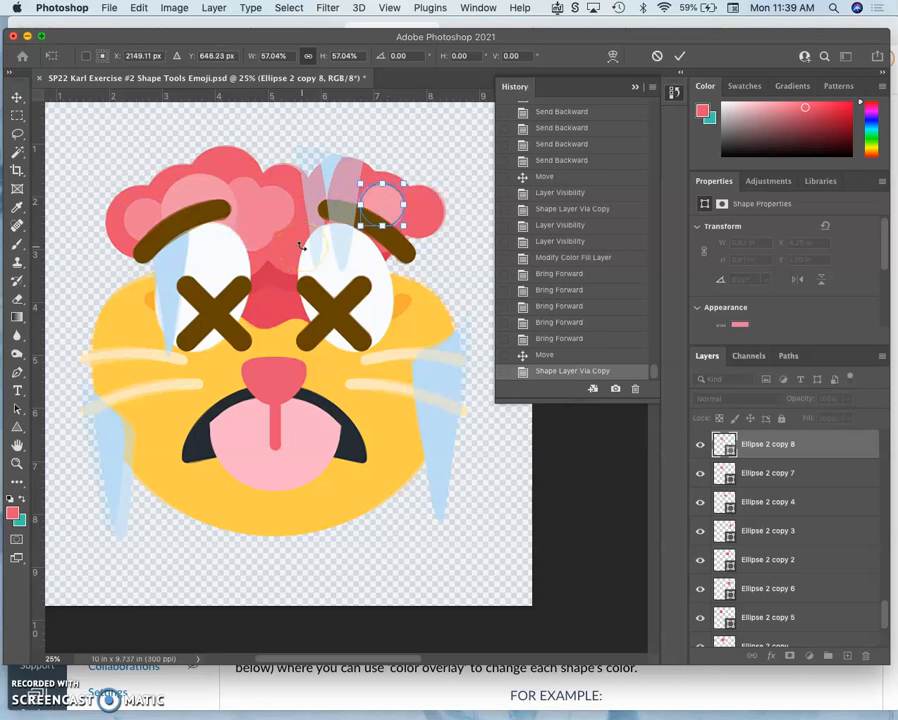
{"action": "left_click_drag", "start_coordinate": [385, 205], "coordinate": [378, 213]}
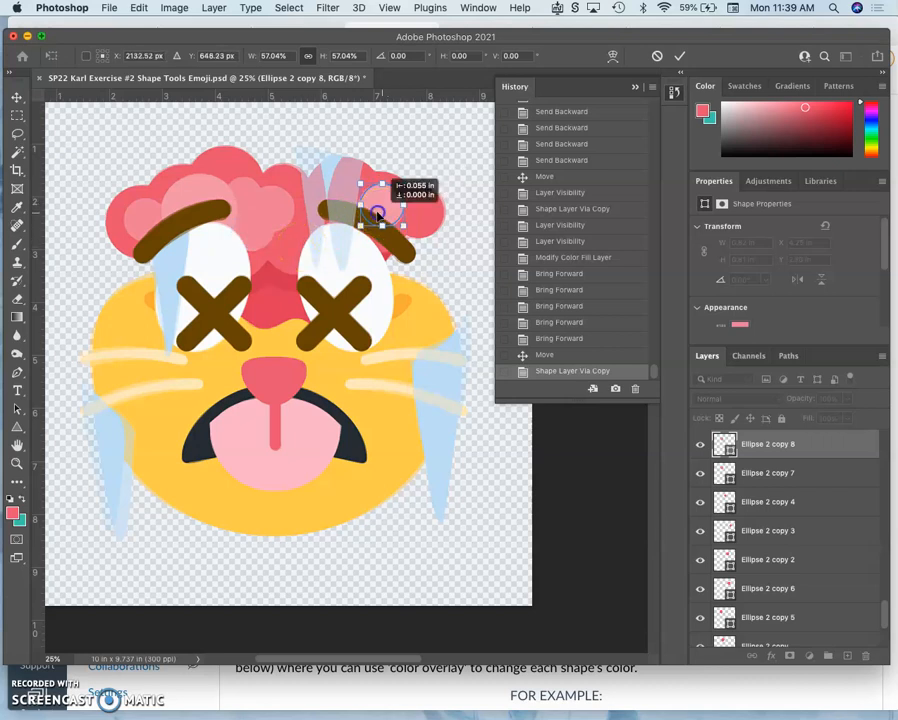
{"action": "left_click_drag", "start_coordinate": [378, 205], "coordinate": [245, 205]}
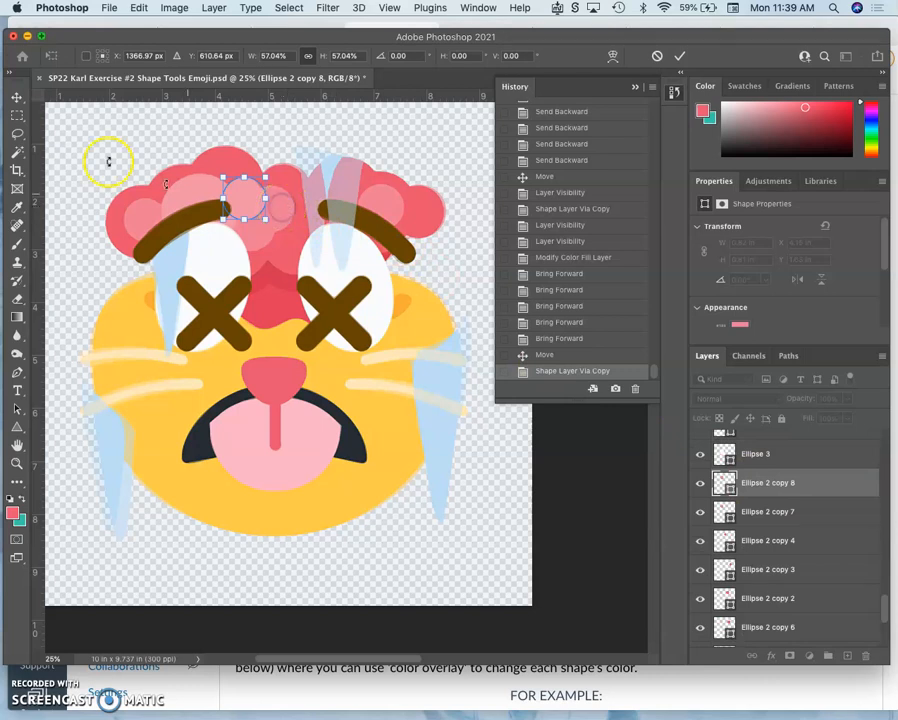
Commit the resized circle and select the pink circles in the hair.
{"action": "left_click", "coordinate": [17, 97]}
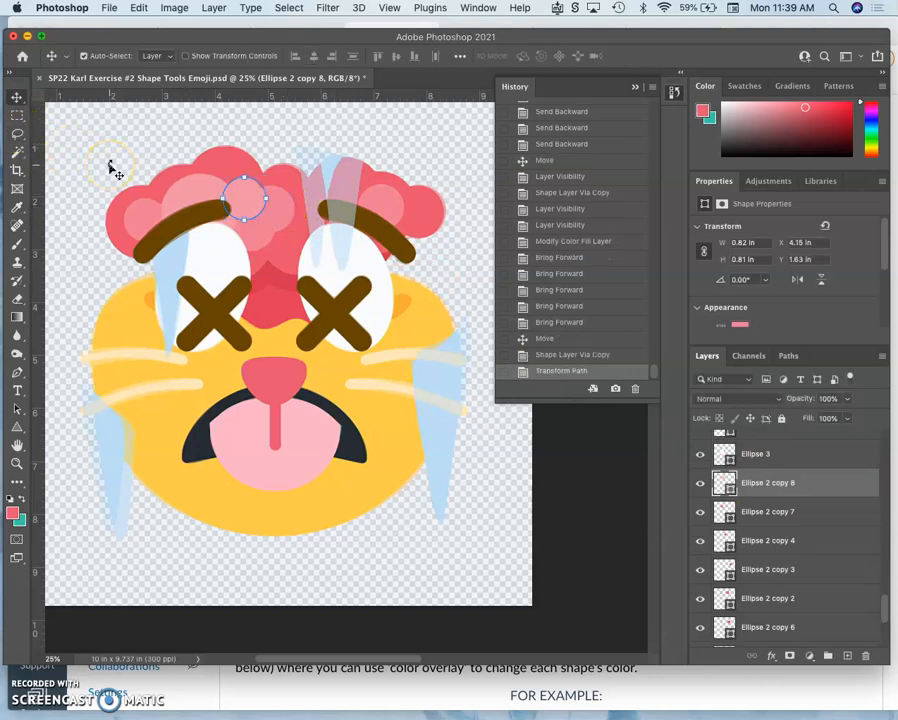
{"action": "left_click", "coordinate": [268, 222]}
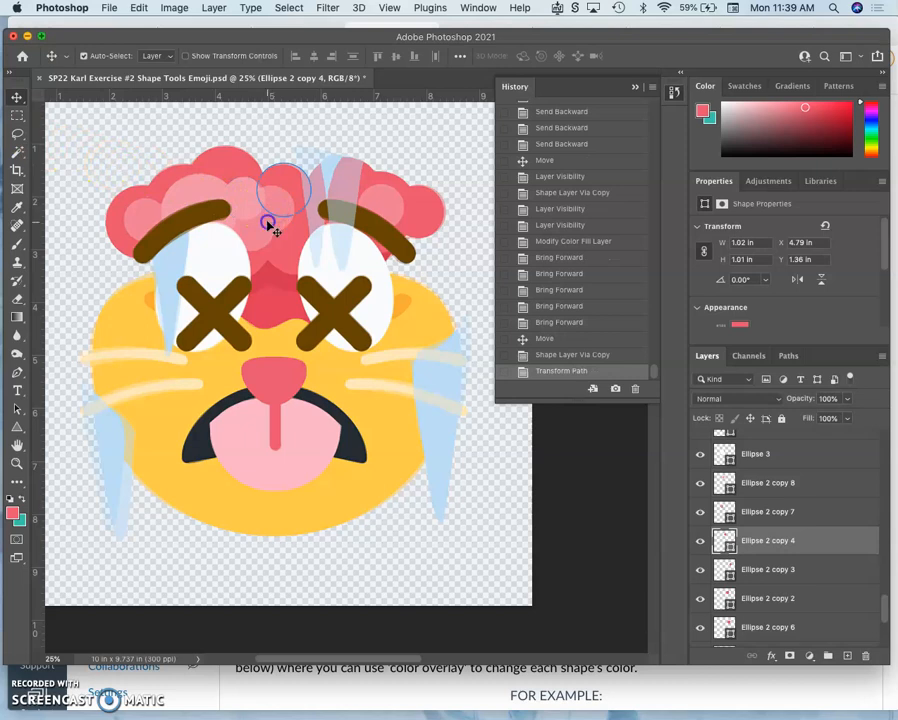
{"action": "left_click", "coordinate": [170, 215]}
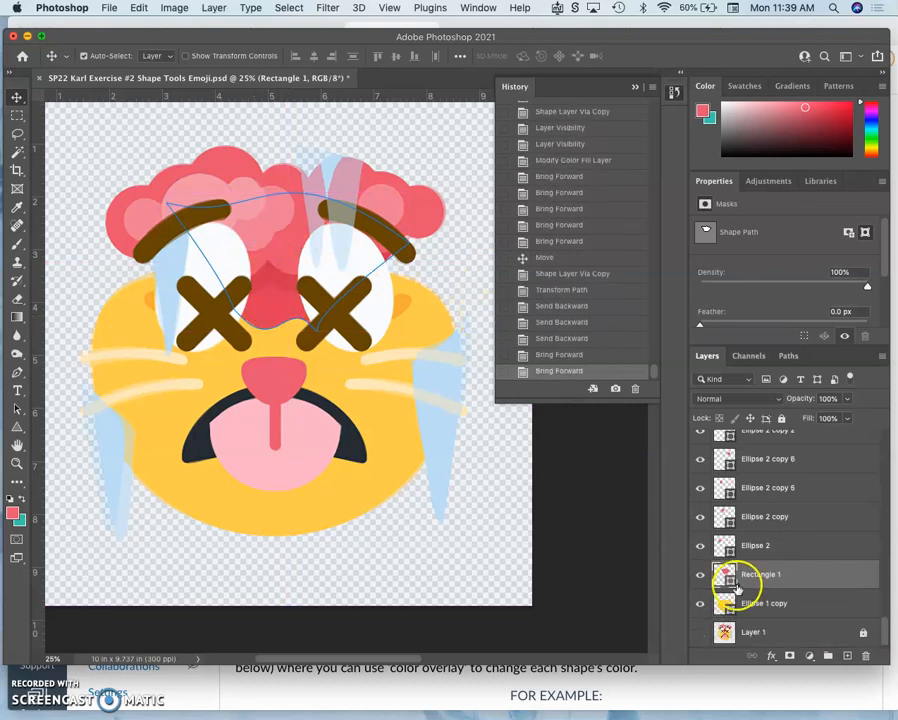
Toggle the Ellipse 2 layer's visibility to check it, then select Ellipse 2 copy 8.
{"action": "left_click", "coordinate": [700, 545]}
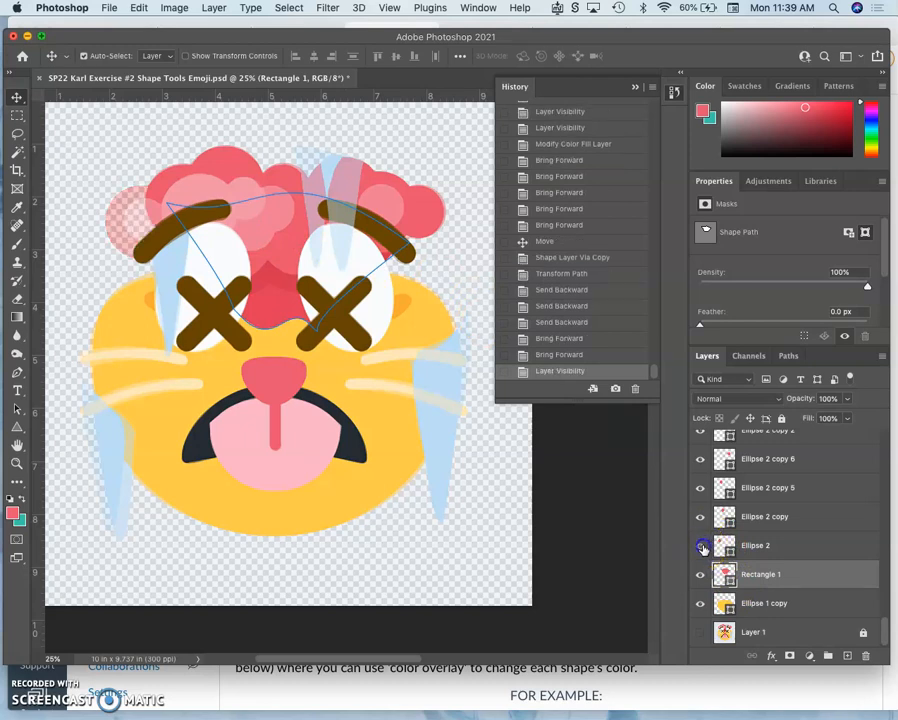
{"action": "left_click", "coordinate": [700, 516]}
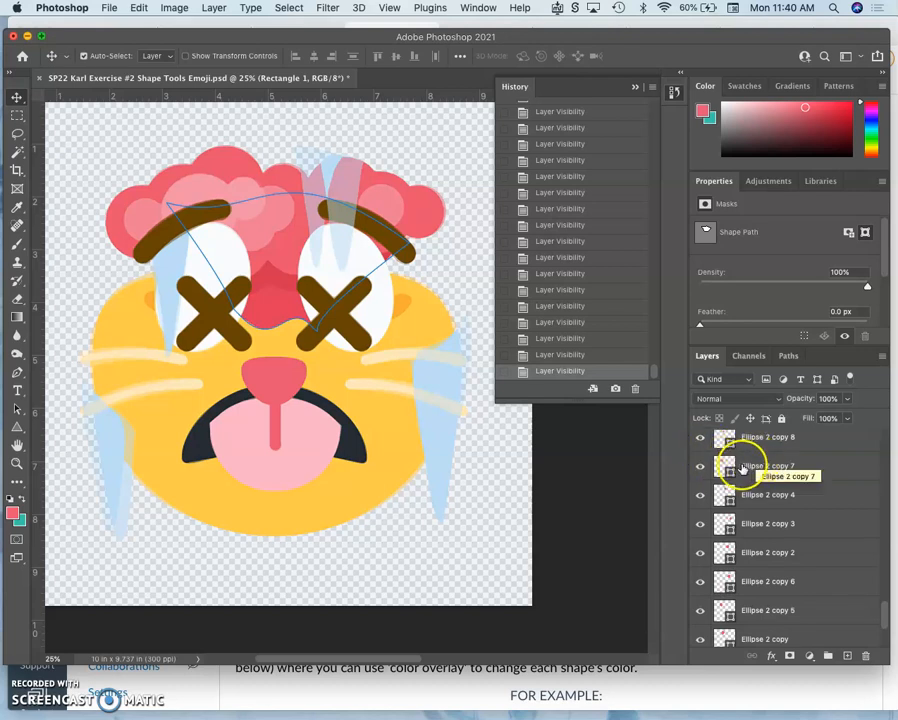
{"action": "left_click", "coordinate": [768, 444]}
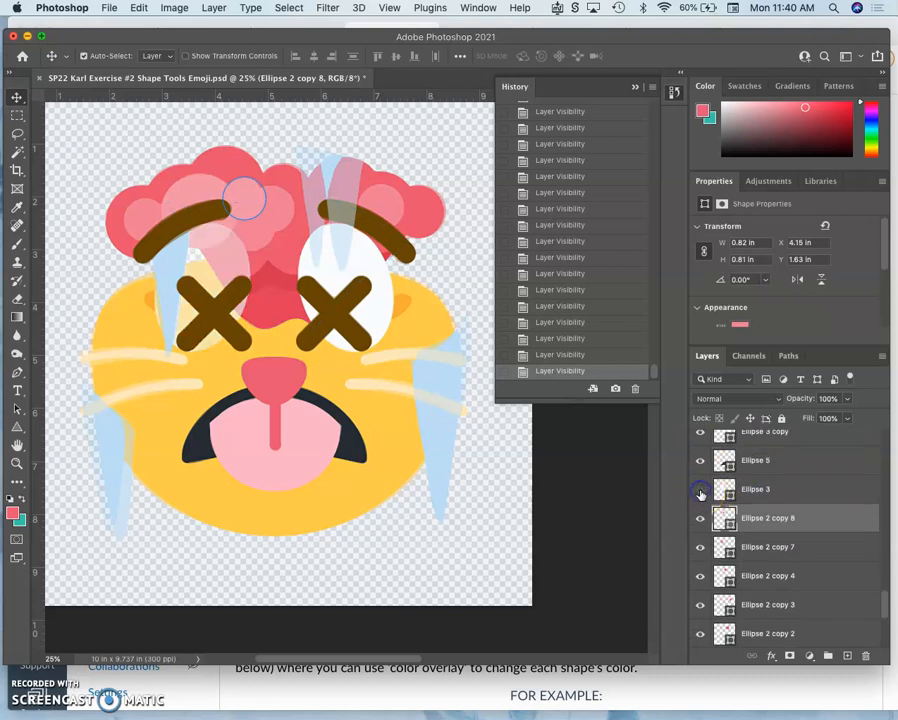
{"action": "left_click", "coordinate": [700, 489]}
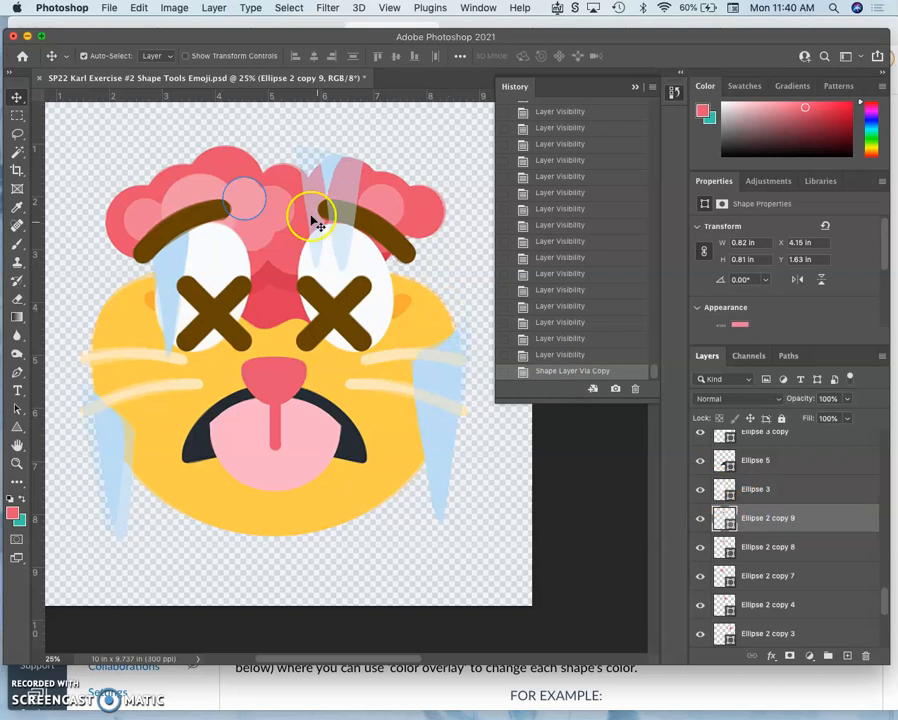
Alt-drag copies of the pink circle between the eyebrows and onto the right and far-left hair.
{"action": "left_click_drag", "start_coordinate": [315, 215], "coordinate": [253, 230]}
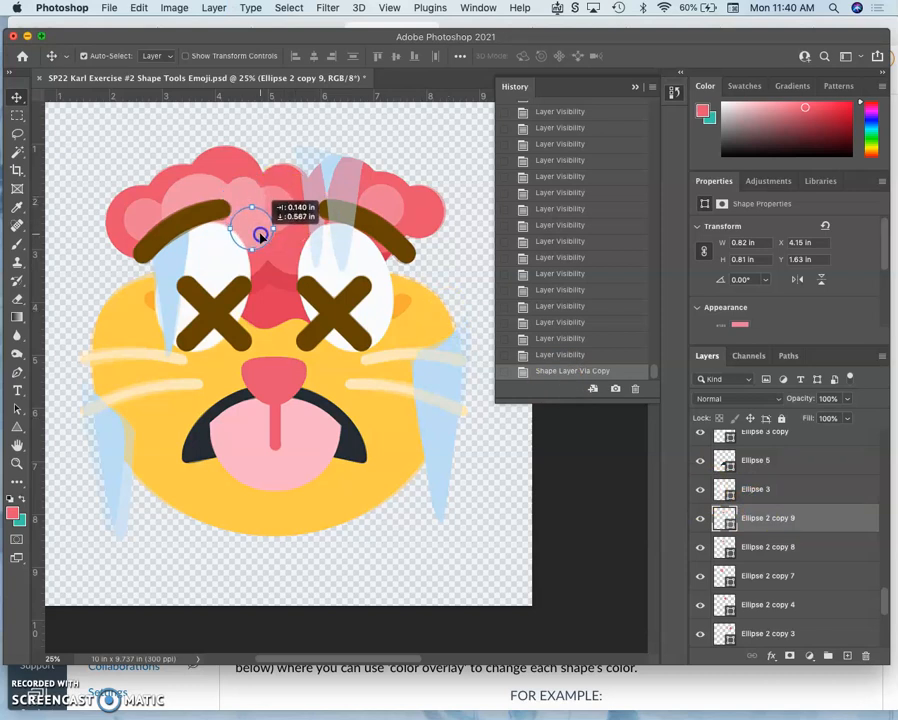
{"action": "left_click_drag", "start_coordinate": [255, 230], "coordinate": [260, 240]}
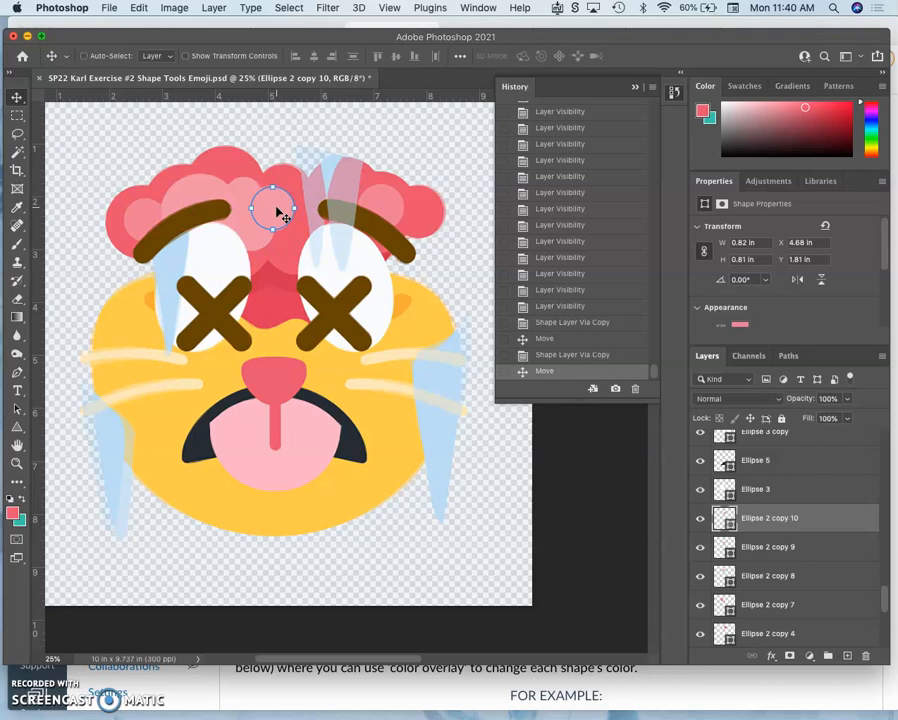
{"action": "left_click_drag", "start_coordinate": [275, 210], "coordinate": [390, 210]}
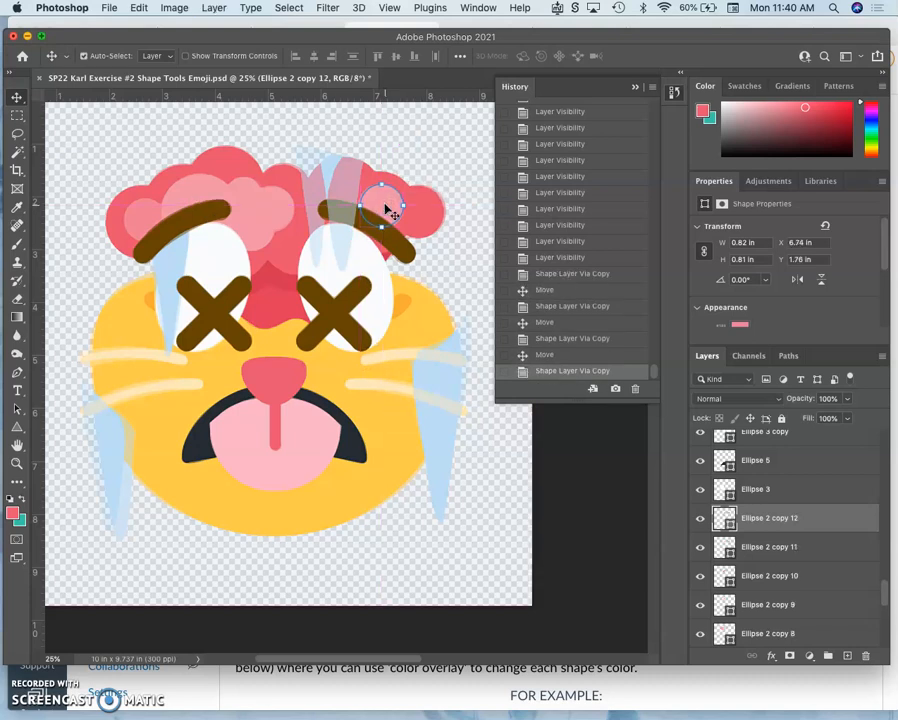
{"action": "left_click_drag", "start_coordinate": [385, 205], "coordinate": [150, 218]}
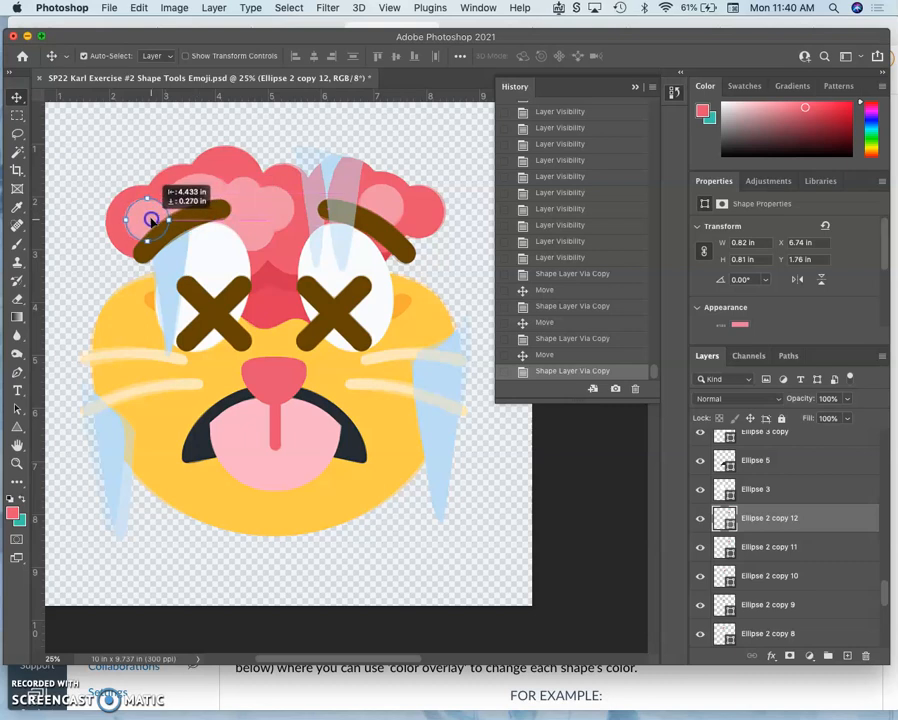
{"action": "left_click_drag", "start_coordinate": [150, 218], "coordinate": [225, 237]}
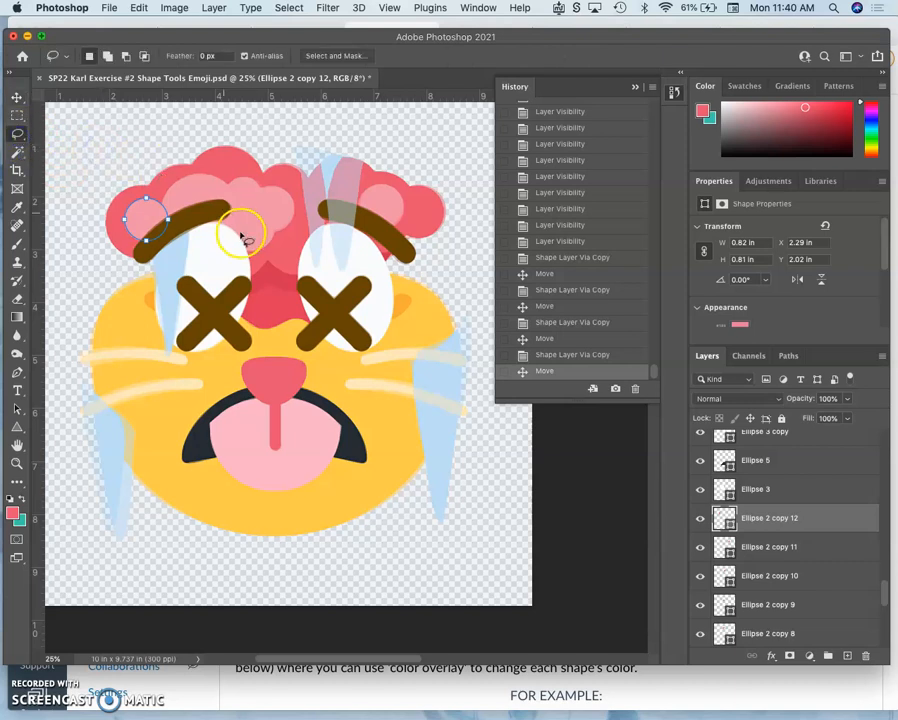
{"action": "scroll", "scroll_direction": "up", "scroll_amount": 3}
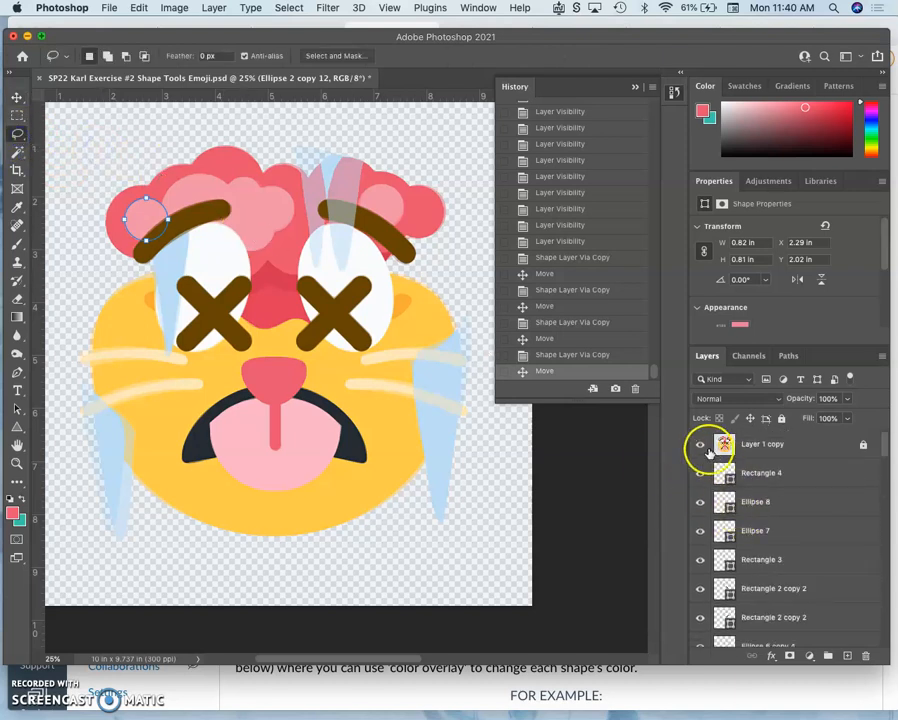
{"action": "left_click", "coordinate": [699, 444]}
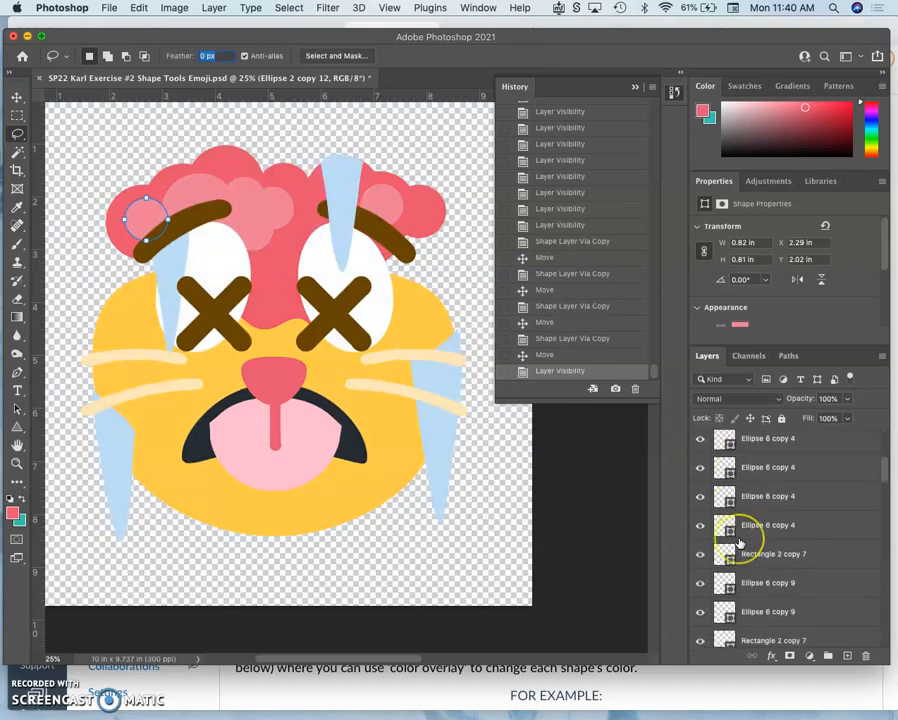
{"action": "scroll", "scroll_direction": "down", "scroll_amount": 3}
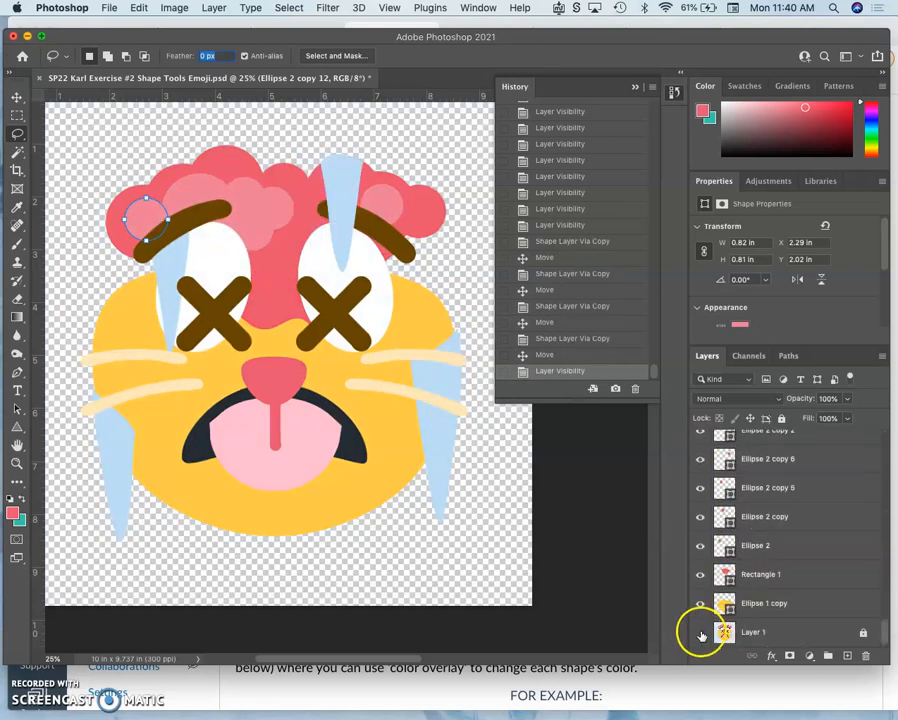
{"action": "left_click", "coordinate": [700, 631]}
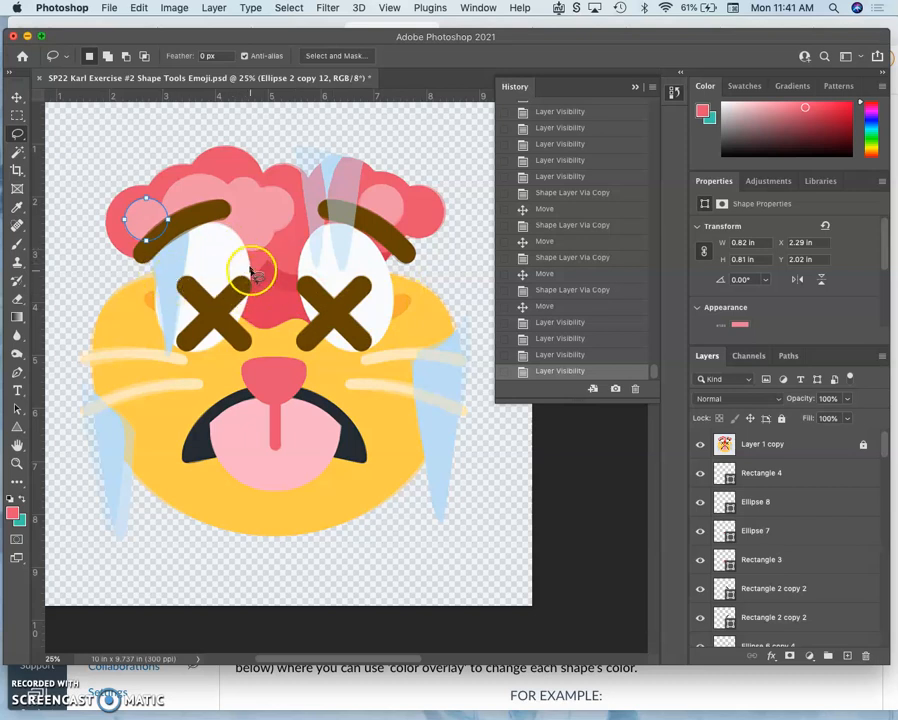
{"action": "mouse_move", "coordinate": [210, 228]}
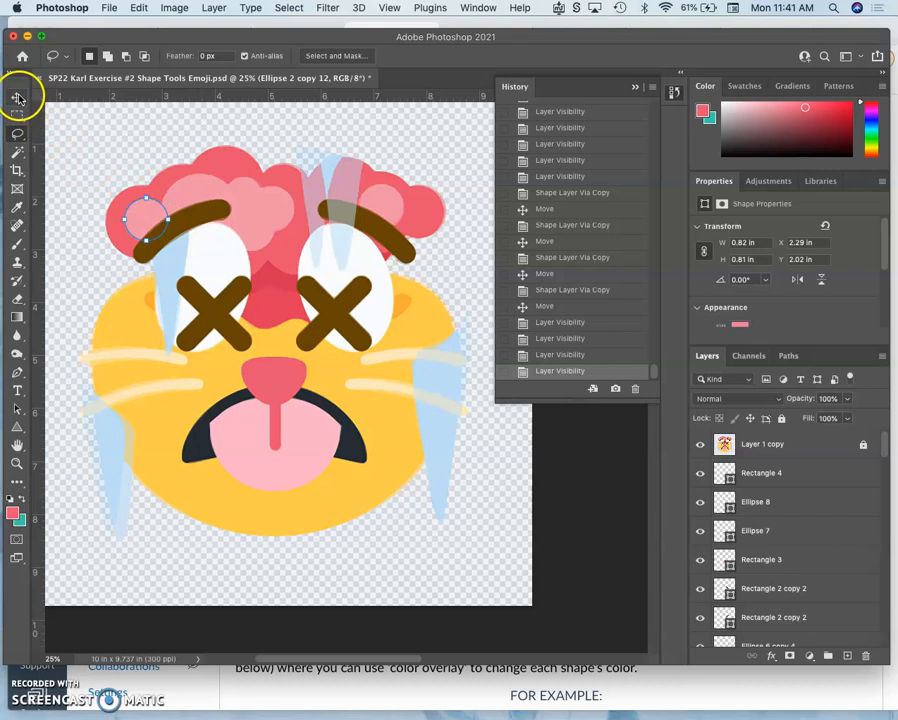
Rotate the copied brow stroke and flatten it into an arc over the left eye.
{"action": "left_click", "coordinate": [17, 98]}
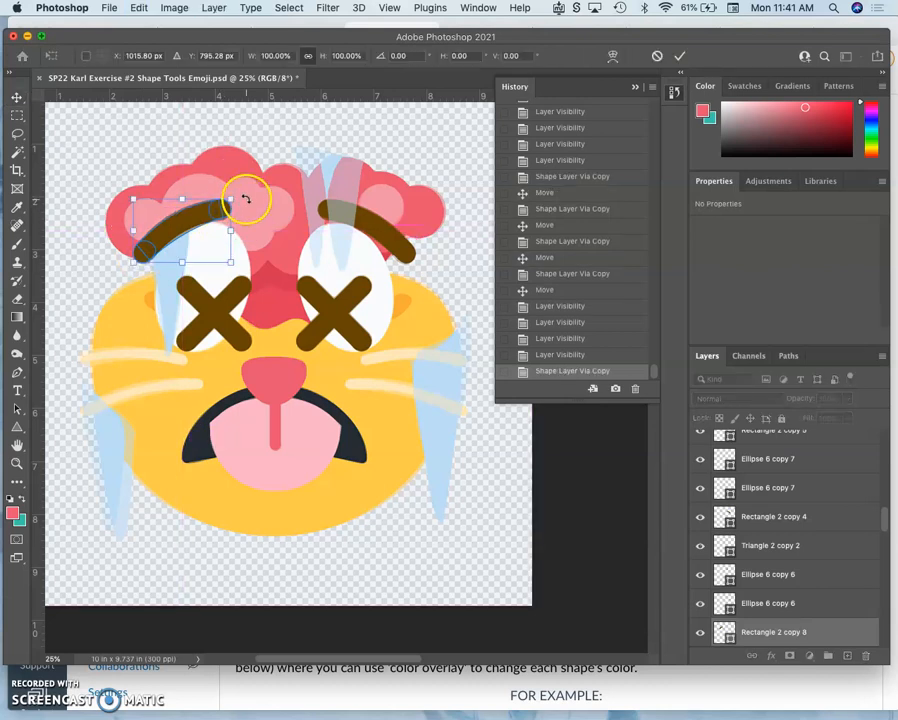
{"action": "left_click_drag", "start_coordinate": [230, 200], "coordinate": [135, 245]}
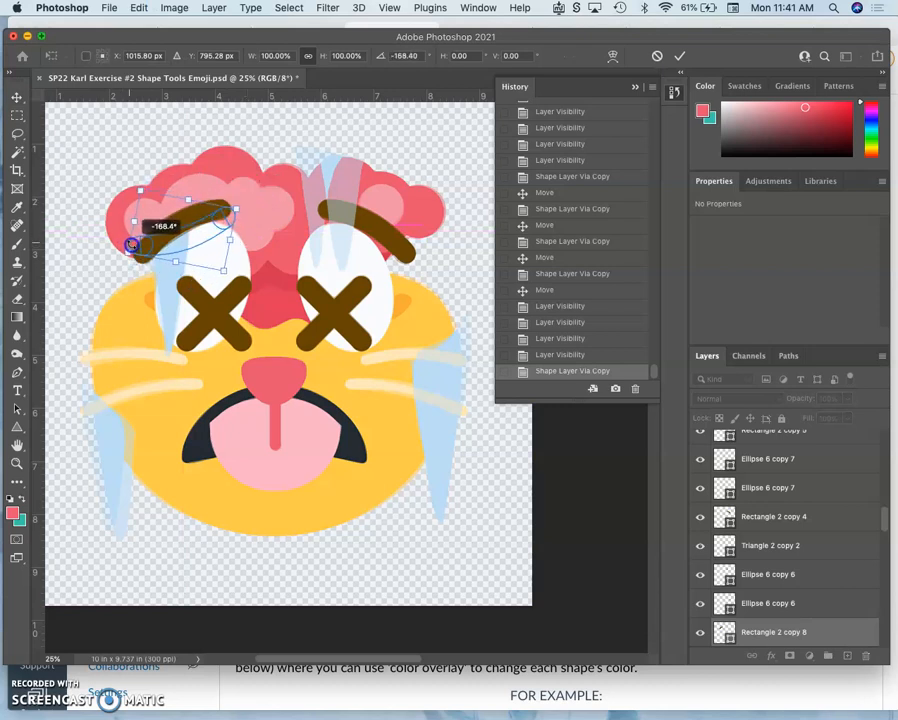
{"action": "left_click_drag", "start_coordinate": [160, 225], "coordinate": [175, 290]}
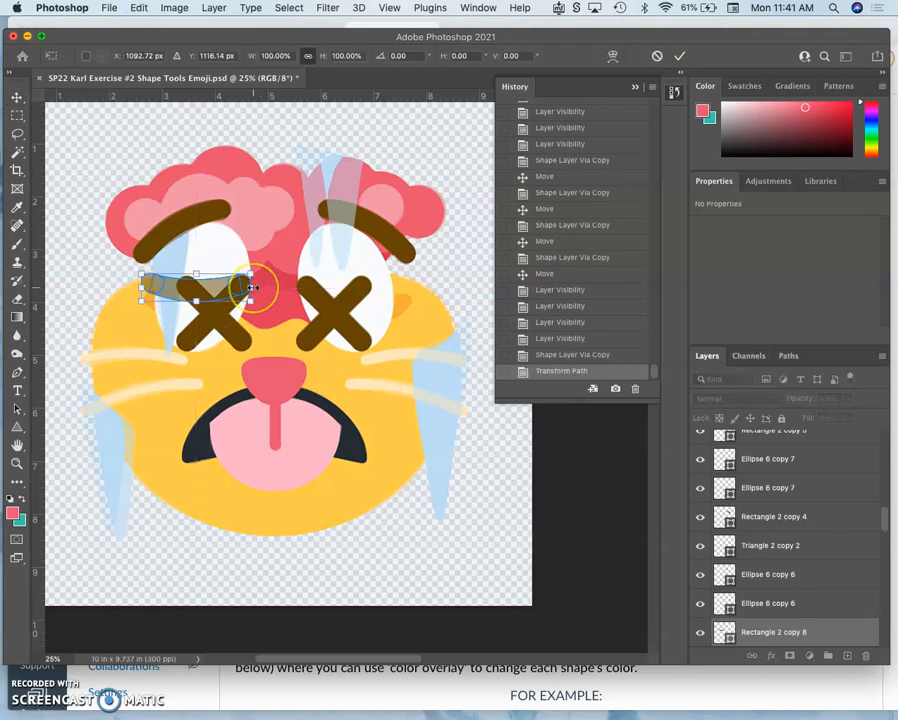
{"action": "left_click_drag", "start_coordinate": [258, 288], "coordinate": [298, 288]}
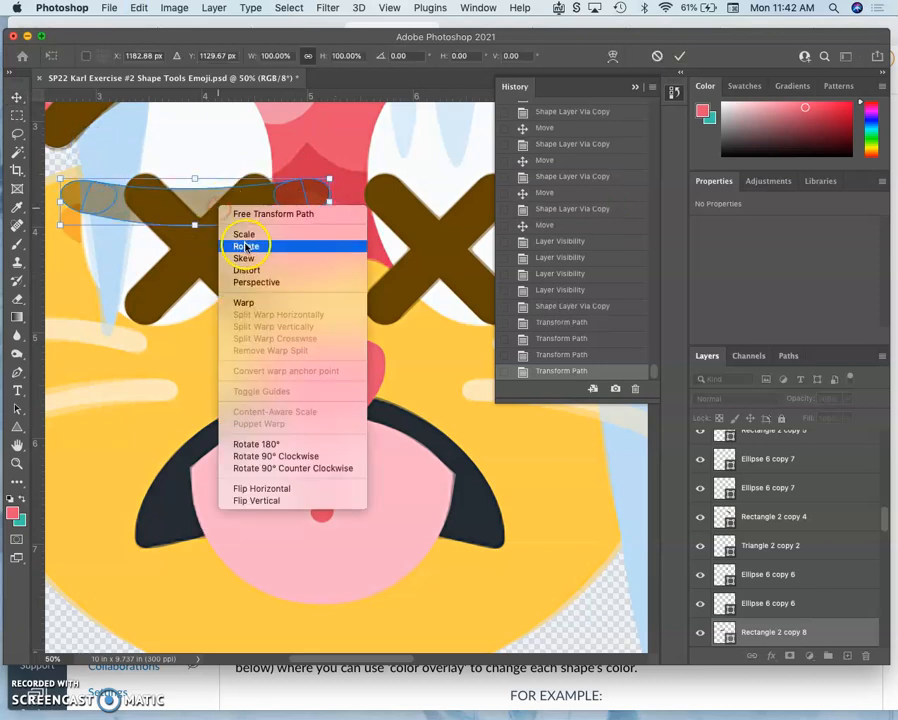
Rotate the left-eye arc about -12° so its right end rises toward the nose.
{"action": "left_click", "coordinate": [243, 302]}
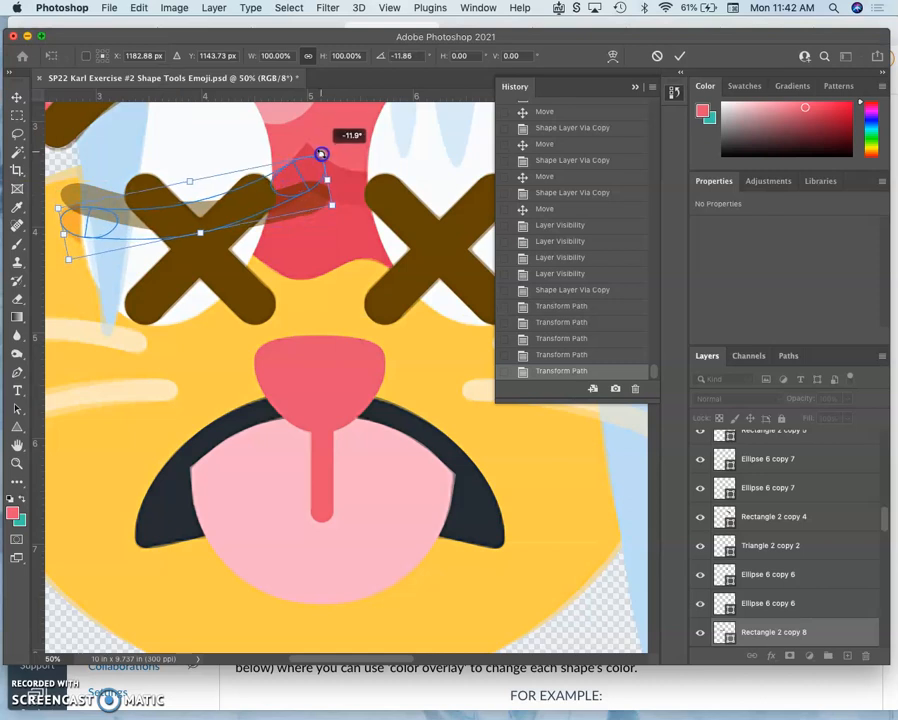
{"action": "left_click_drag", "start_coordinate": [321, 155], "coordinate": [321, 153]}
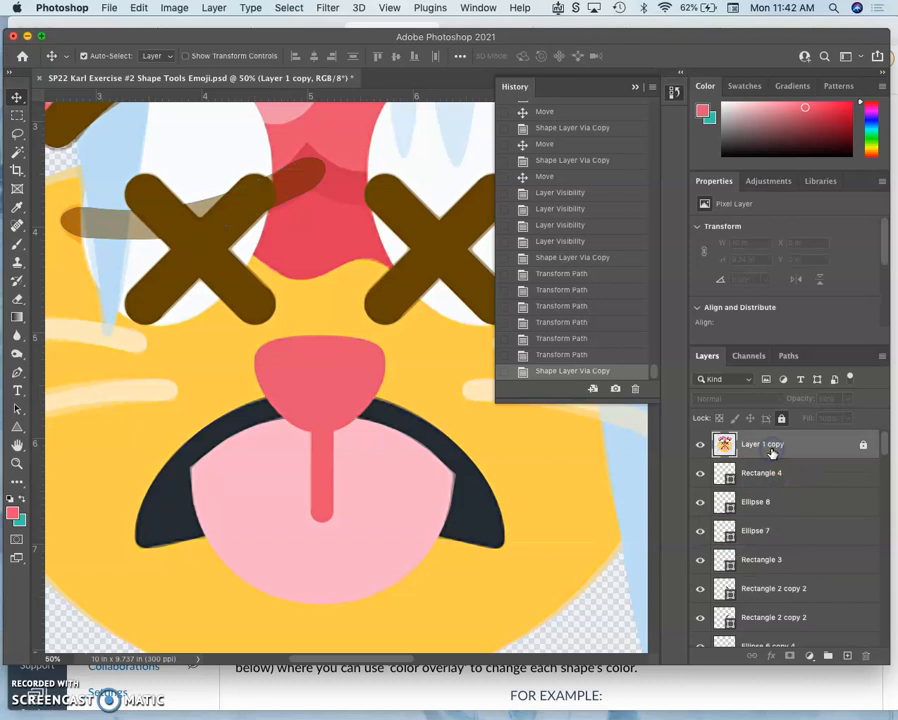
{"action": "mouse_move", "coordinate": [821, 452]}
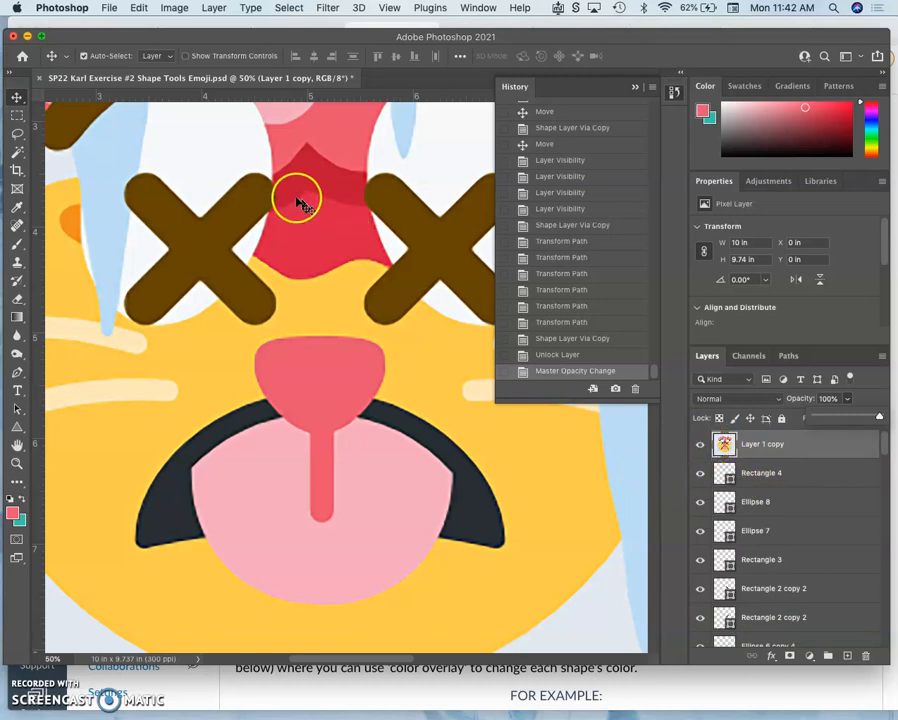
Recolour the arc's middle piece and both ends red.
{"action": "left_click", "coordinate": [700, 443]}
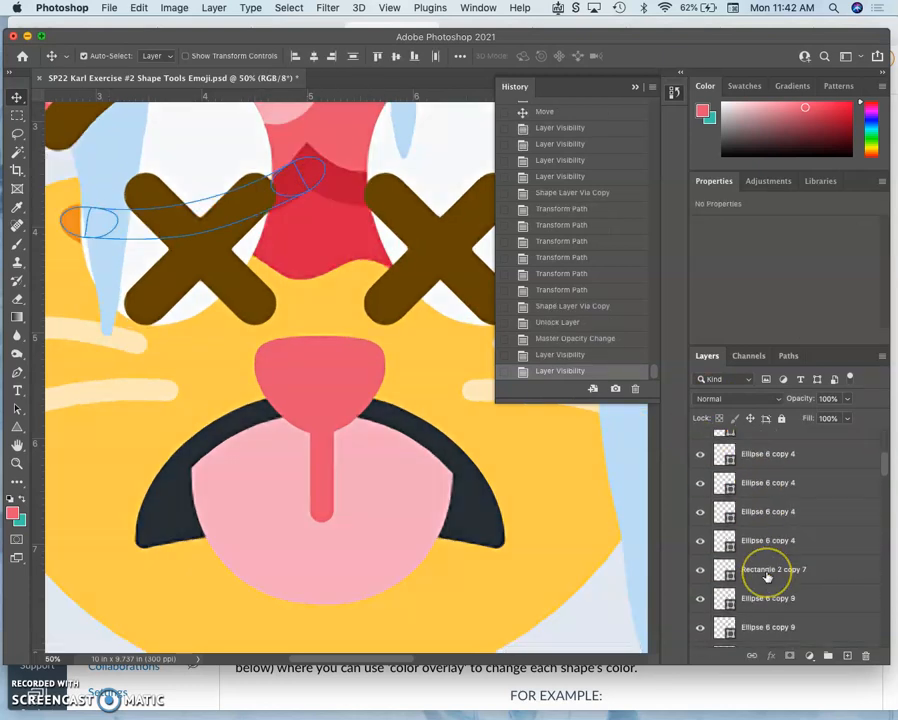
{"action": "scroll", "scroll_direction": "down", "scroll_amount": 3}
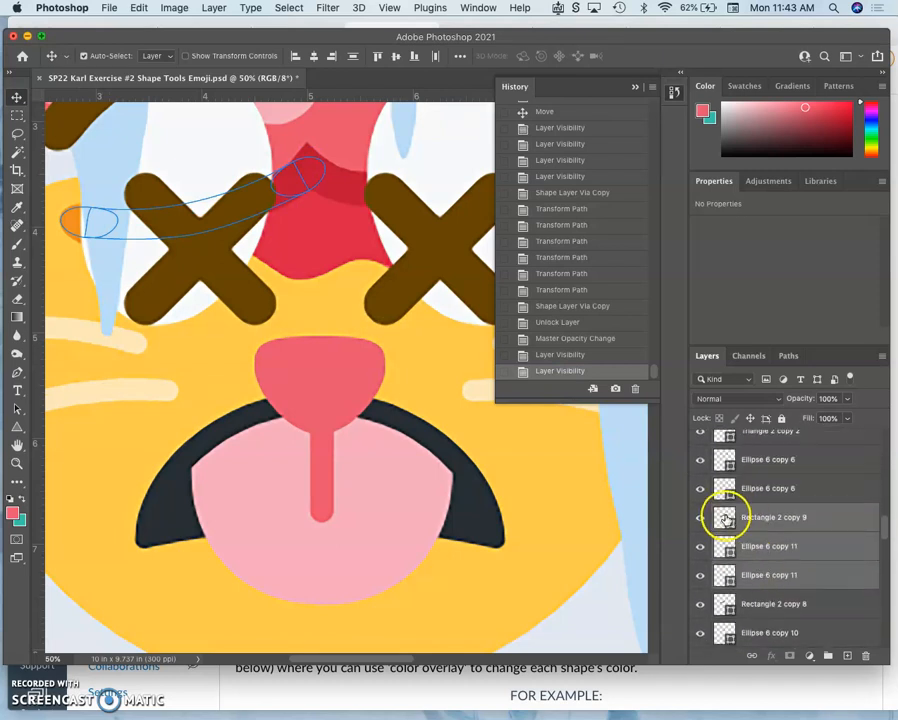
{"action": "double_click", "coordinate": [724, 517]}
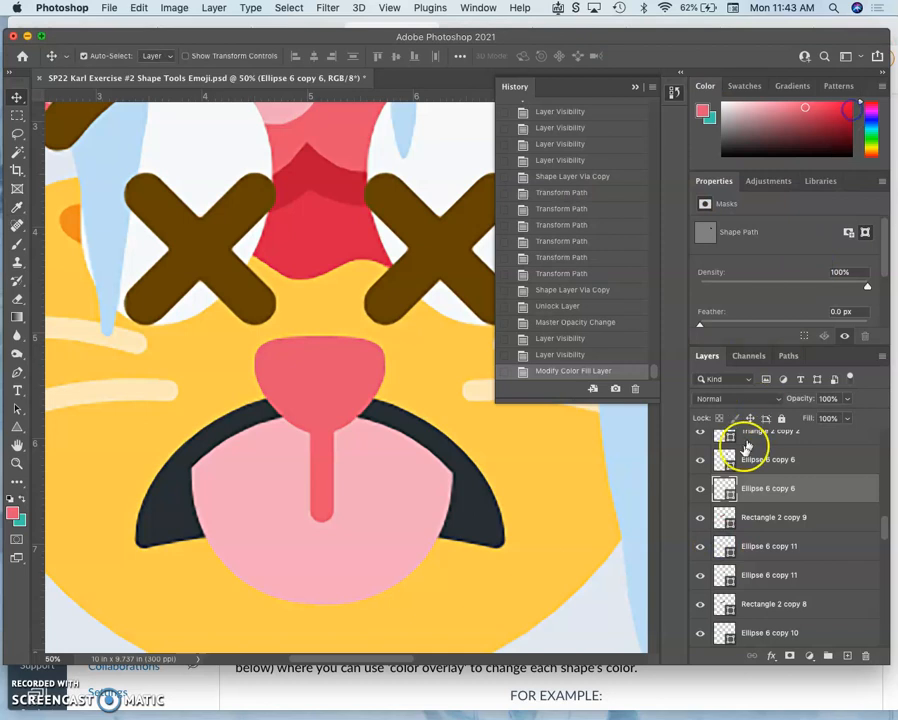
{"action": "double_click", "coordinate": [725, 545]}
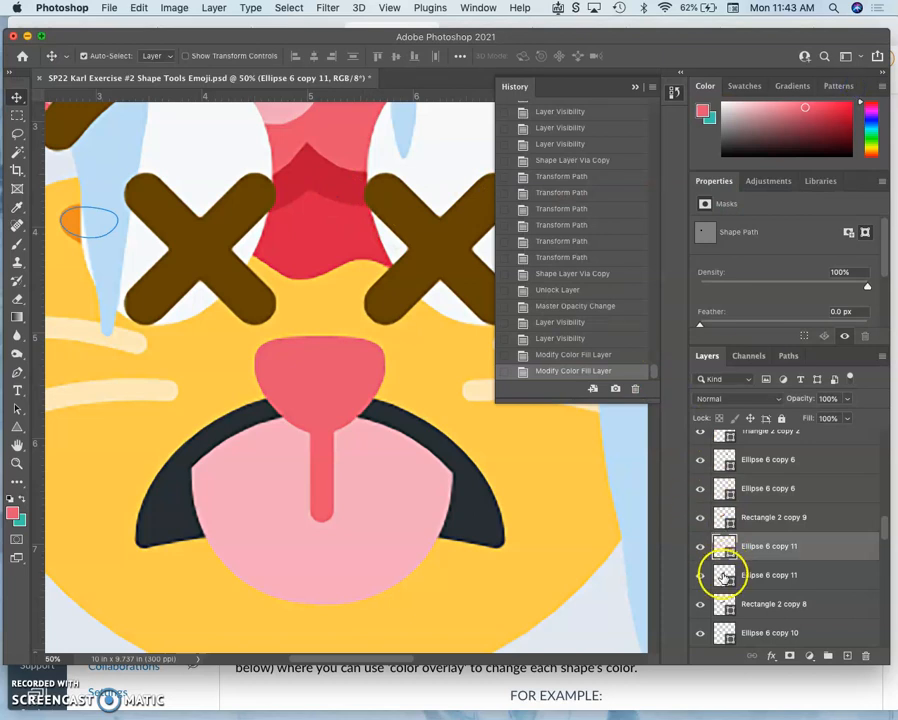
{"action": "double_click", "coordinate": [724, 574]}
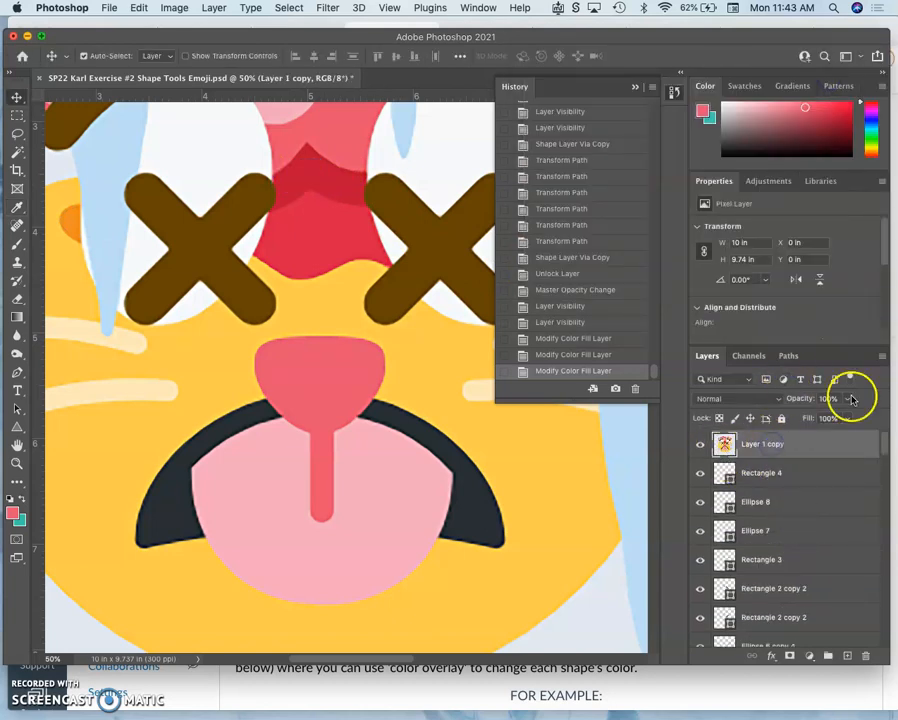
Set the reference image layer to 50% opacity and lock it.
{"action": "left_click_drag", "start_coordinate": [850, 418], "coordinate": [822, 418]}
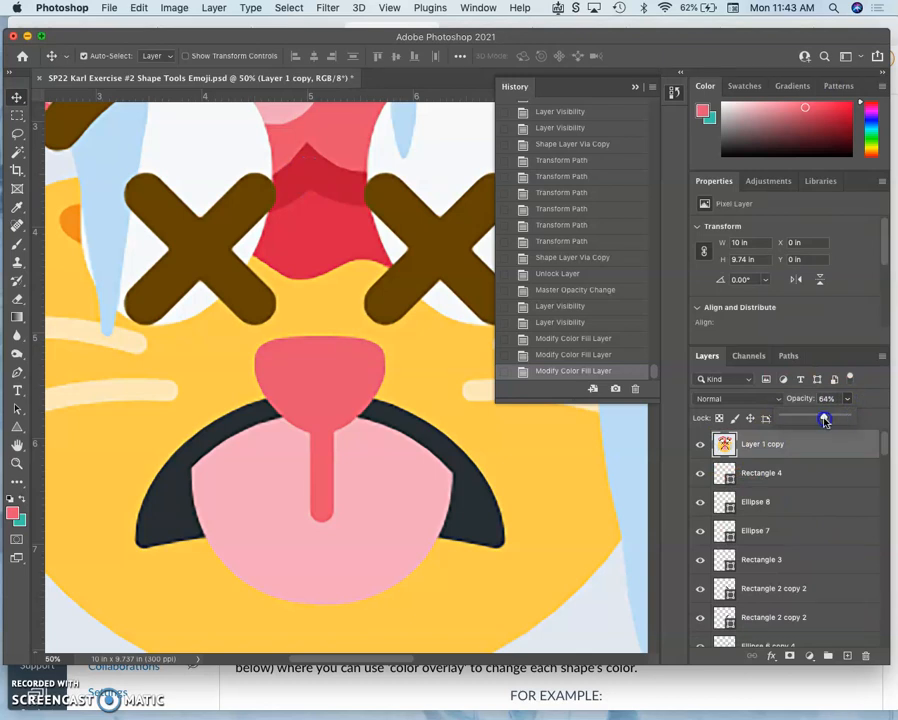
{"action": "left_click_drag", "start_coordinate": [823, 418], "coordinate": [810, 418]}
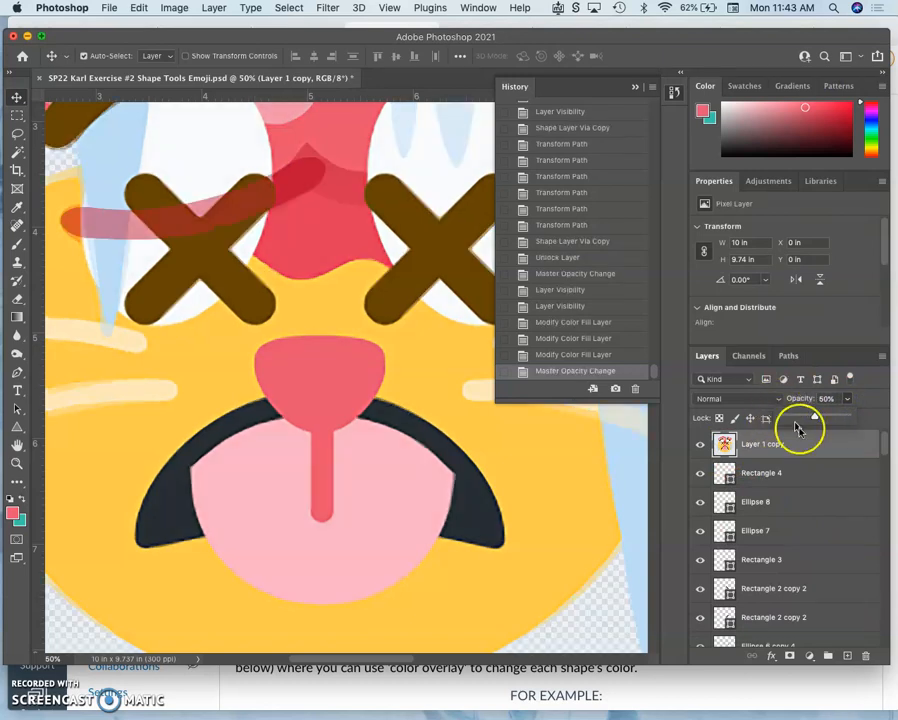
{"action": "left_click", "coordinate": [782, 418]}
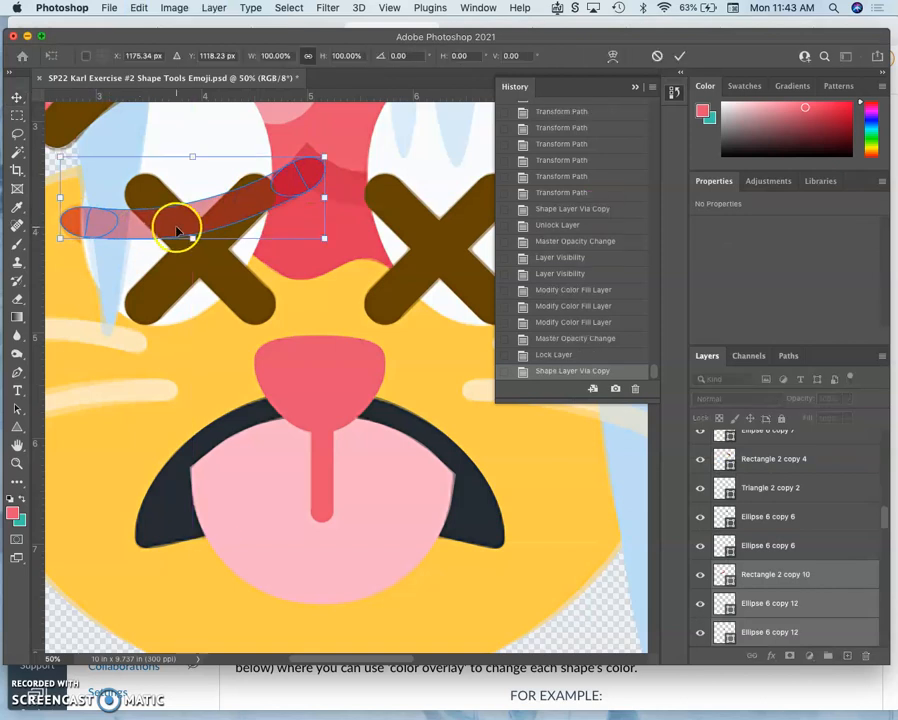
Flip the copied arc horizontally, move it over the right eye and resize it to fit.
{"action": "right_click", "coordinate": [180, 230]}
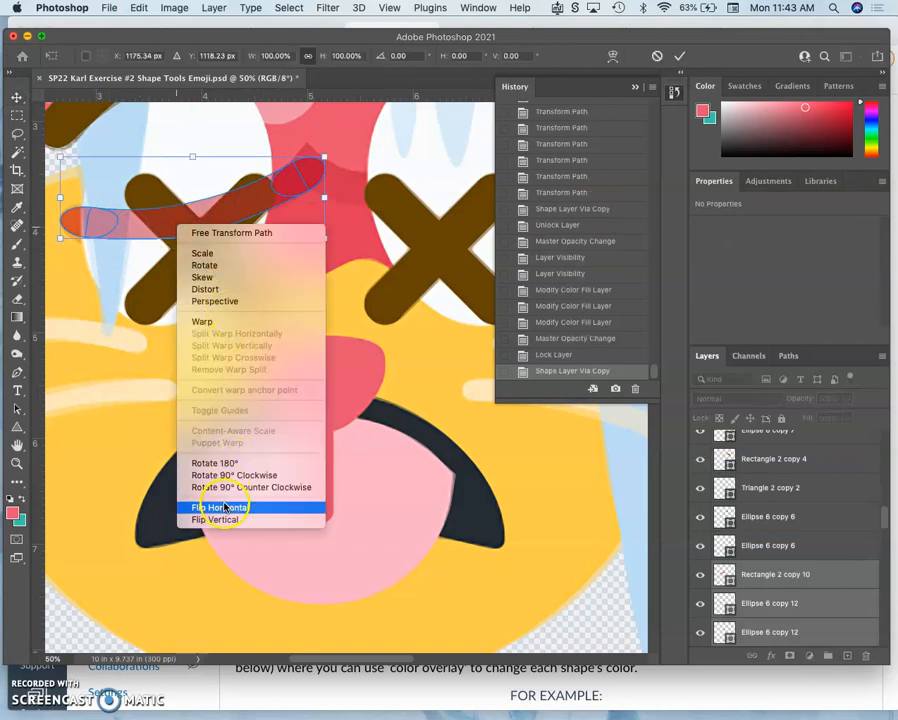
{"action": "left_click", "coordinate": [218, 507]}
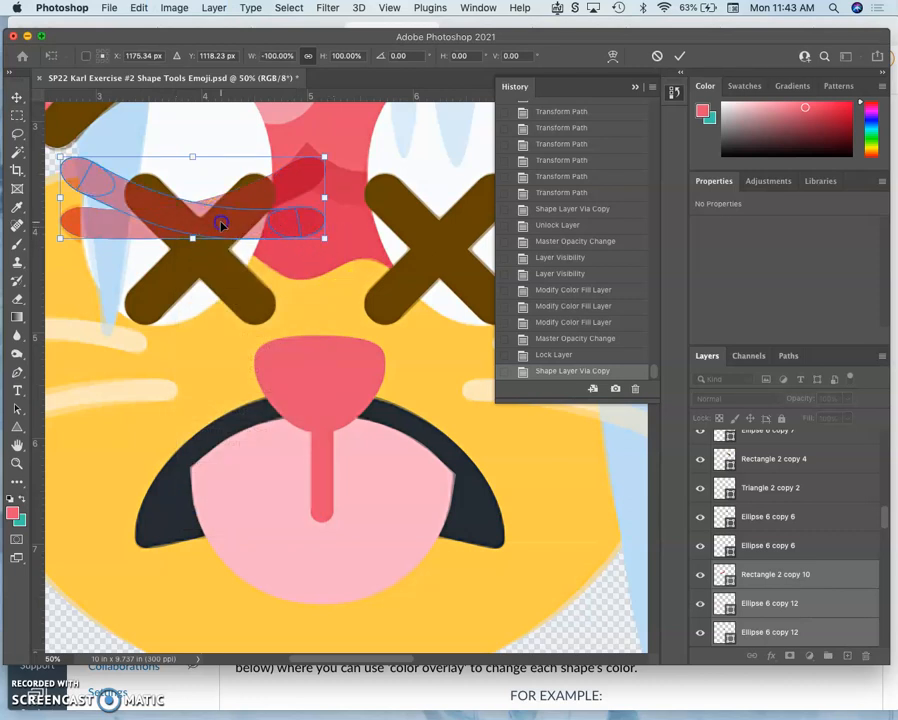
{"action": "left_click_drag", "start_coordinate": [220, 224], "coordinate": [445, 197]}
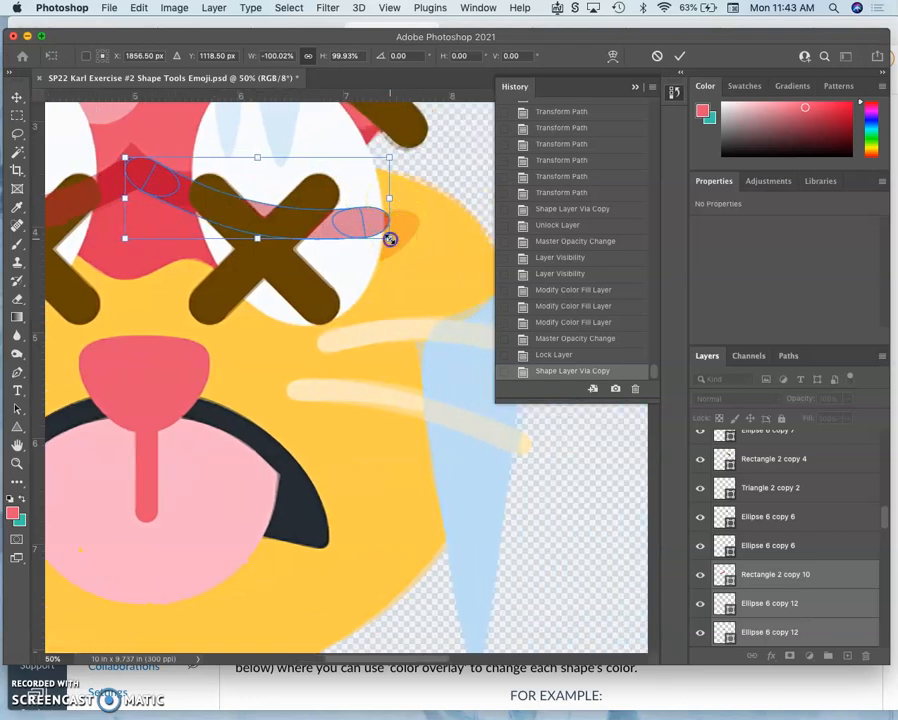
{"action": "left_click_drag", "start_coordinate": [390, 238], "coordinate": [424, 280]}
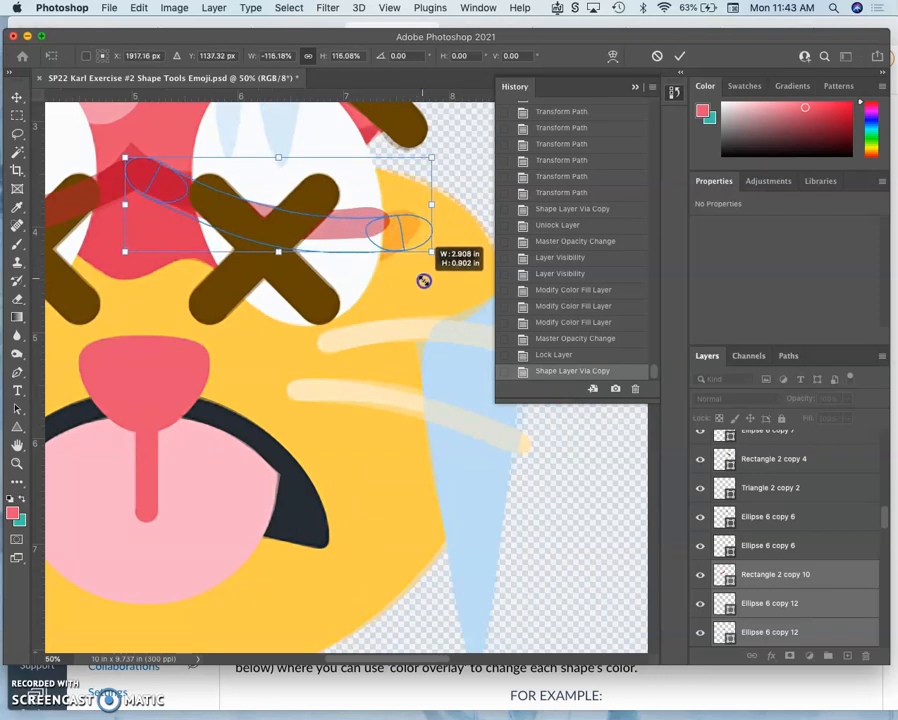
{"action": "left_click_drag", "start_coordinate": [423, 280], "coordinate": [429, 207]}
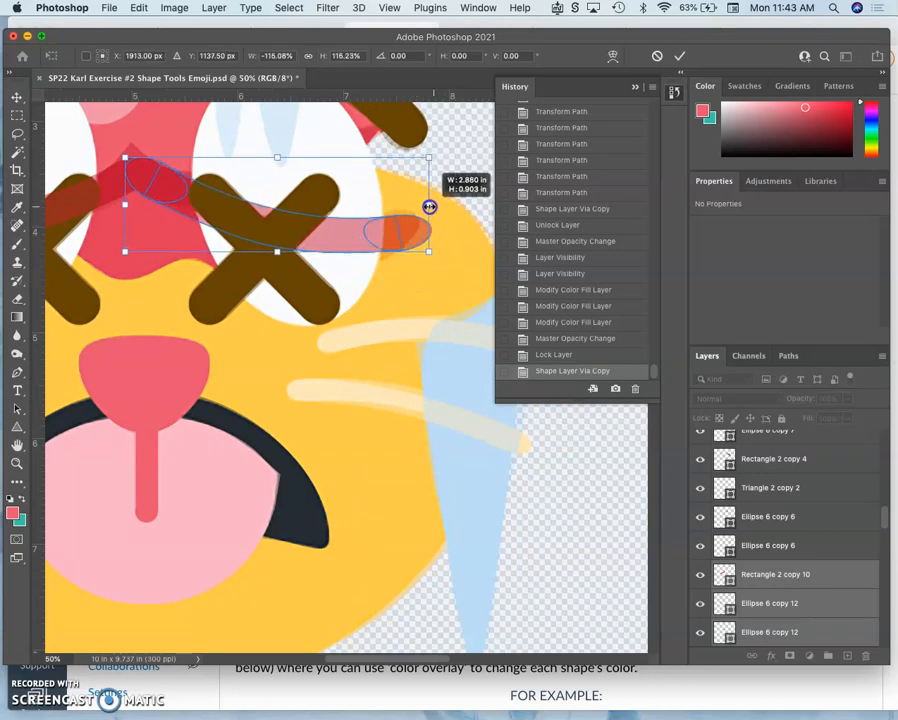
{"action": "left_click_drag", "start_coordinate": [428, 209], "coordinate": [408, 209]}
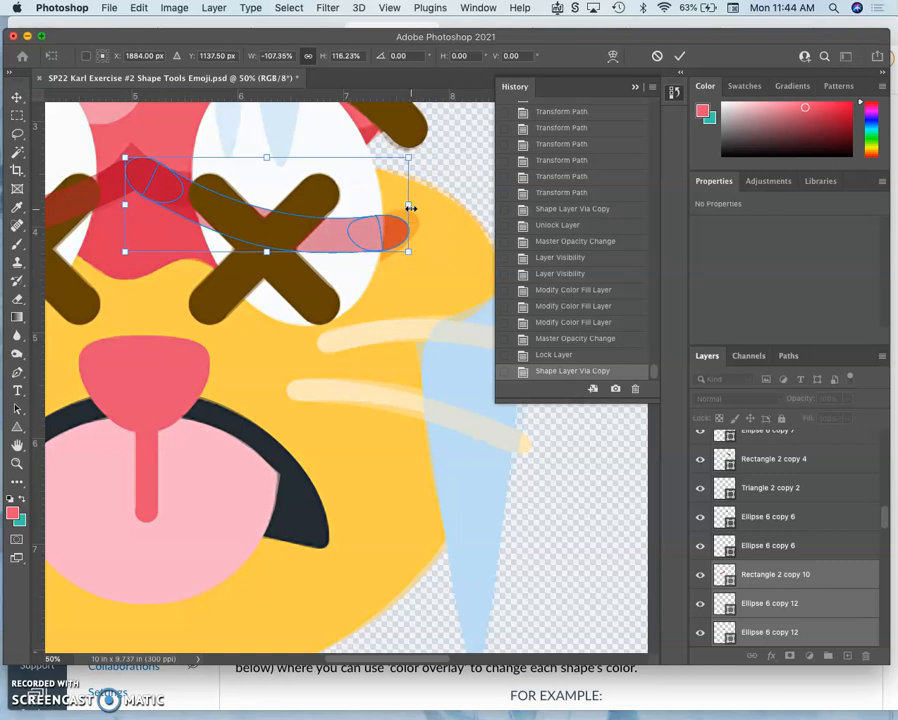
{"action": "mouse_move", "coordinate": [207, 205]}
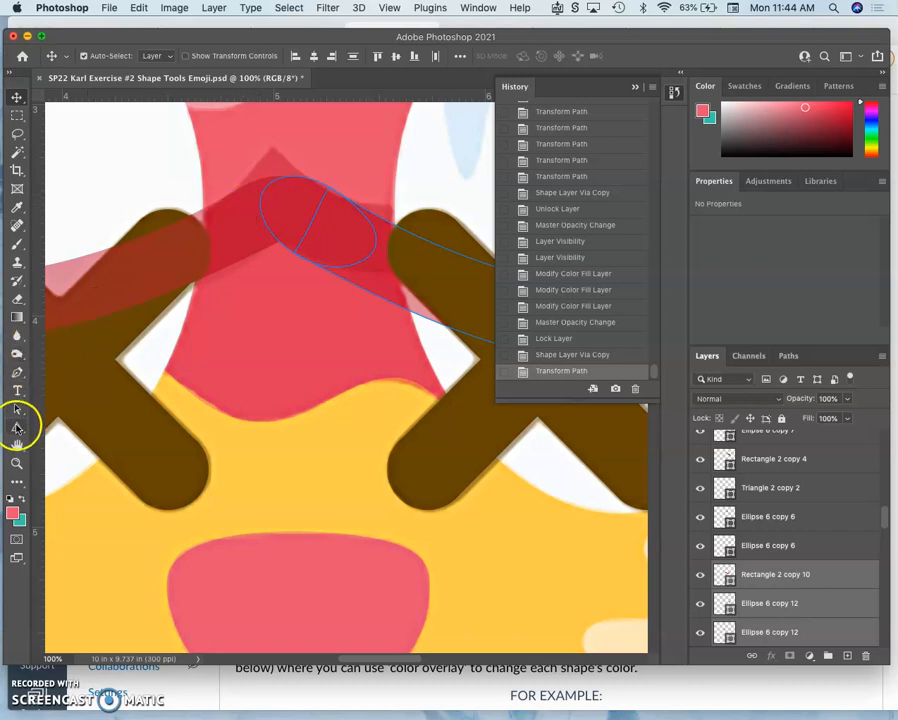
Draw a red triangle in the notch between the eyes and widen it.
{"action": "left_click", "coordinate": [17, 425]}
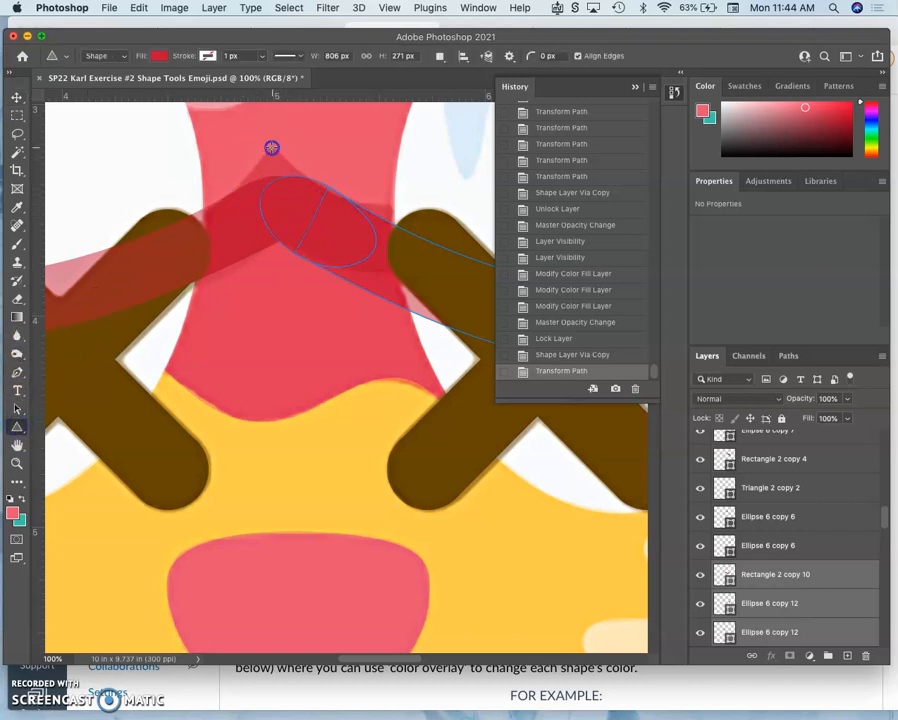
{"action": "left_click_drag", "start_coordinate": [272, 147], "coordinate": [367, 202]}
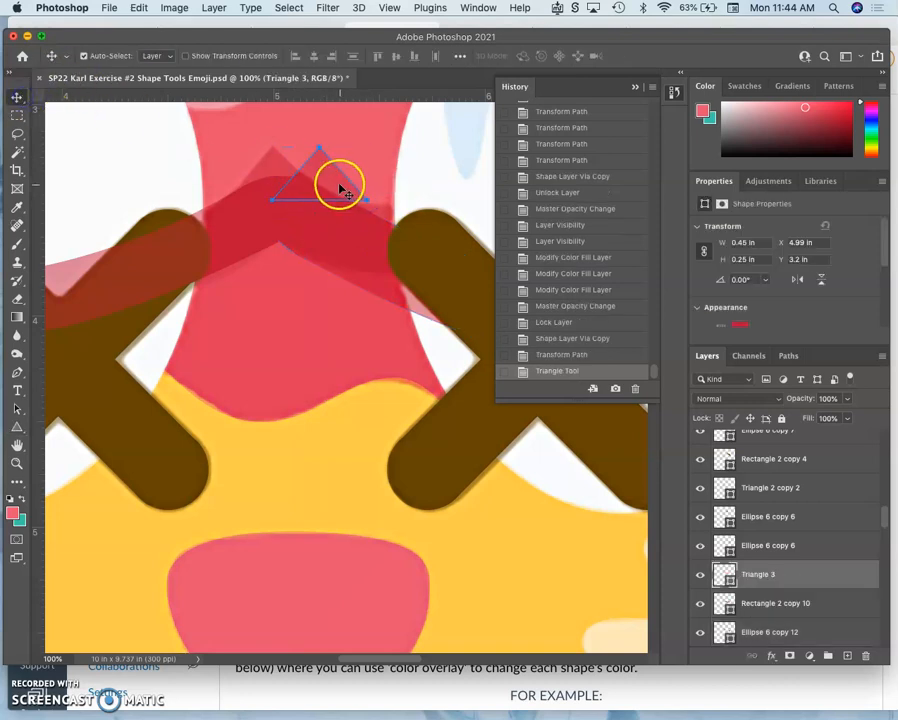
{"action": "left_click_drag", "start_coordinate": [340, 188], "coordinate": [292, 185]}
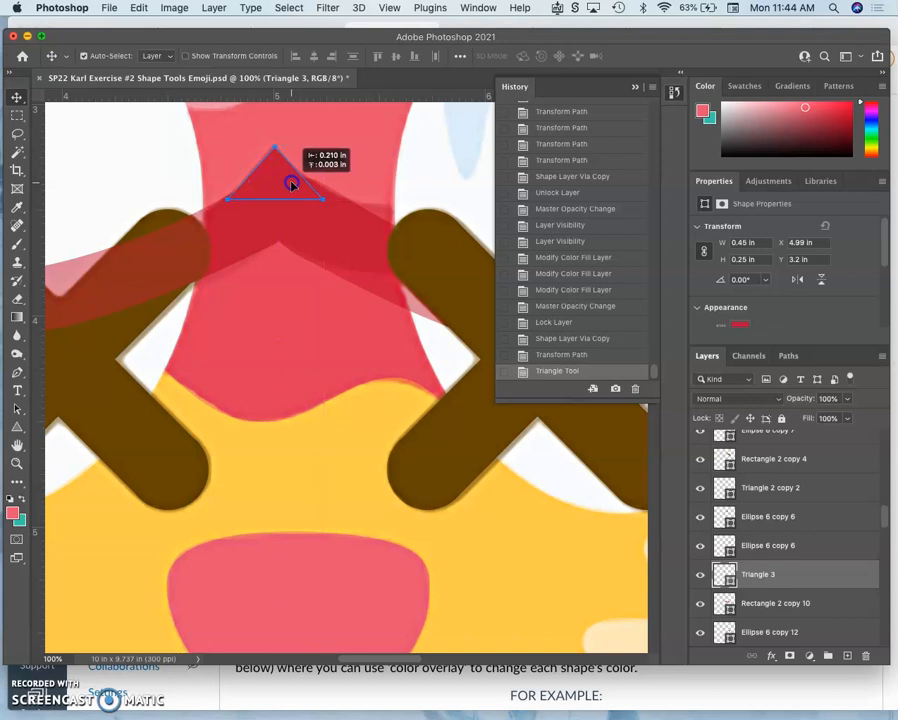
{"action": "left_click_drag", "start_coordinate": [292, 184], "coordinate": [295, 181]}
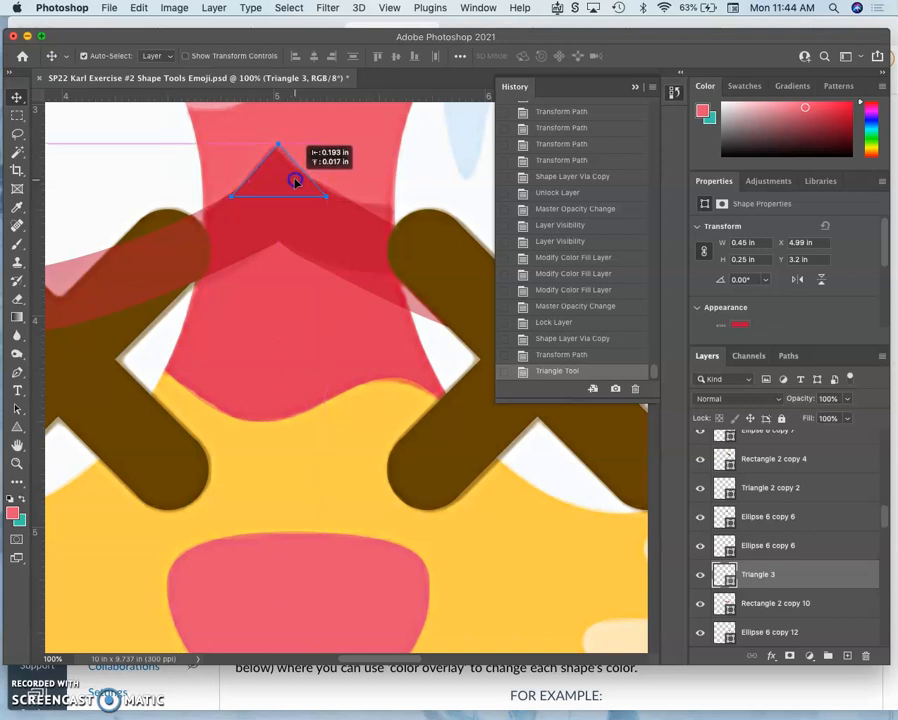
{"action": "left_click_drag", "start_coordinate": [295, 182], "coordinate": [330, 195]}
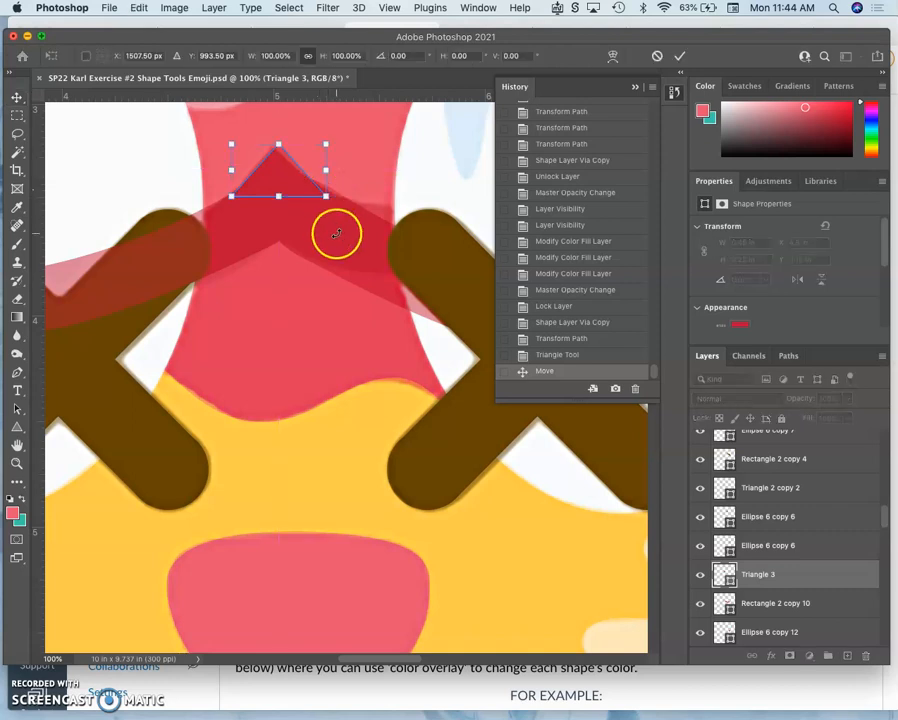
{"action": "left_click_drag", "start_coordinate": [337, 233], "coordinate": [331, 196]}
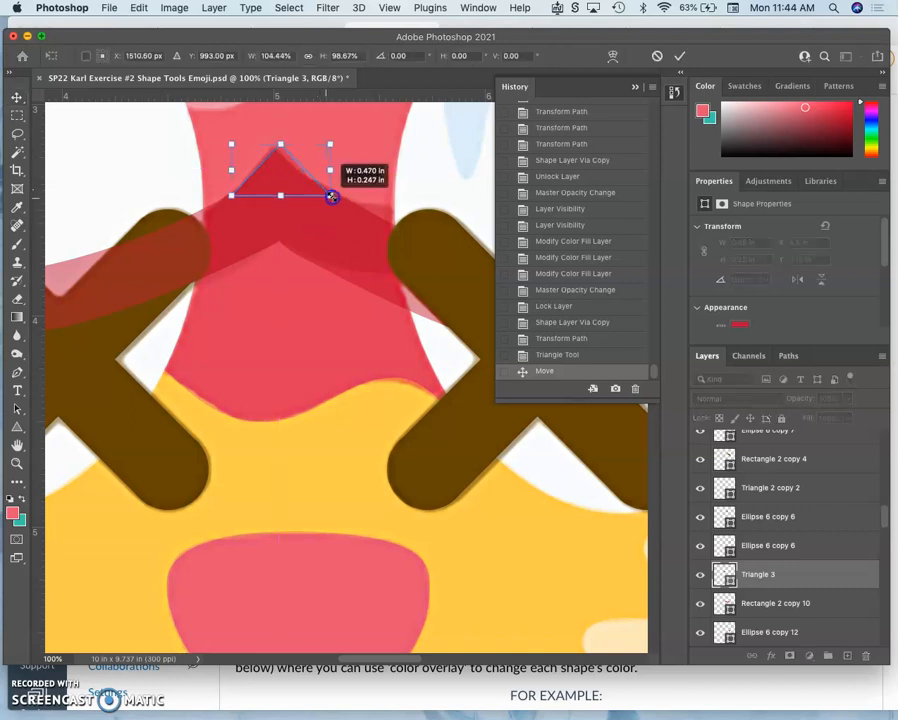
{"action": "left_click_drag", "start_coordinate": [331, 196], "coordinate": [339, 196]}
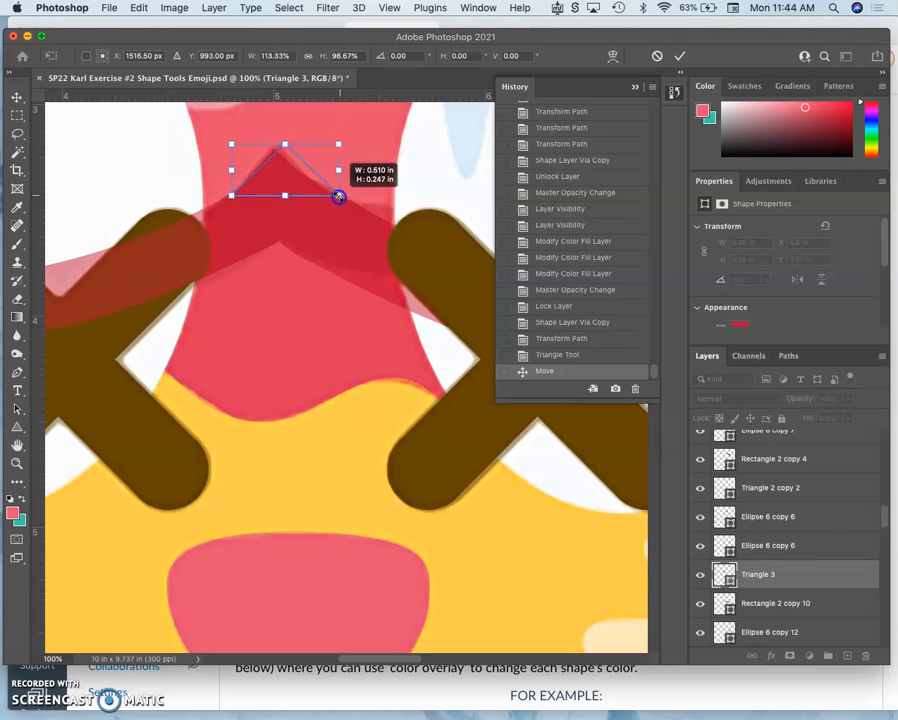